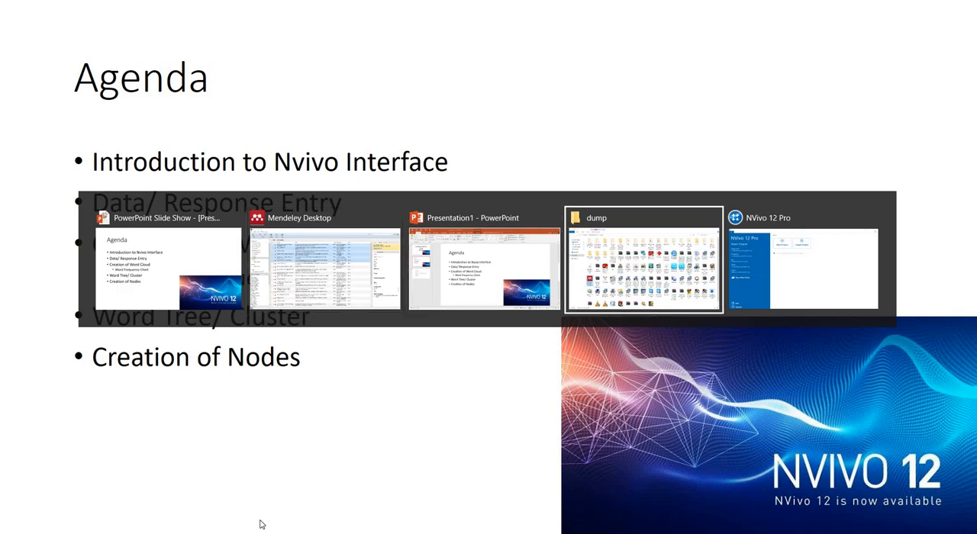
- Switch from the PowerPoint slideshow to the NVivo 12 Pro start screen
click(802, 267)
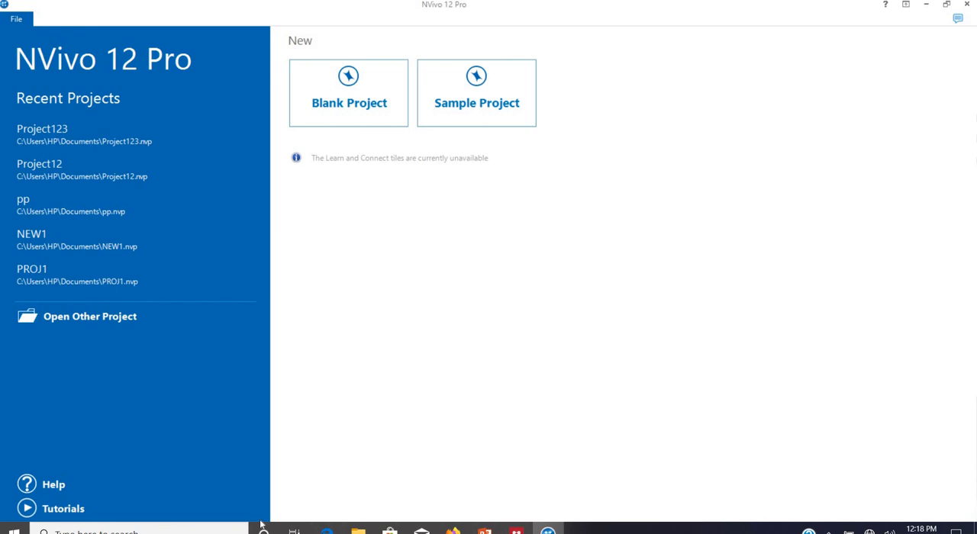
mouse_move(308, 71)
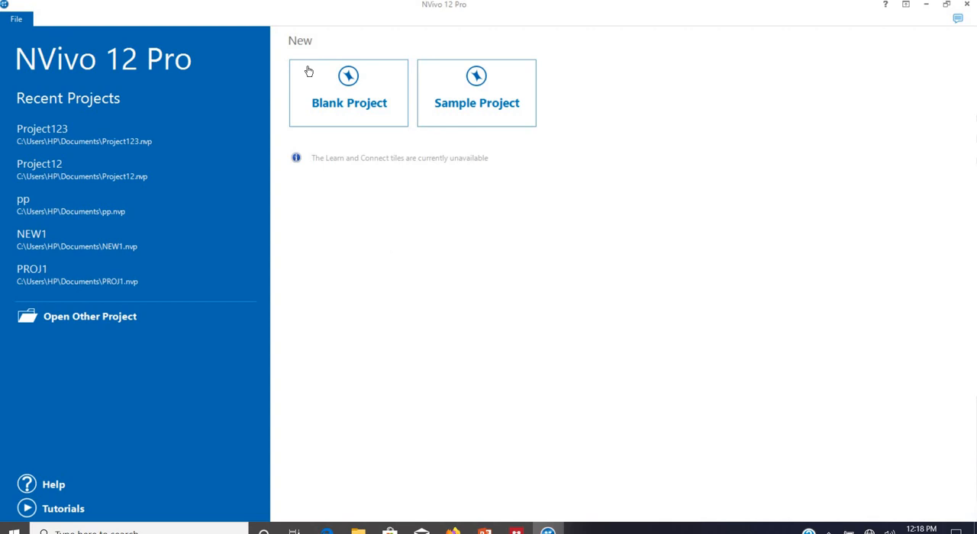
- Create a blank NVivo project titled ProjectABC
click(349, 92)
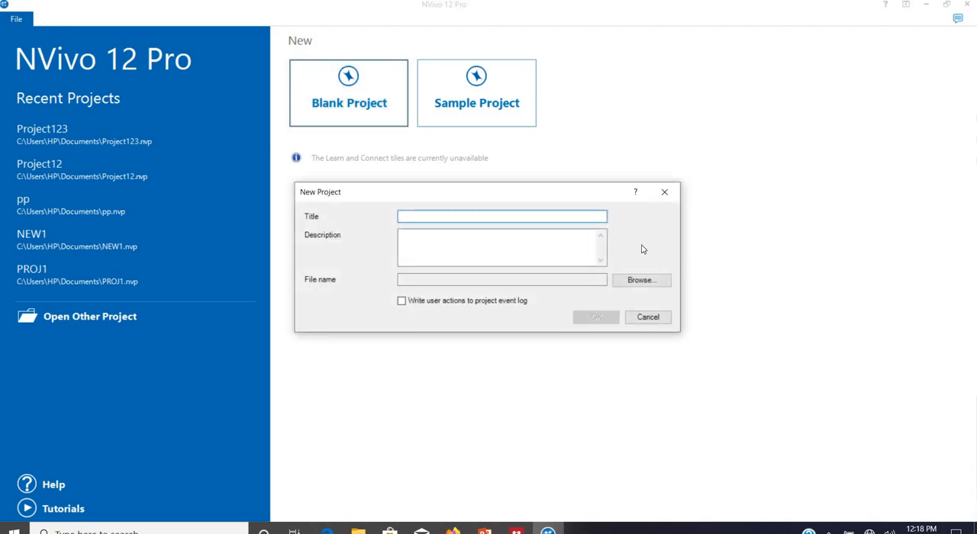
text(P)
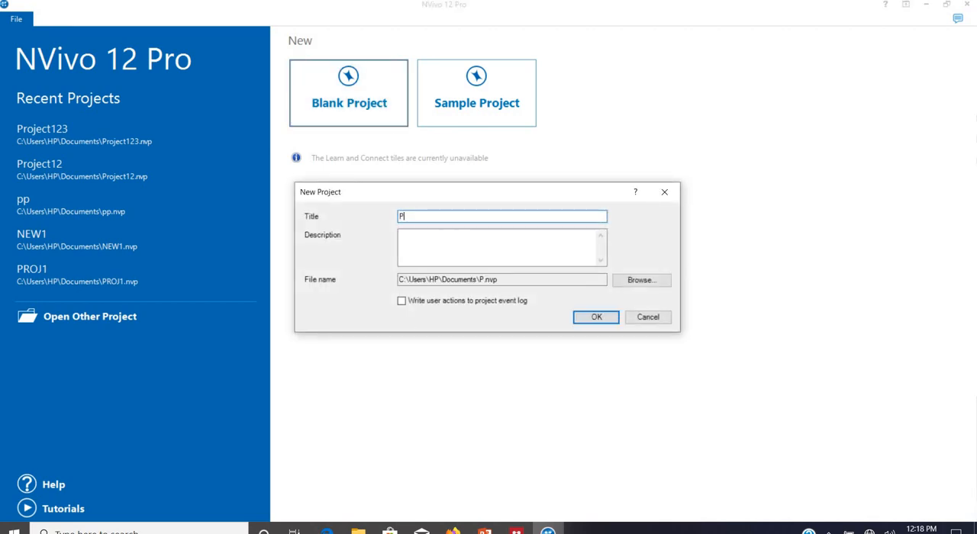
text(roject)
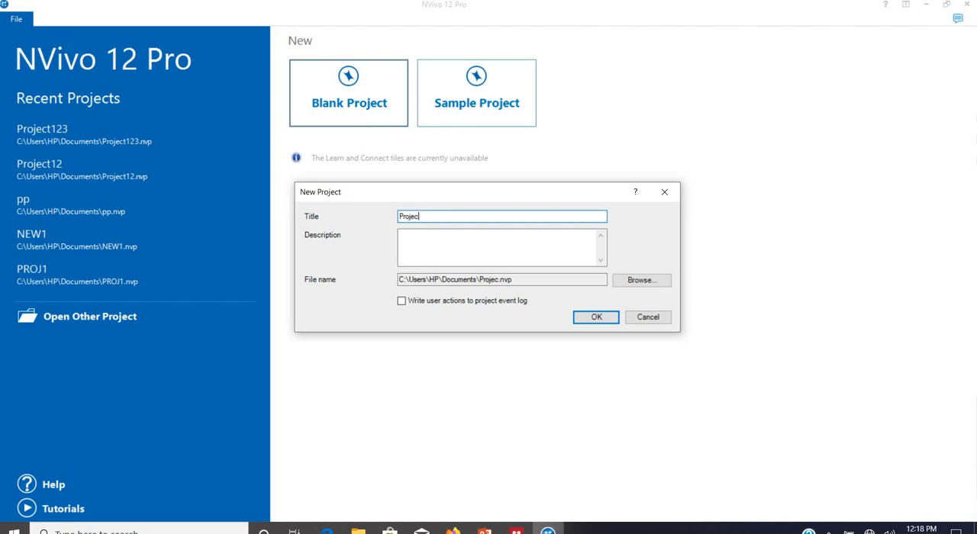
text(ABC)
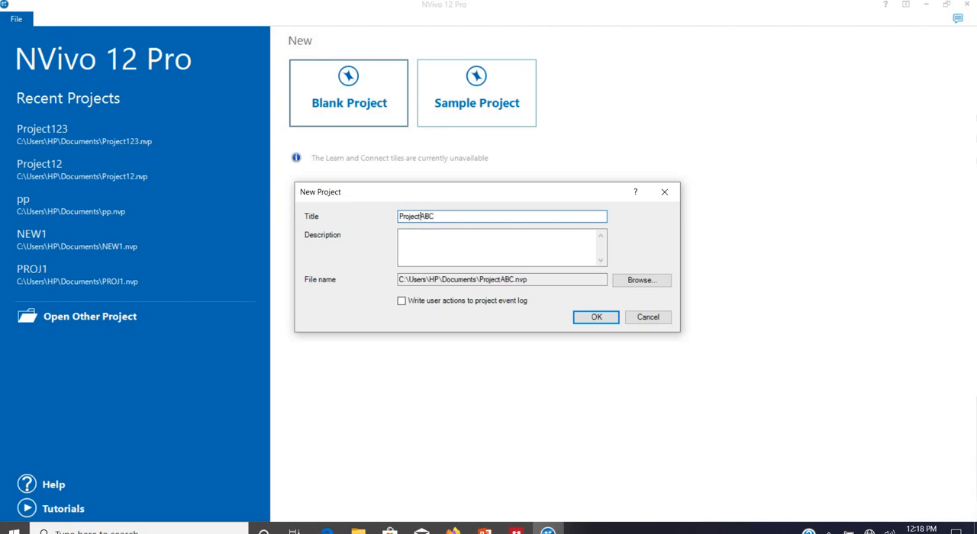
click(596, 316)
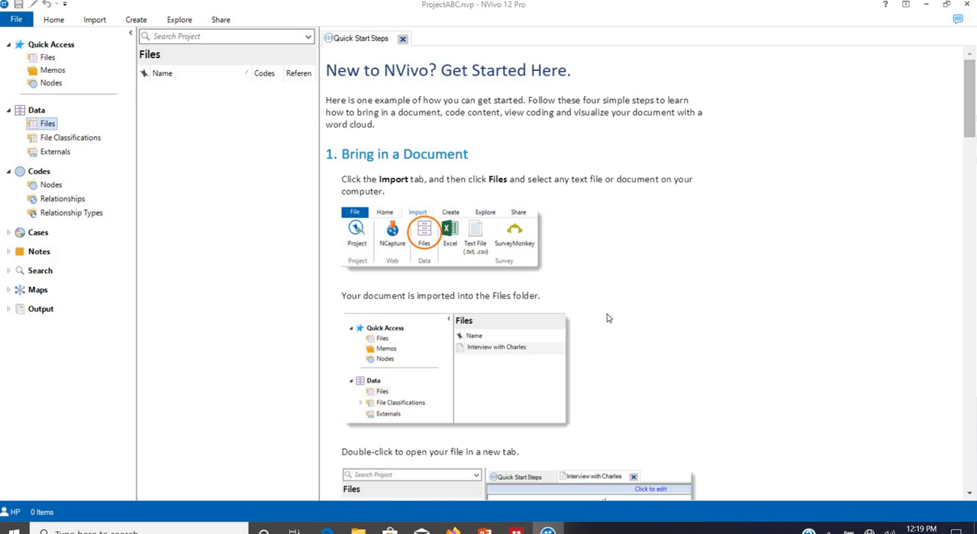
mouse_move(471, 73)
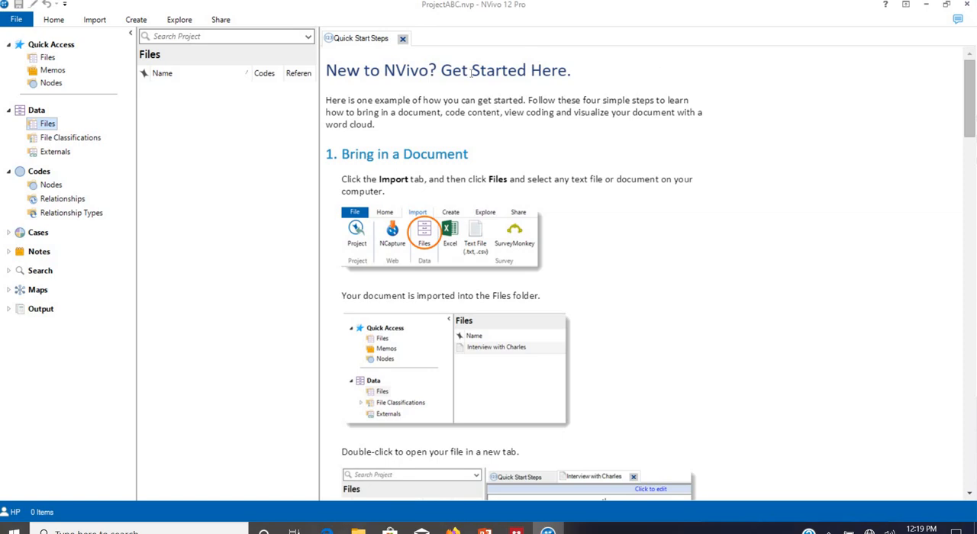
- Close Quick Start Steps and tour the Home, Import, Create, Explore and Share ribbons
click(402, 38)
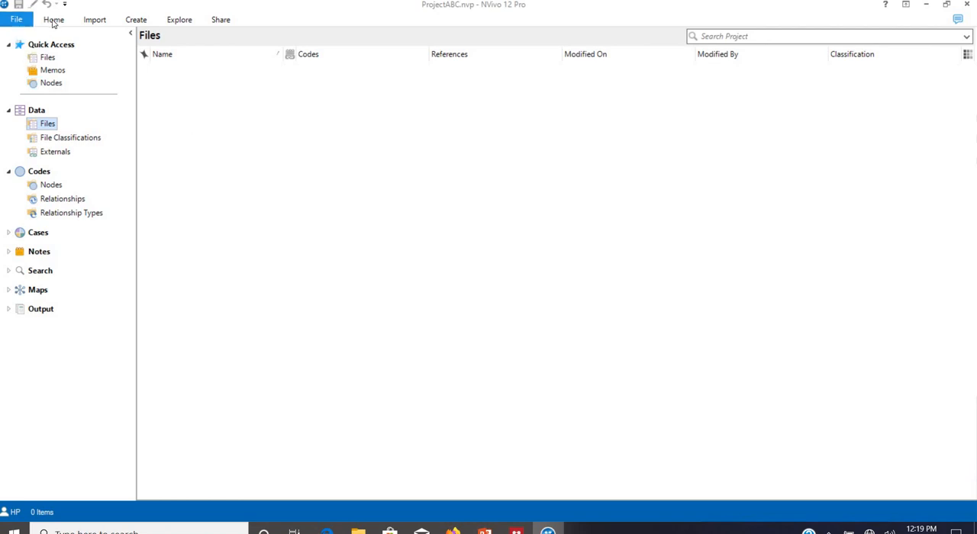
click(54, 19)
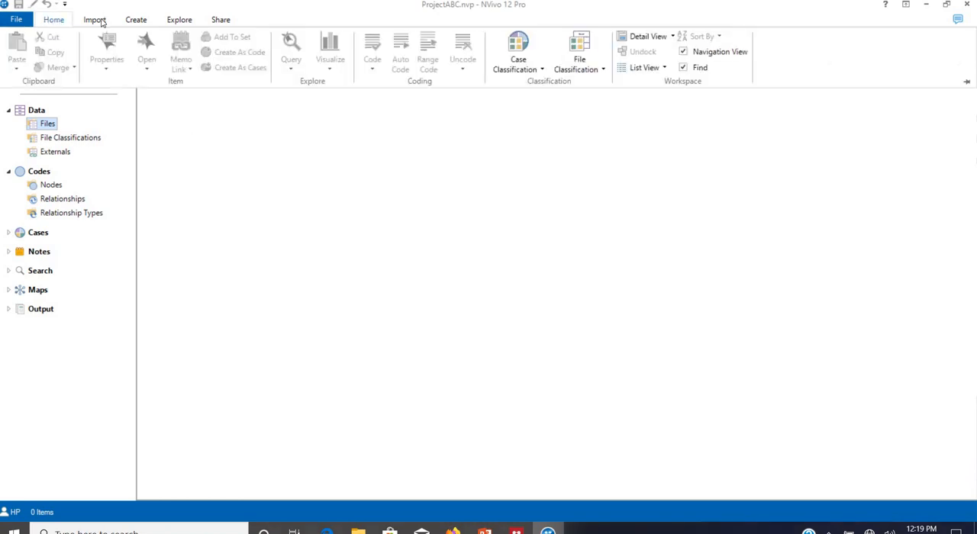
click(94, 19)
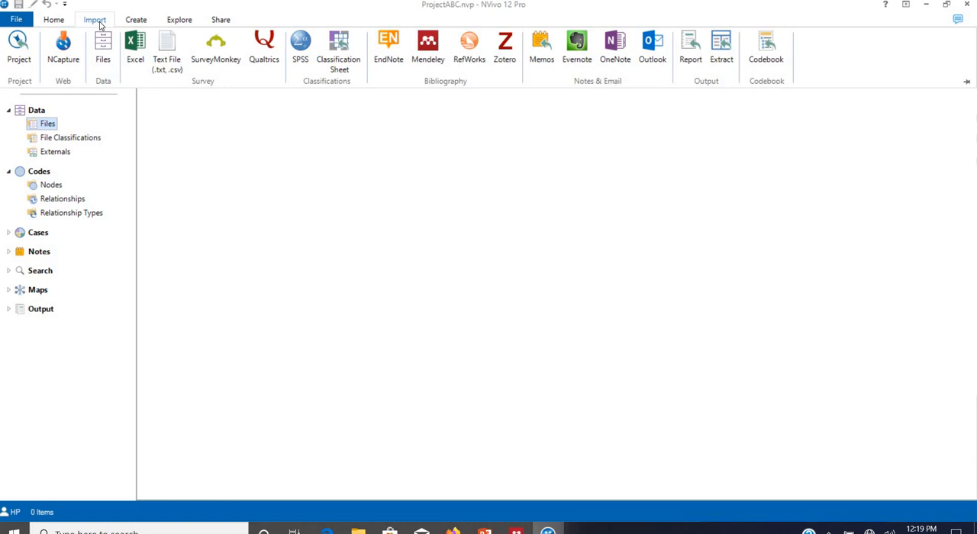
click(135, 19)
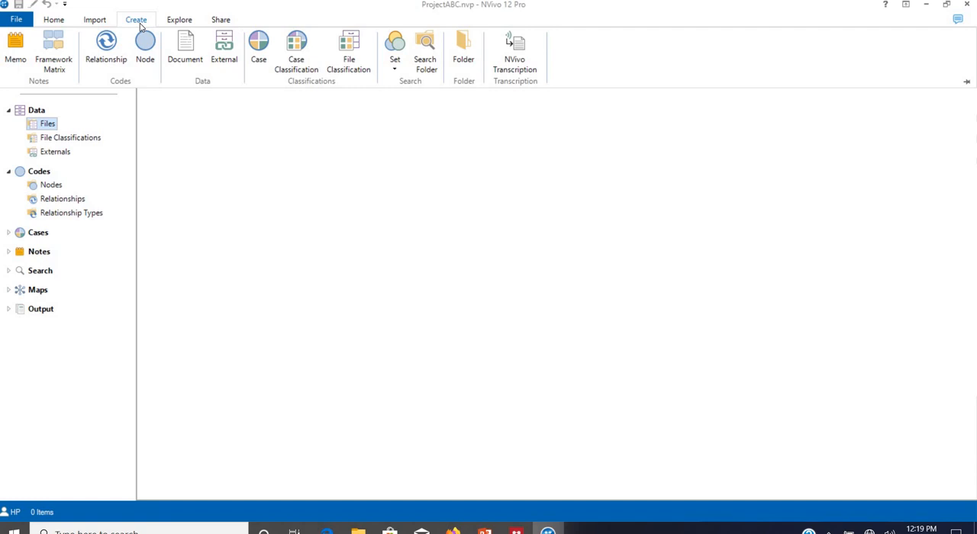
click(179, 19)
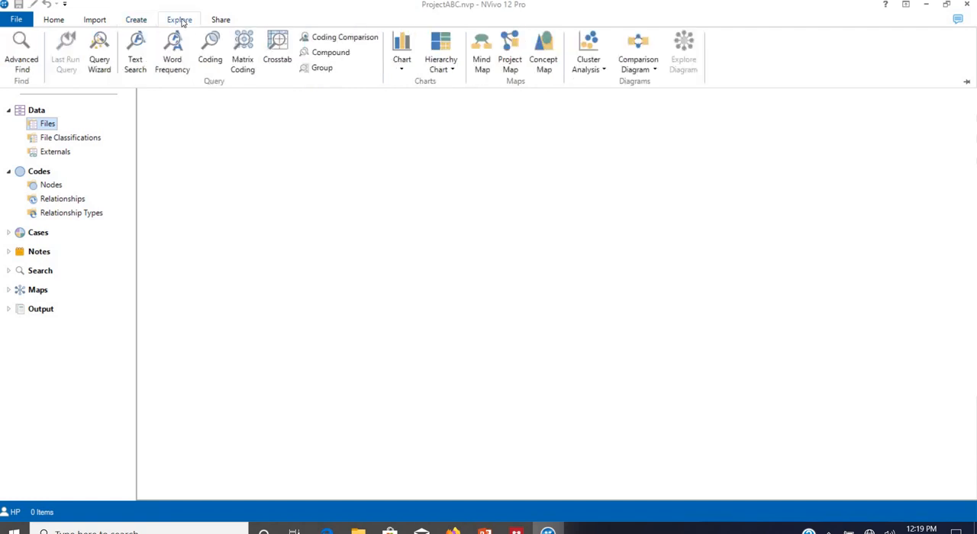
click(221, 19)
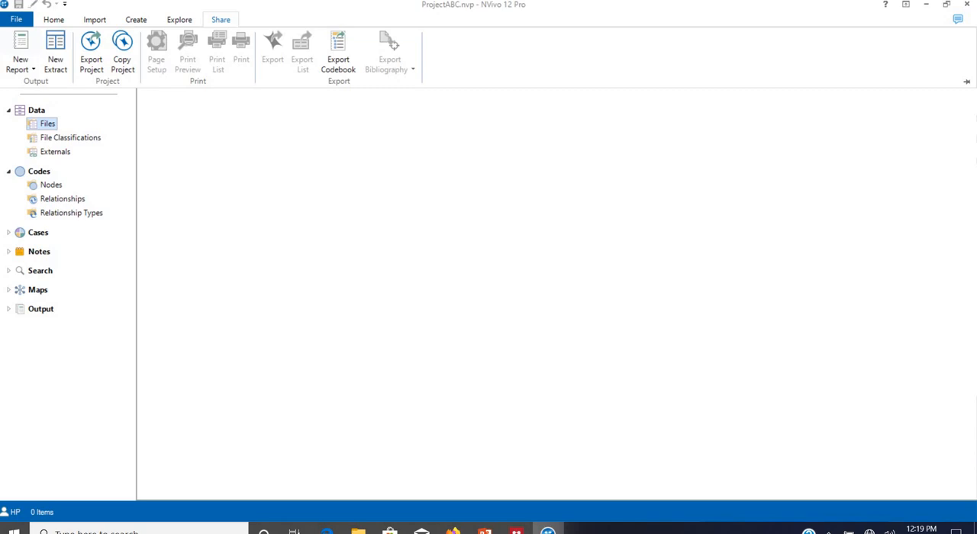
mouse_move(91, 73)
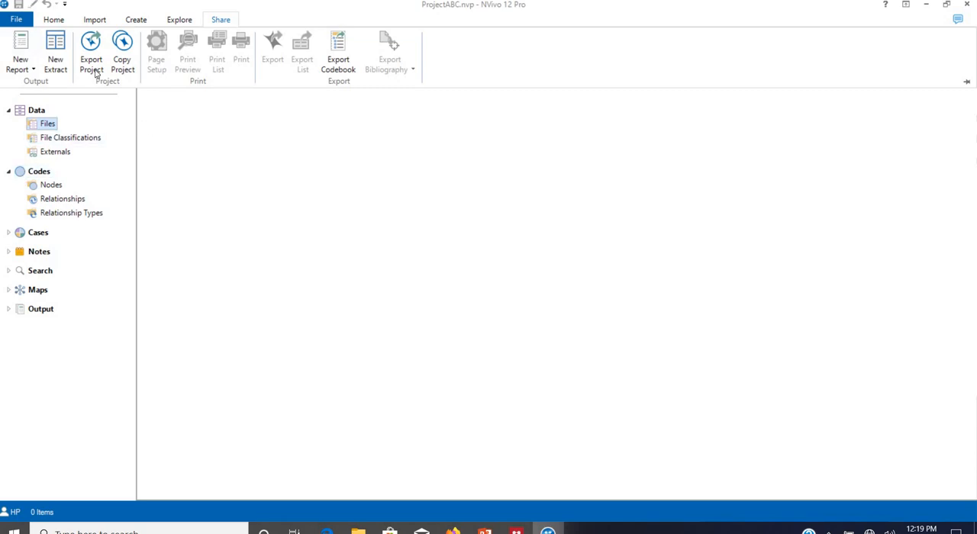
click(94, 19)
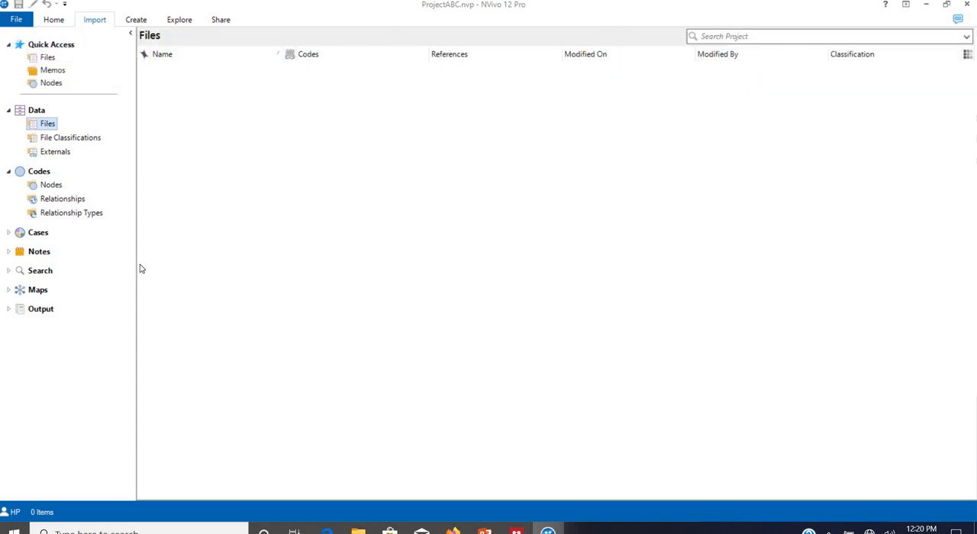
- Import kHUSHI, Mitushi, prakhar, rajat, Survey 1 and twinkle from the pROJ folder
click(94, 19)
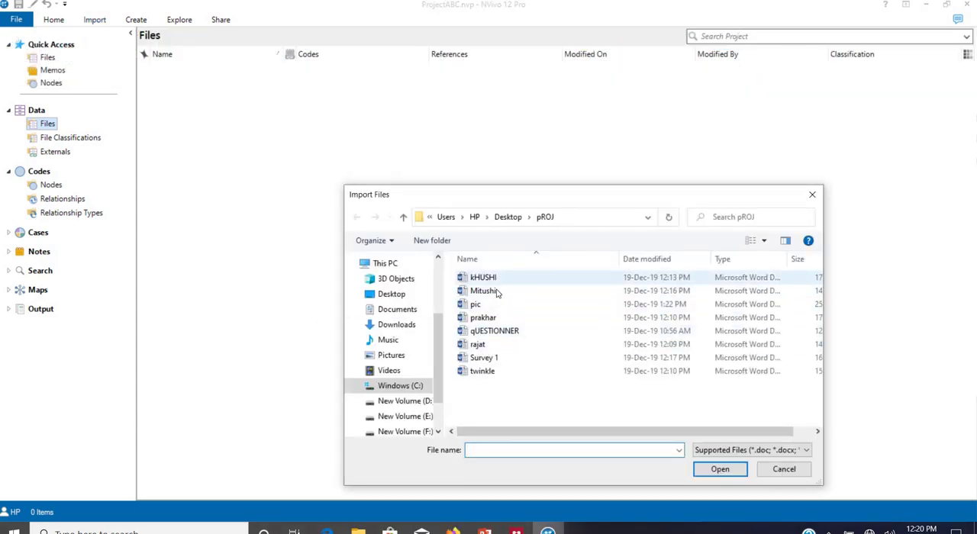
click(494, 330)
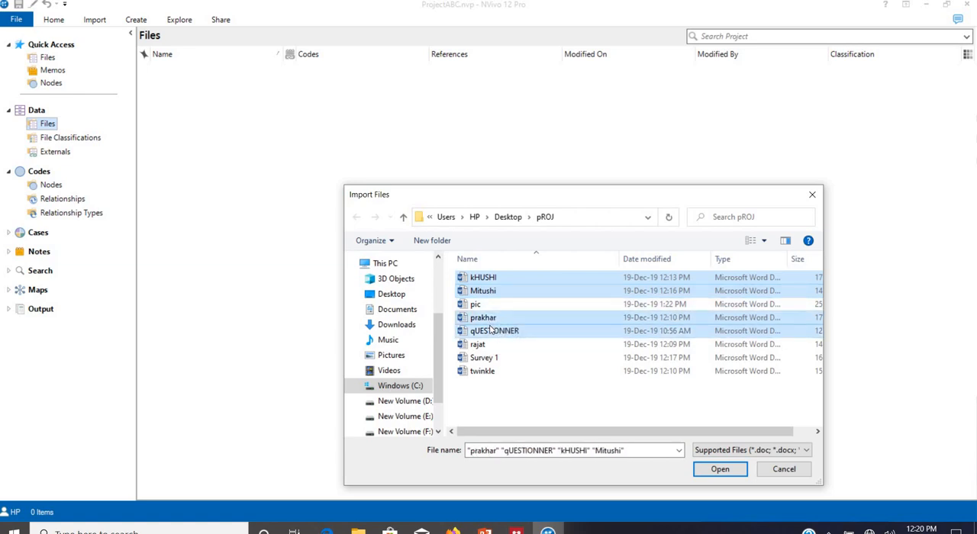
click(477, 344)
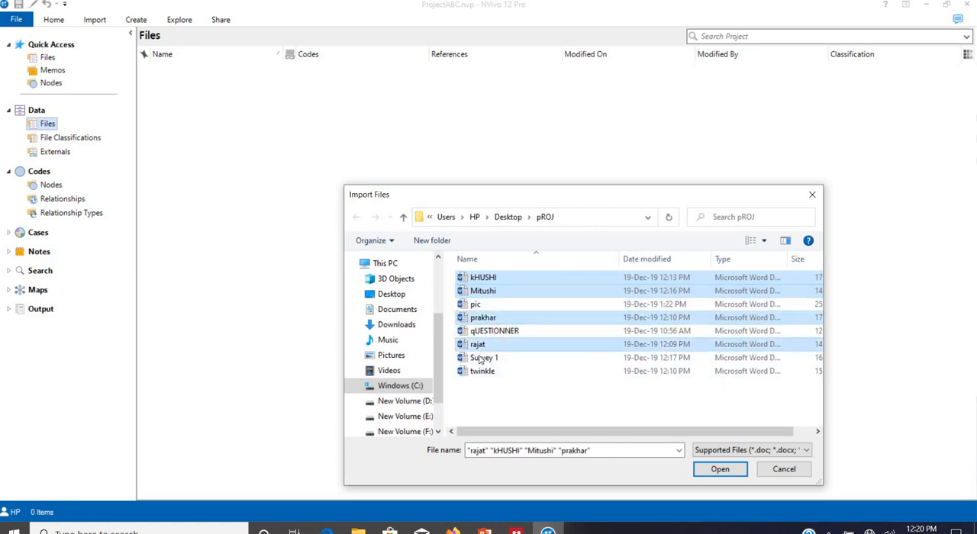
click(484, 357)
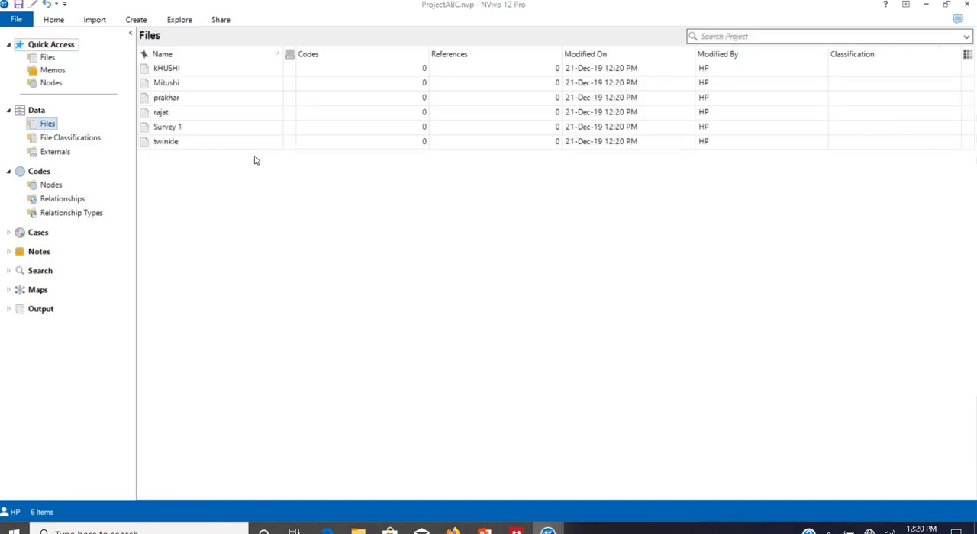
mouse_move(193, 223)
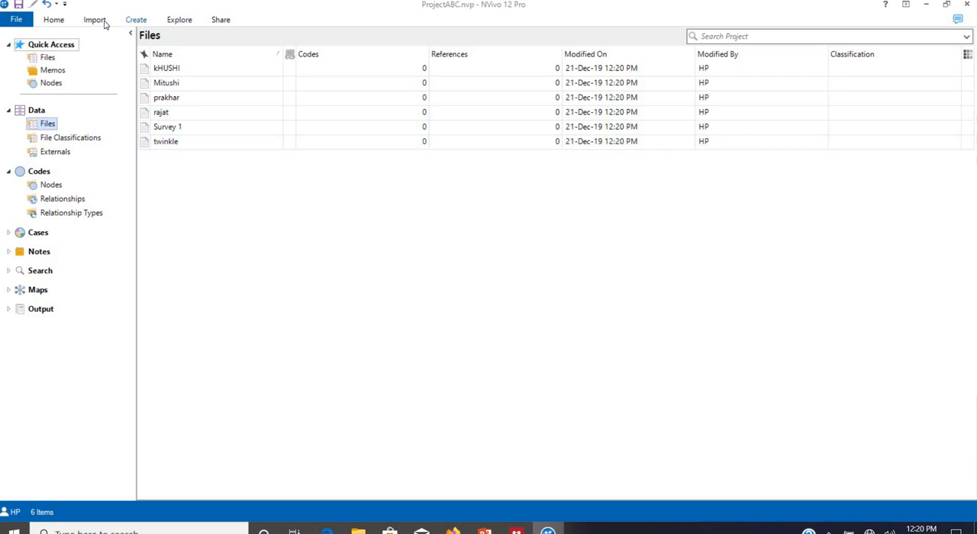
- Start a Mendeley bibliography import and switch to Mendeley Desktop to export references
click(94, 19)
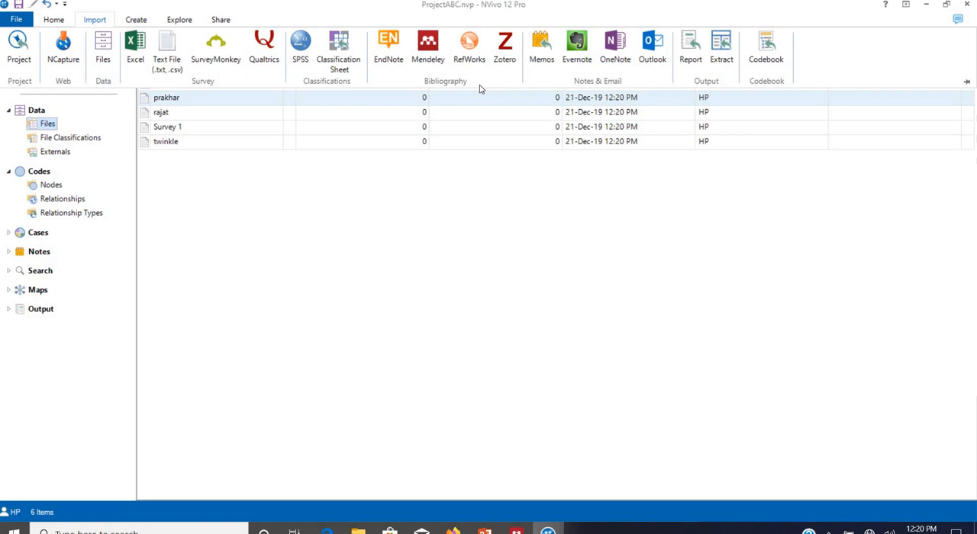
mouse_move(388, 46)
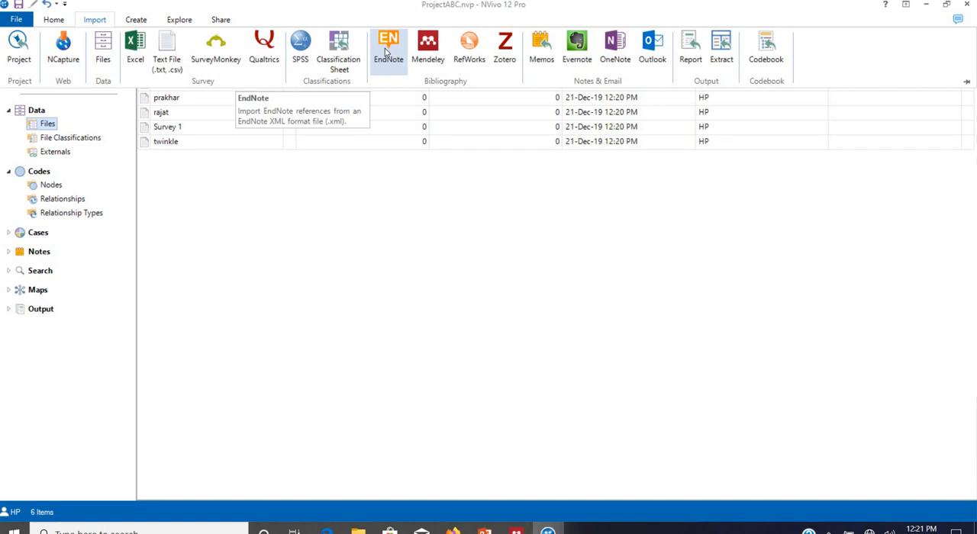
mouse_move(428, 46)
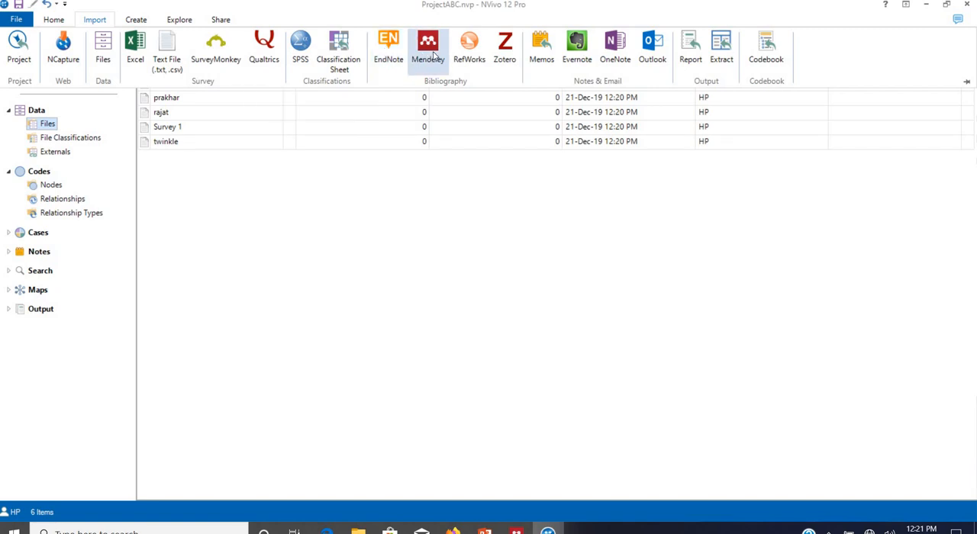
click(428, 46)
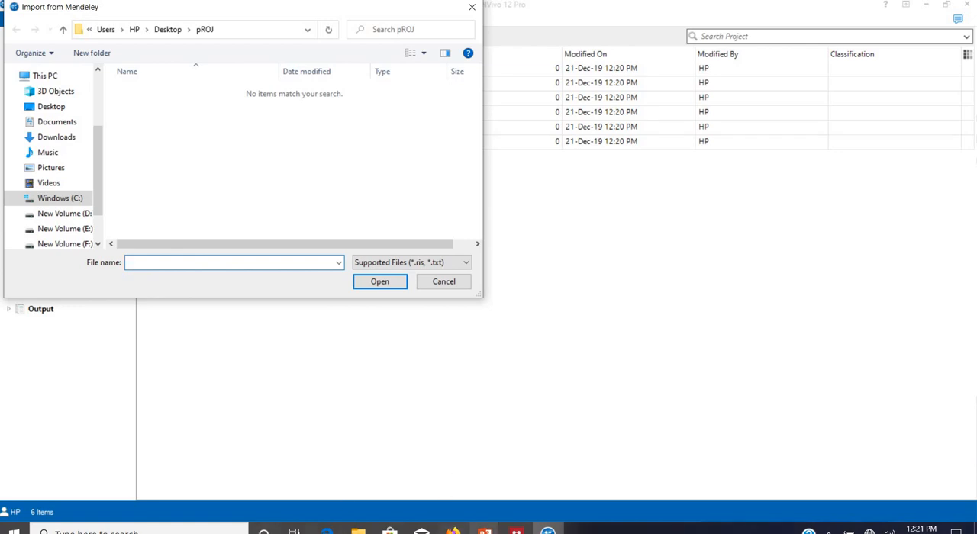
click(443, 282)
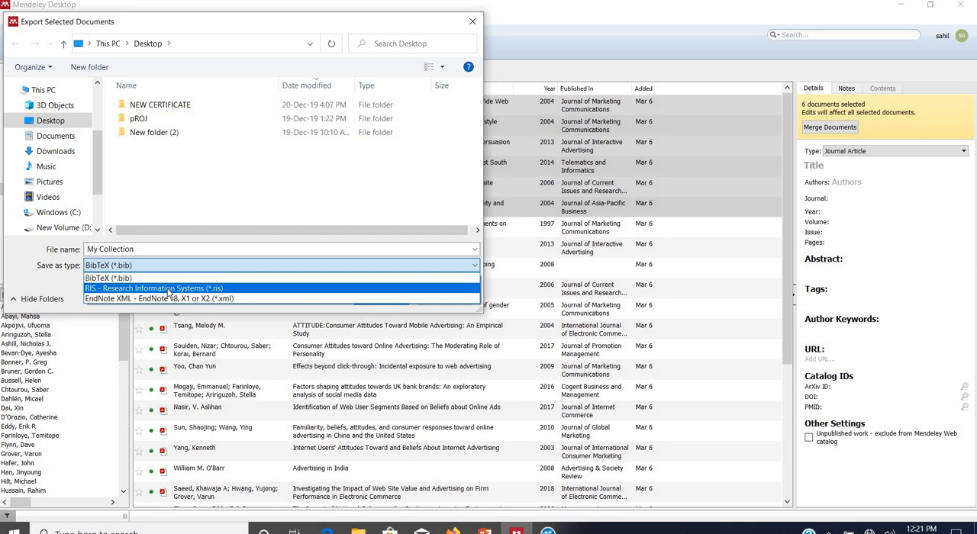
- Export the six references in RIS format as My Collection.ris on the Desktop, overwriting
click(153, 288)
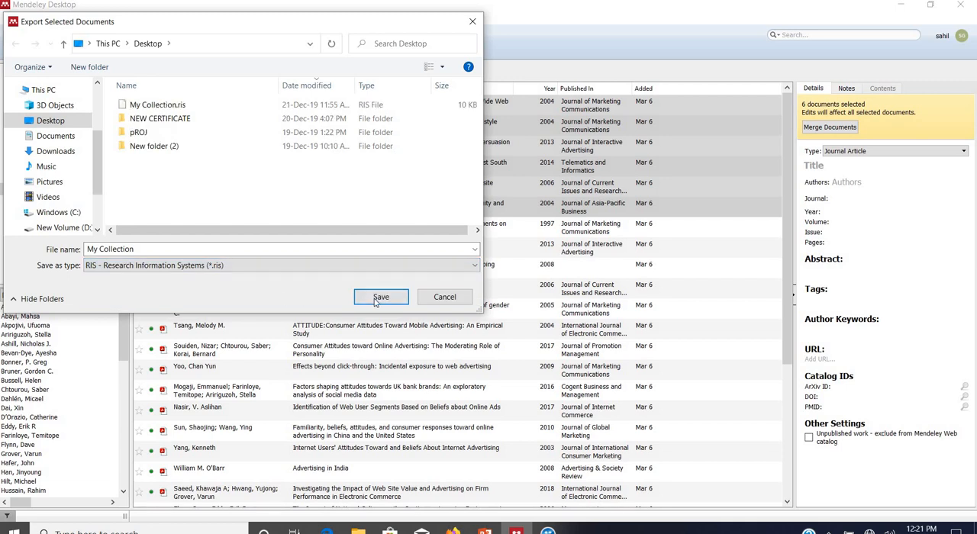
click(381, 297)
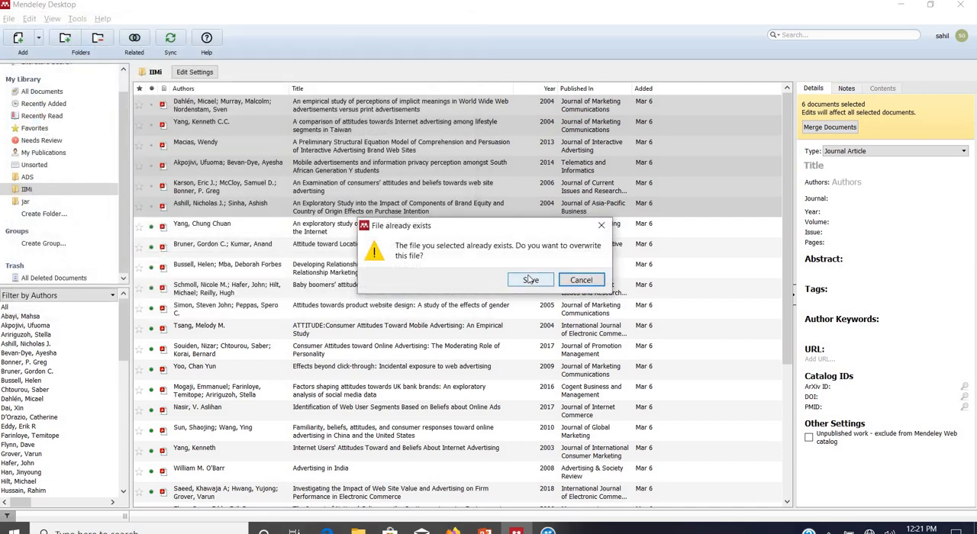
click(530, 279)
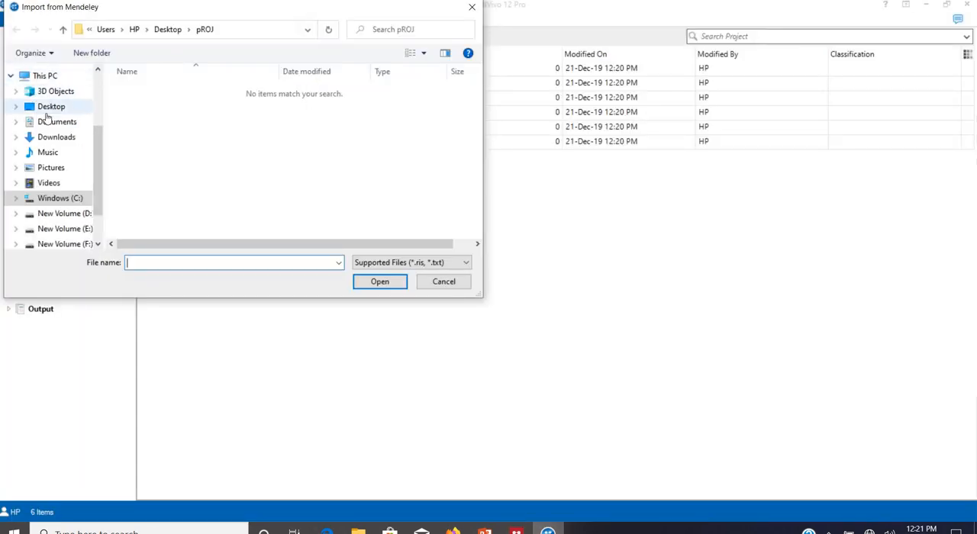
- Import My Collection.ris from the Desktop, adding six Reference-classified files
click(51, 106)
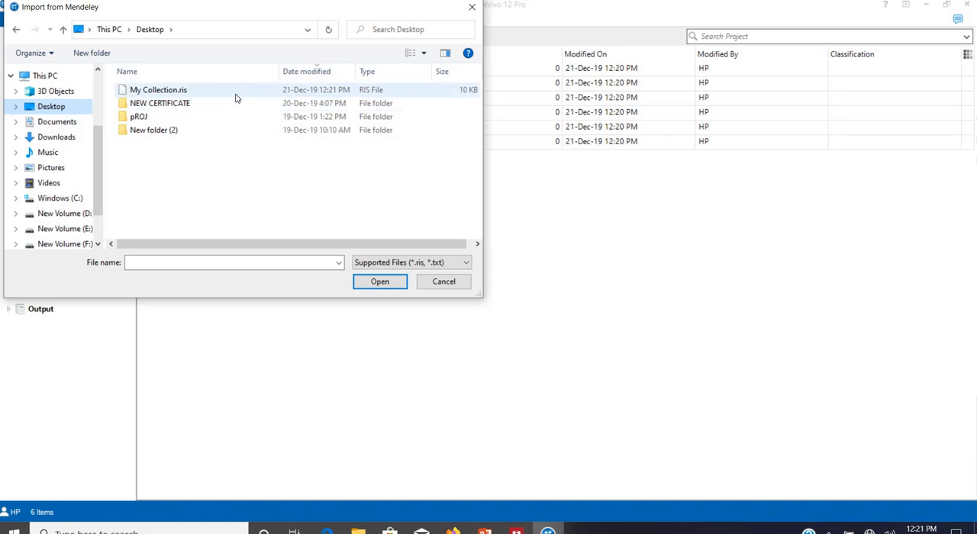
click(158, 90)
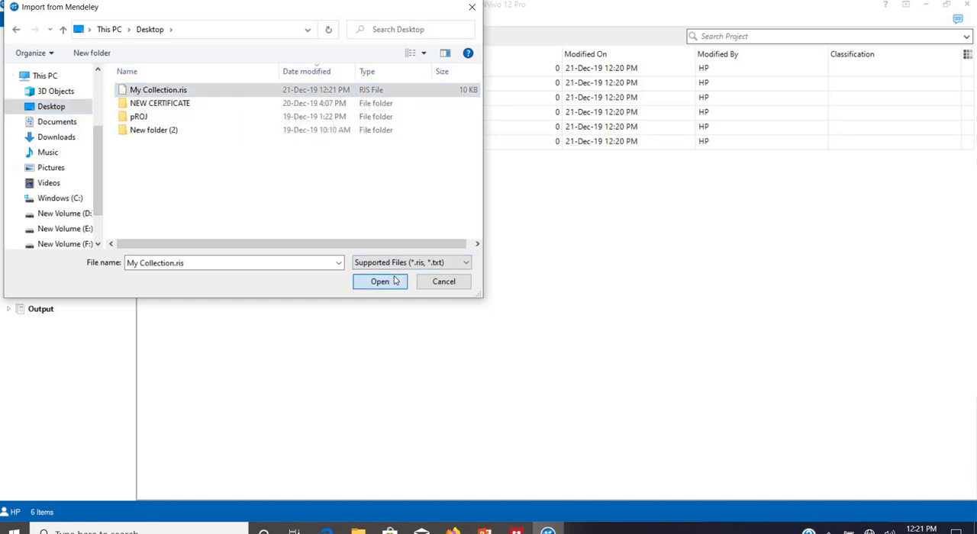
click(379, 282)
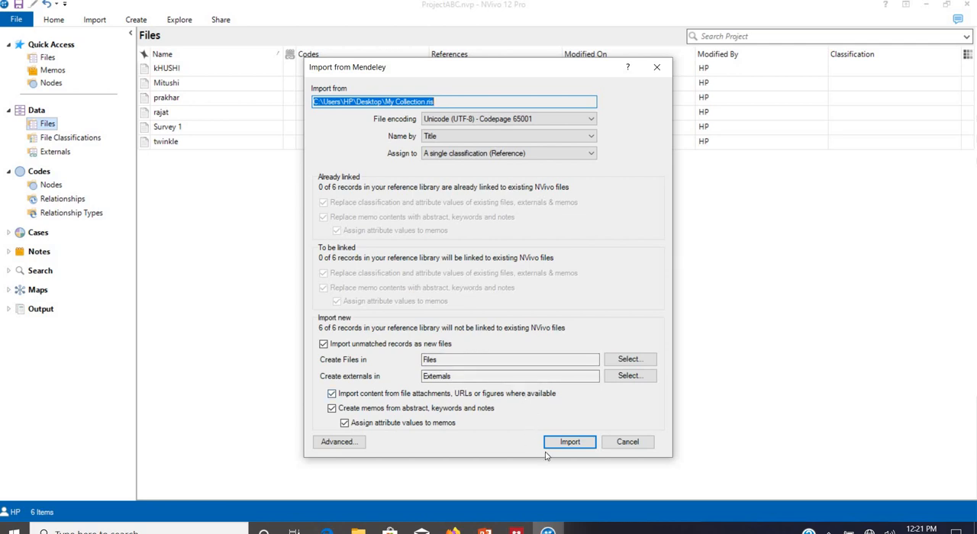
click(569, 441)
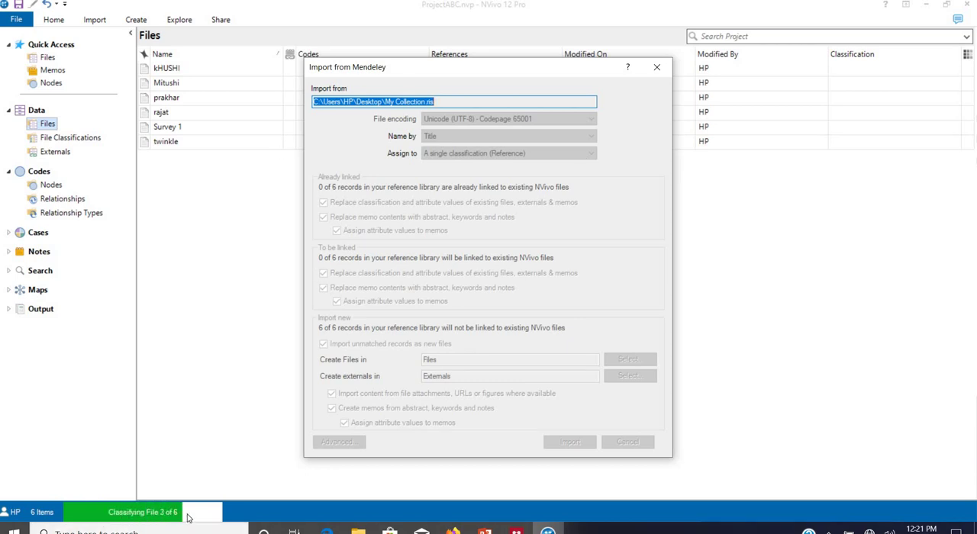
click(568, 442)
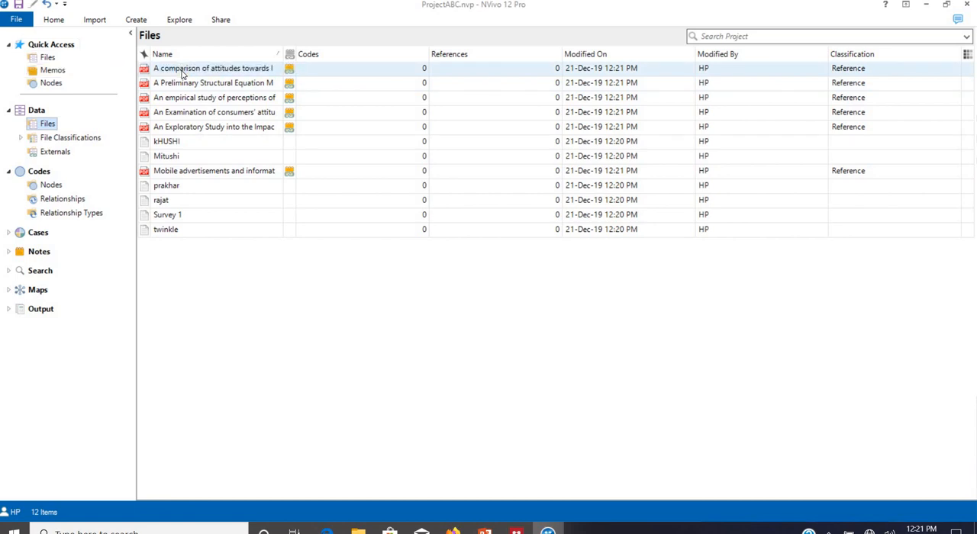
double_click(212, 68)
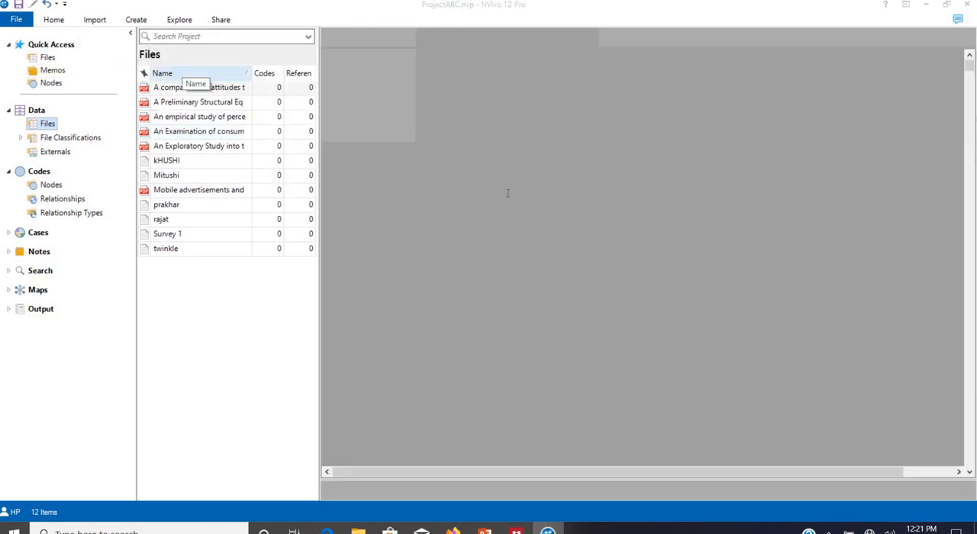
double_click(199, 87)
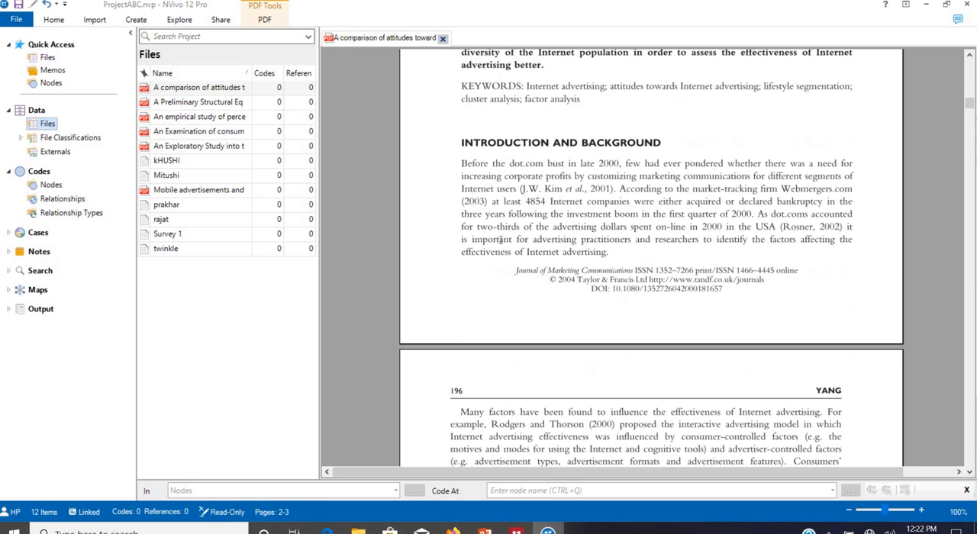
click(166, 161)
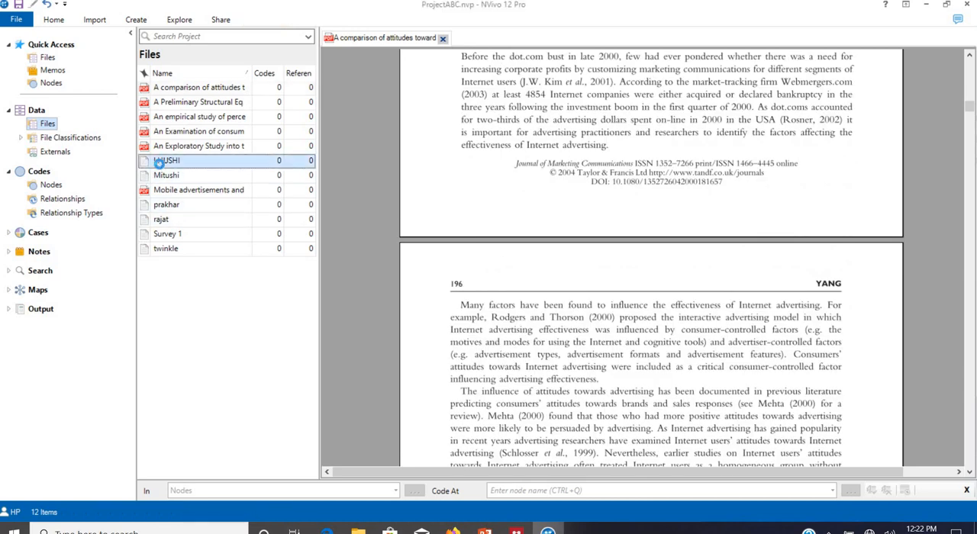
double_click(167, 160)
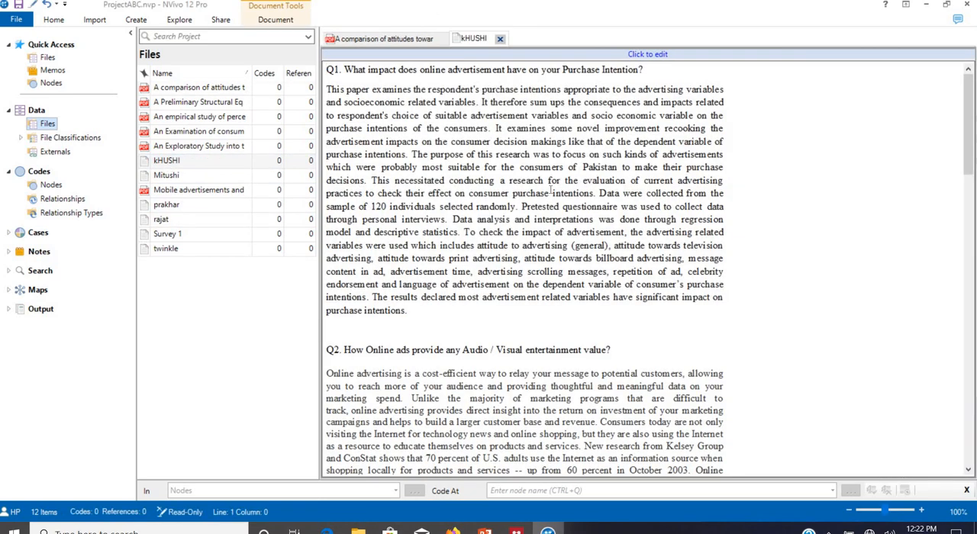
scroll(down, 3)
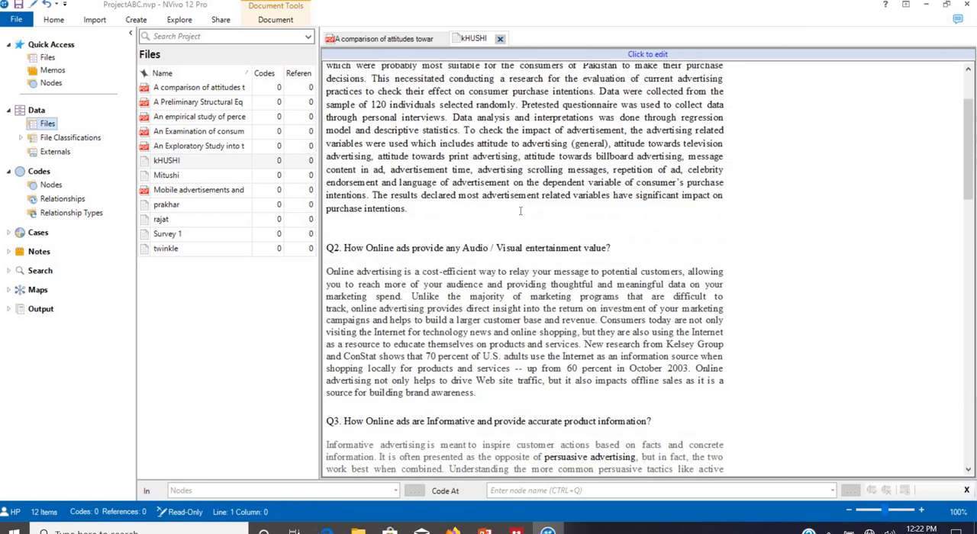
scroll(down, 3)
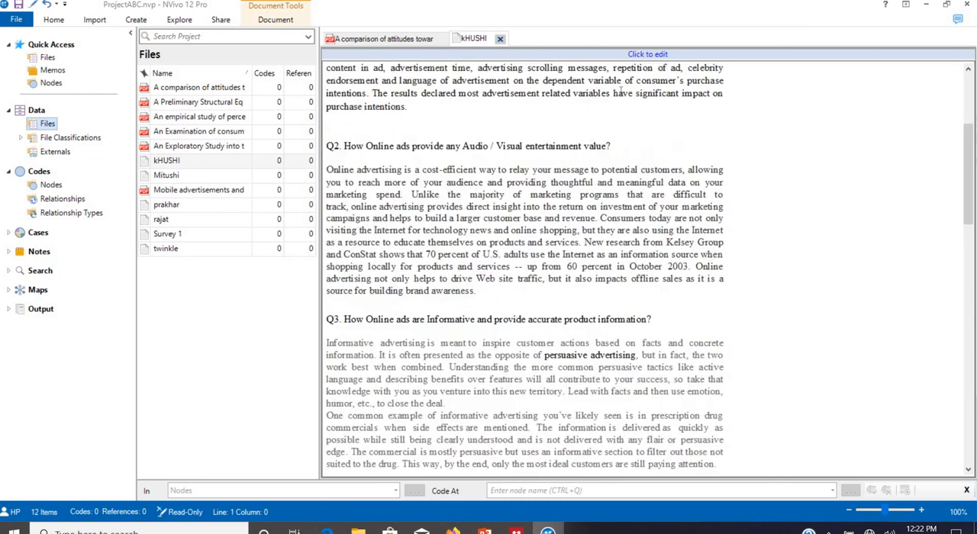
click(647, 54)
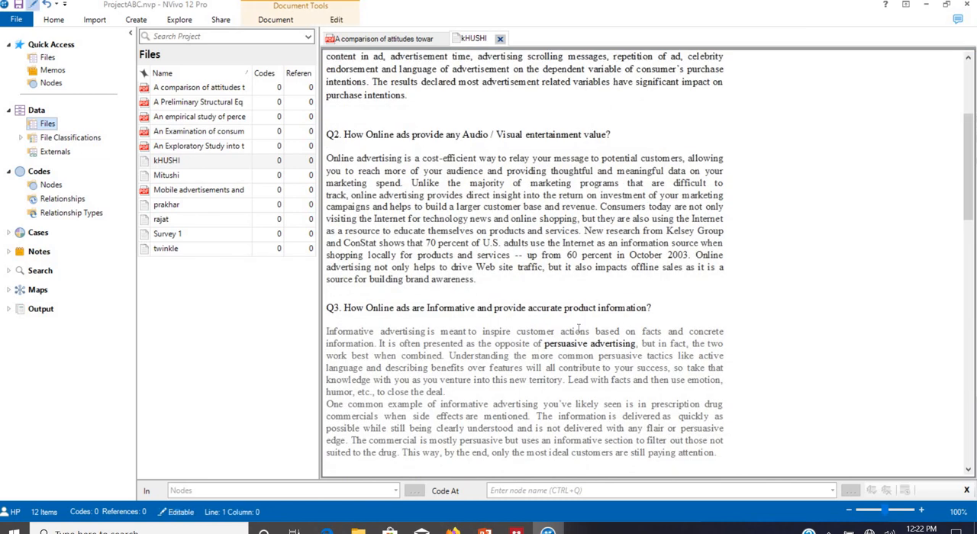
scroll(down, 3)
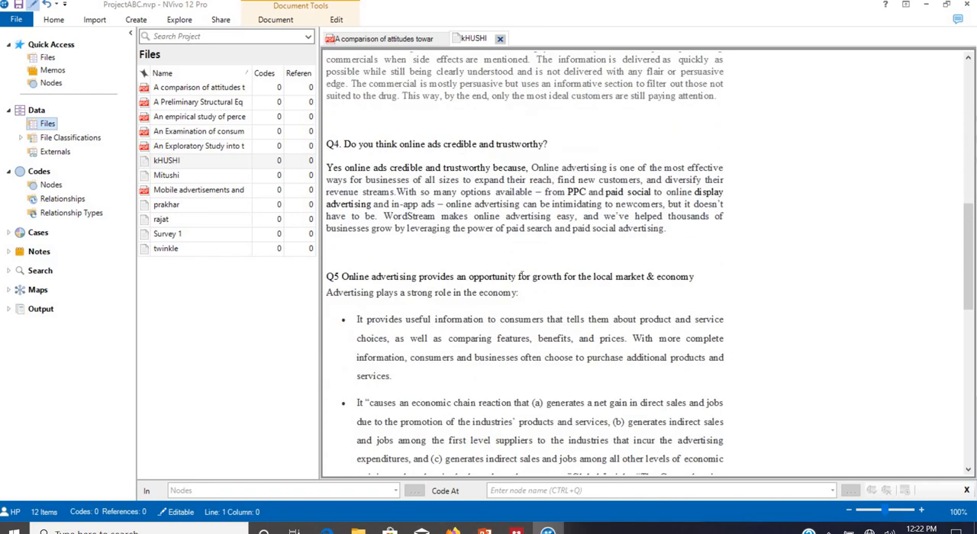
scroll(up, 3)
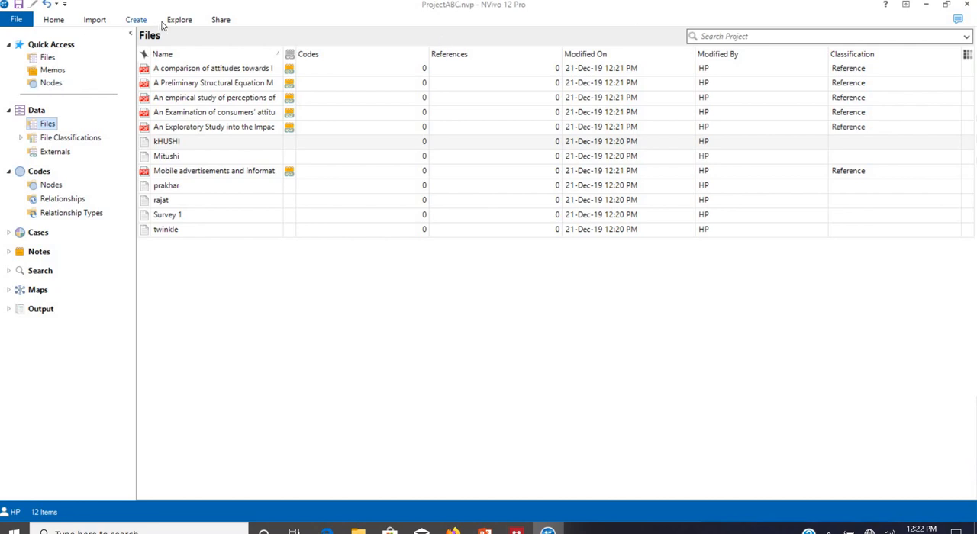
- Set up a Word Frequency query over Files & Externals with minimum word length 5
click(180, 19)
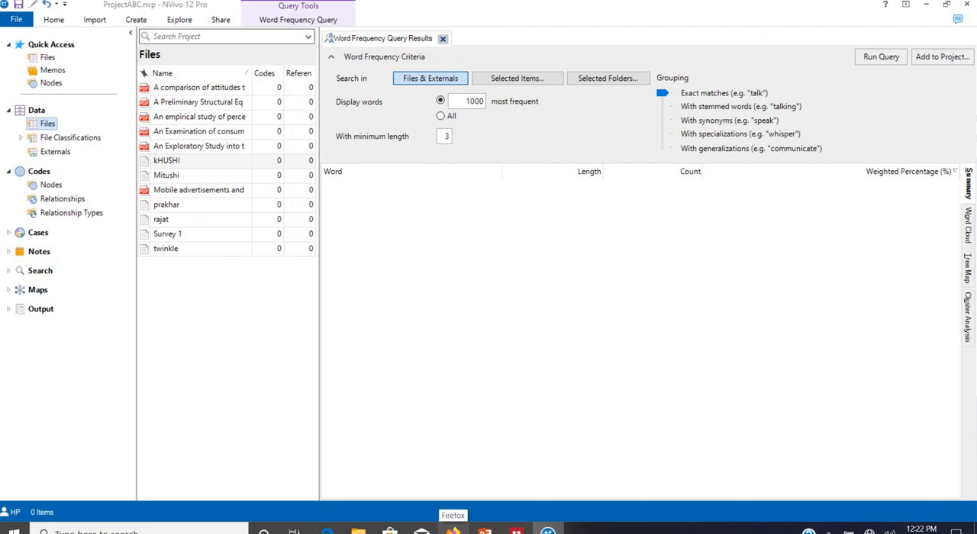
mouse_move(492, 57)
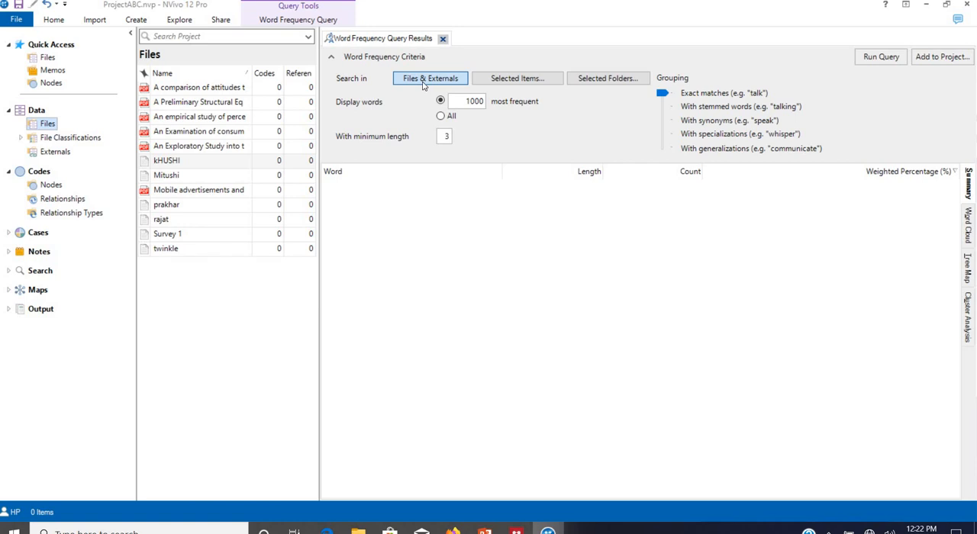
mouse_move(181, 140)
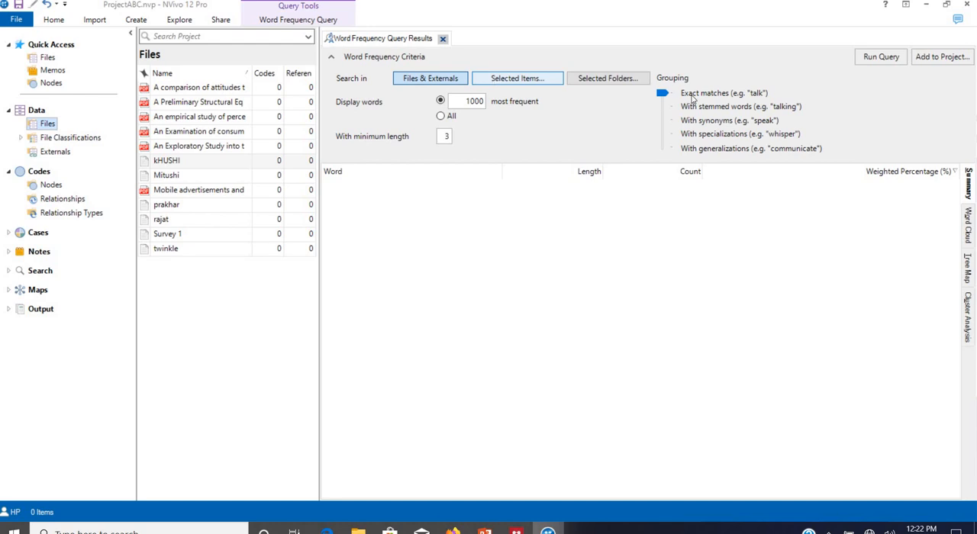
mouse_move(595, 72)
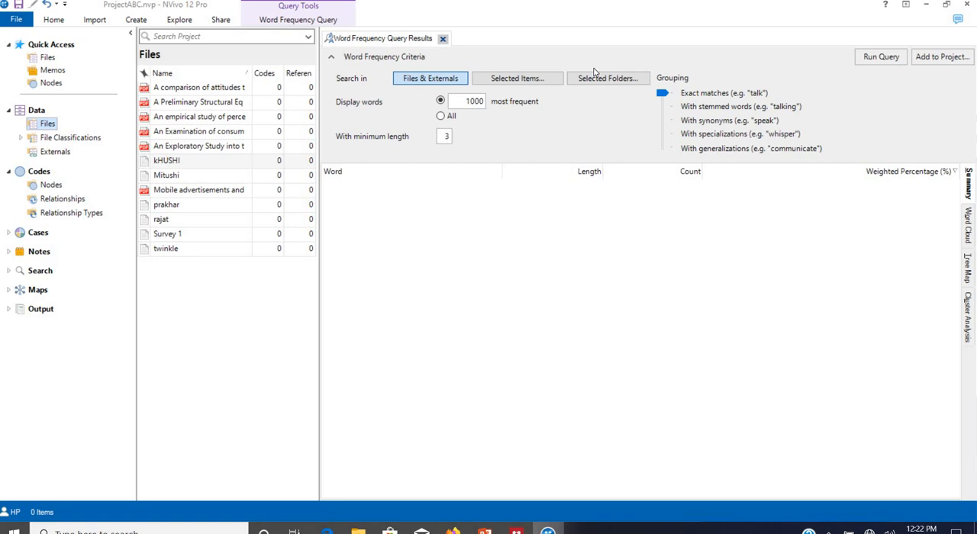
mouse_move(692, 121)
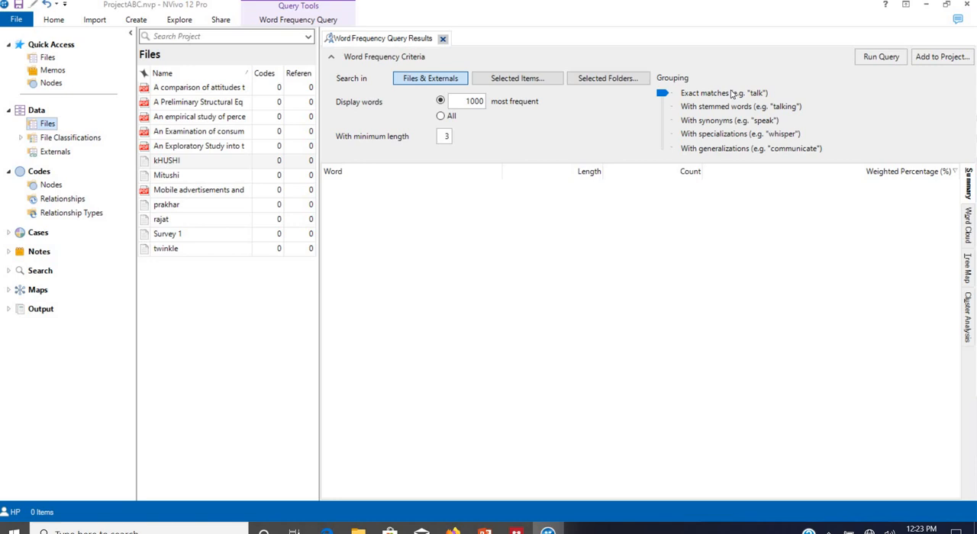
mouse_move(772, 111)
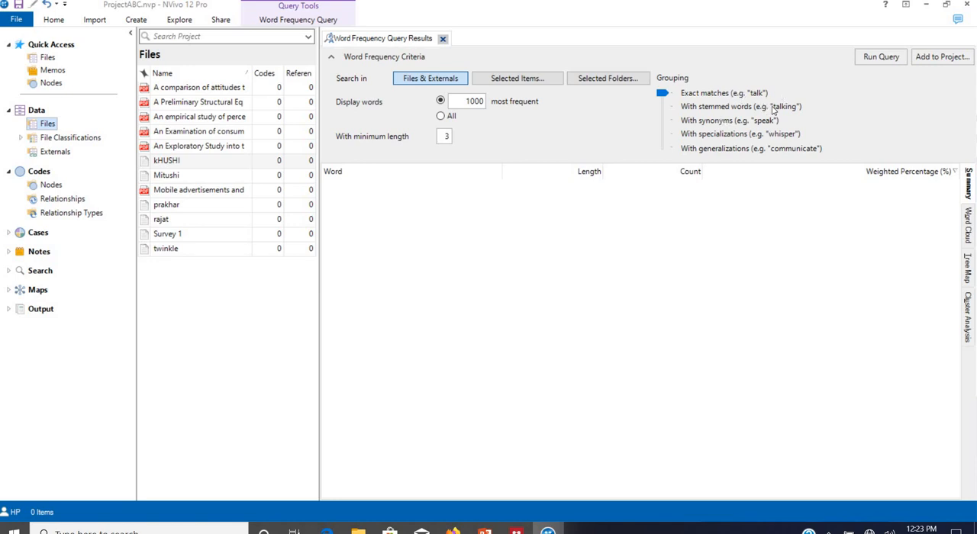
mouse_move(799, 125)
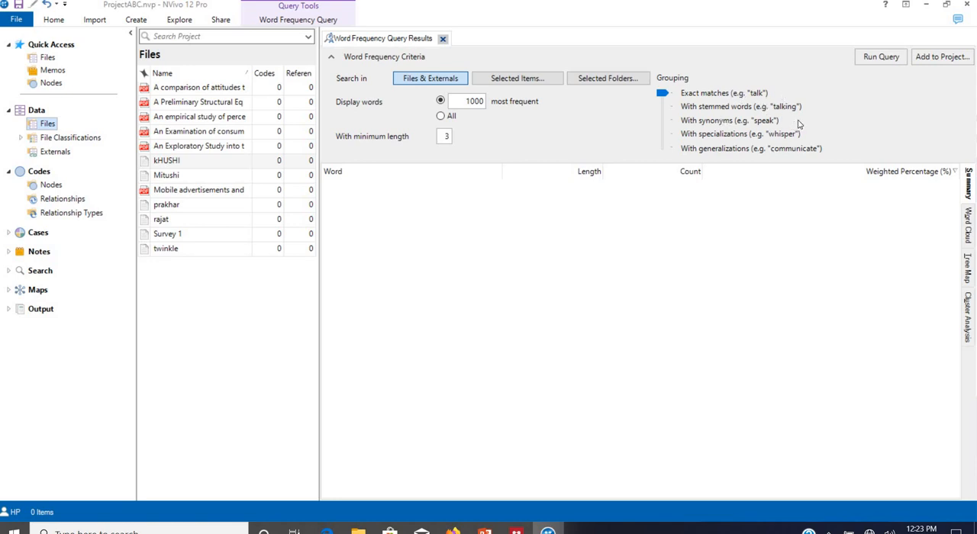
mouse_move(690, 135)
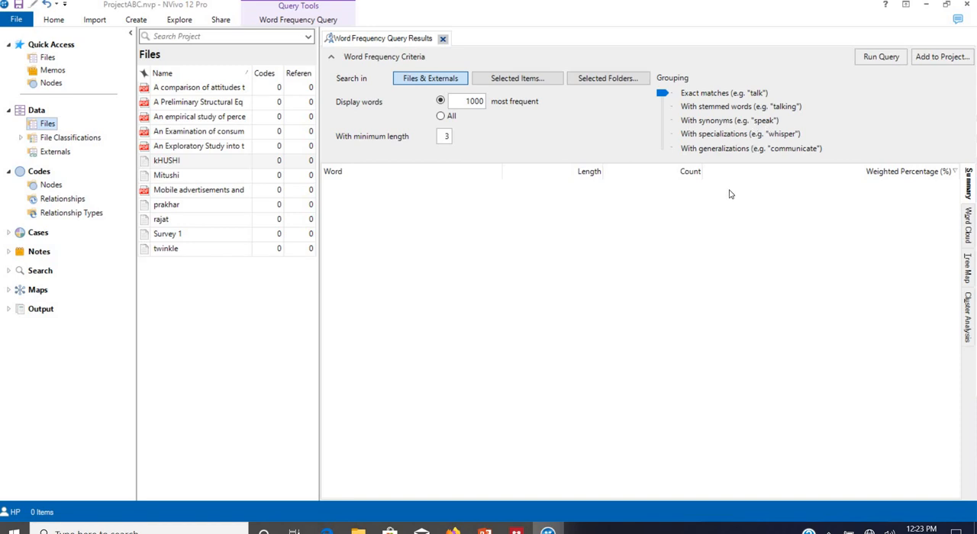
mouse_move(766, 123)
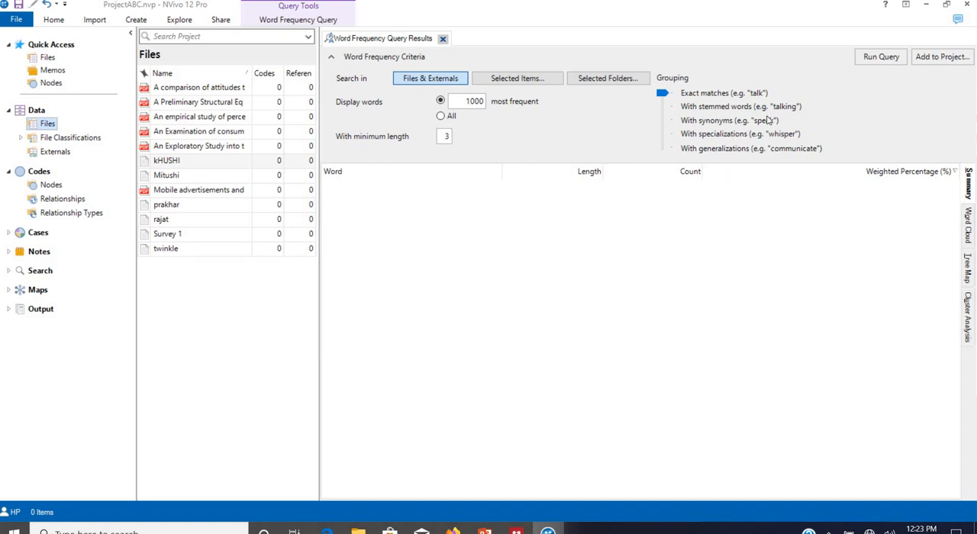
click(166, 175)
text(5)
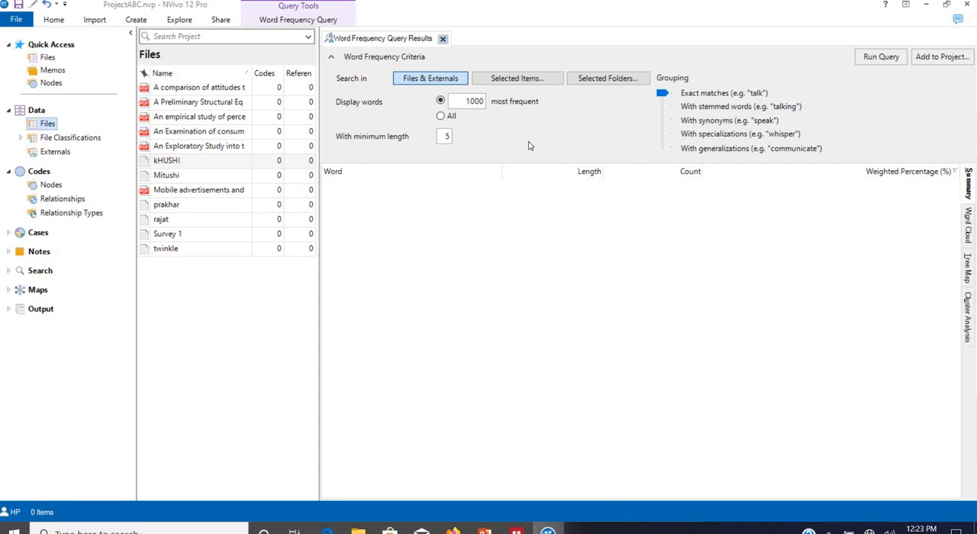
mouse_move(465, 113)
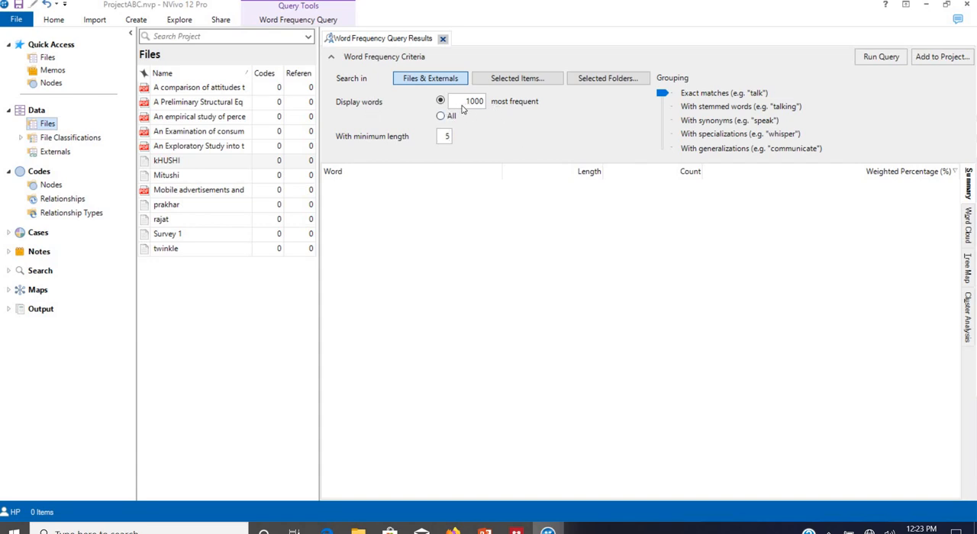
click(445, 136)
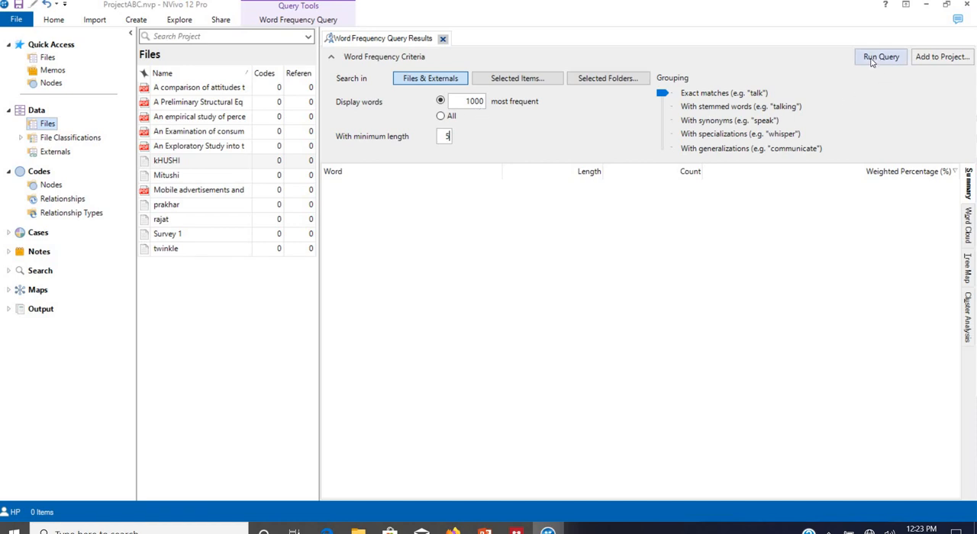
- Run the word frequency query and sort results by Word, then reverse the order
click(880, 57)
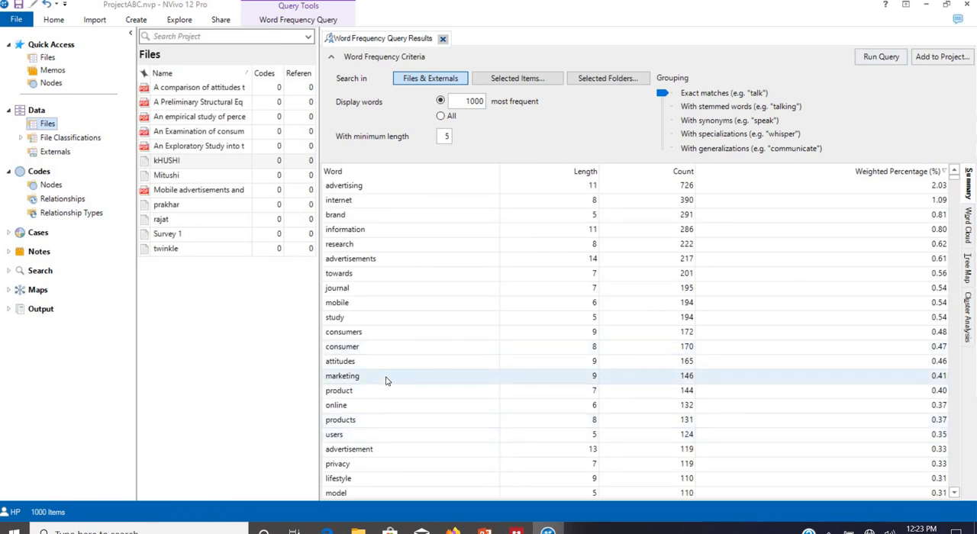
mouse_move(490, 175)
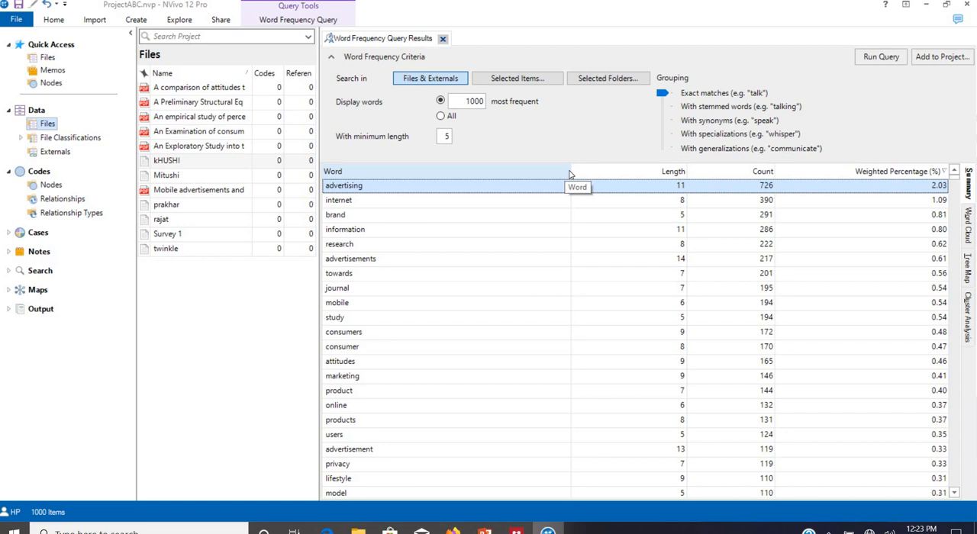
click(333, 171)
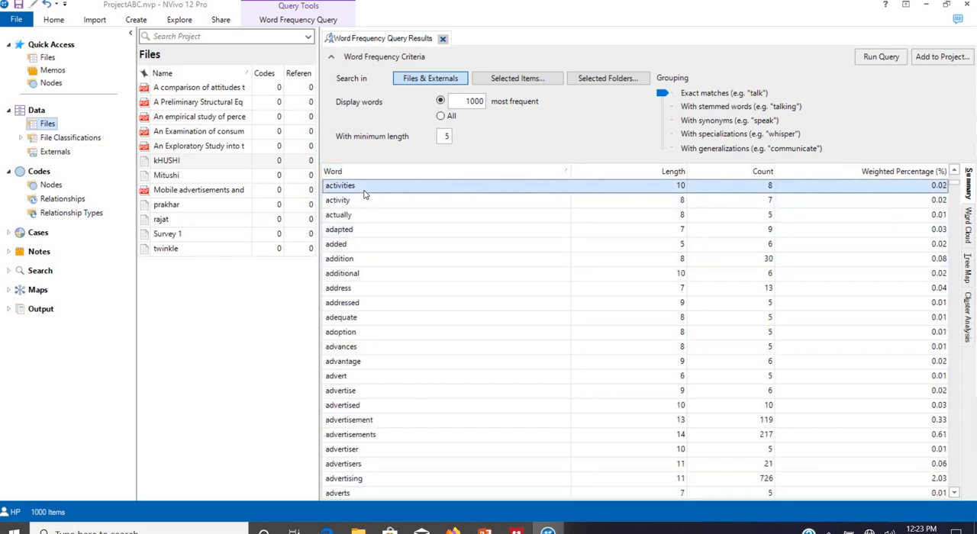
mouse_move(618, 194)
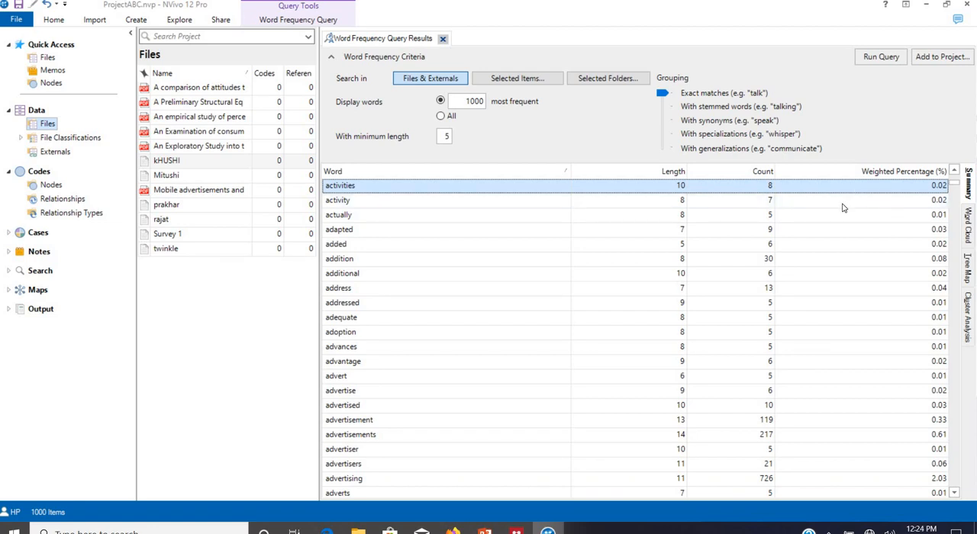
mouse_move(568, 171)
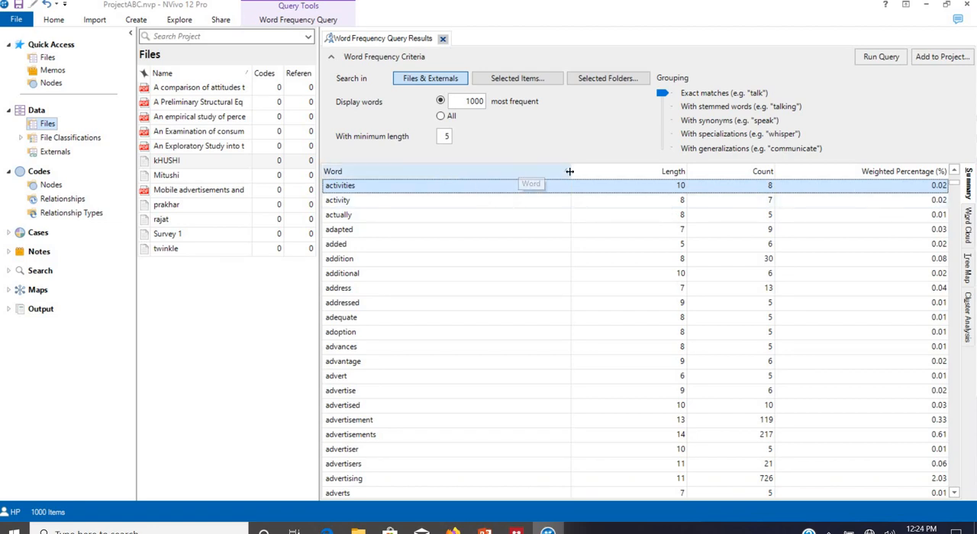
click(332, 171)
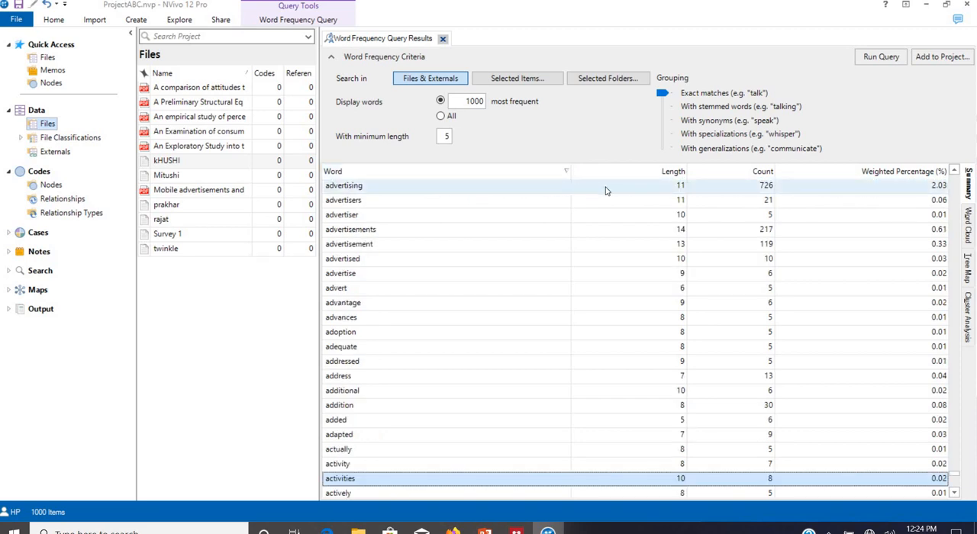
mouse_move(738, 193)
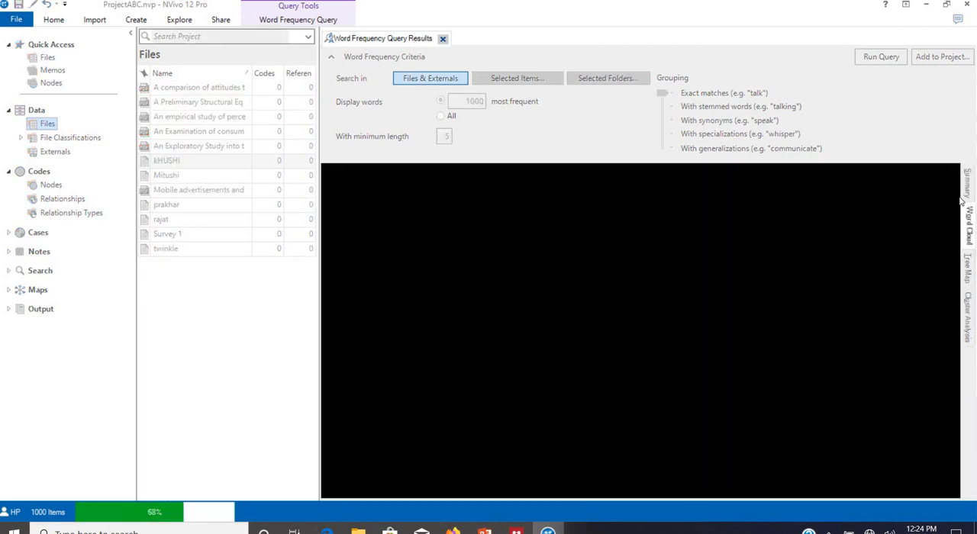
- Display the word frequency results as a word cloud led by advertising, internet, information
click(879, 57)
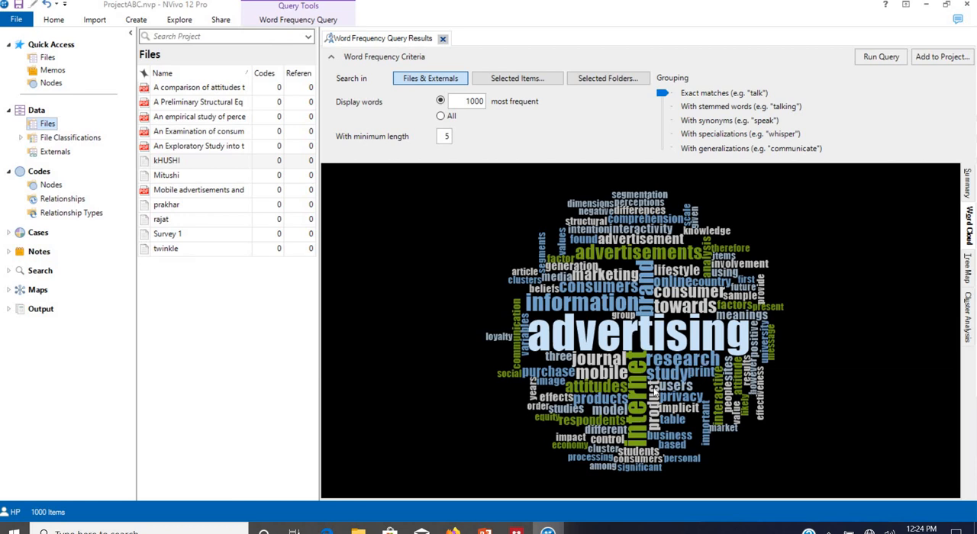
mouse_move(594, 289)
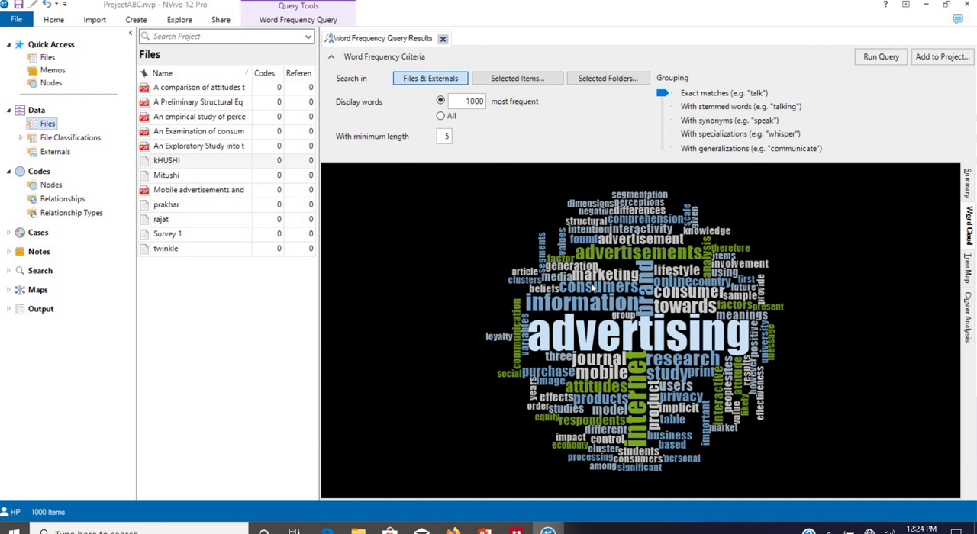
mouse_move(645, 253)
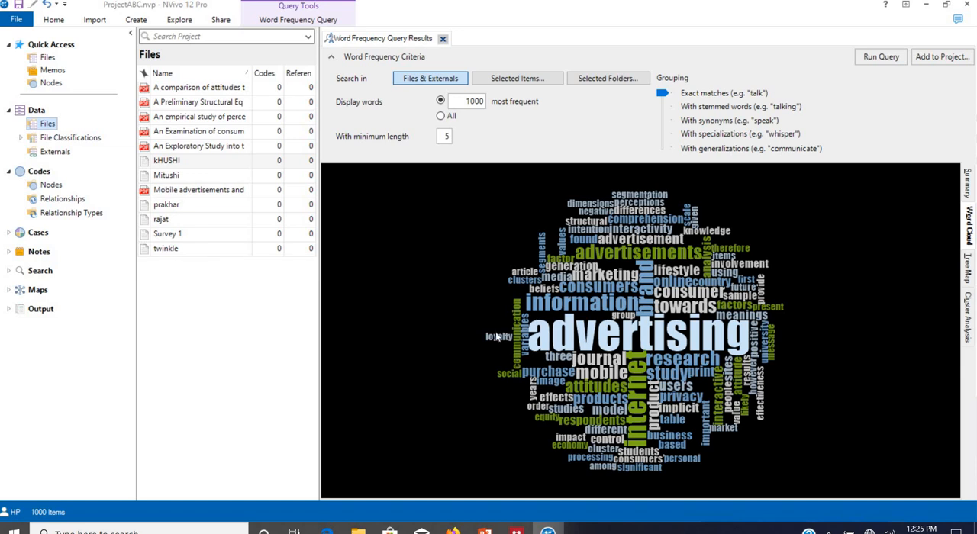
mouse_move(603, 386)
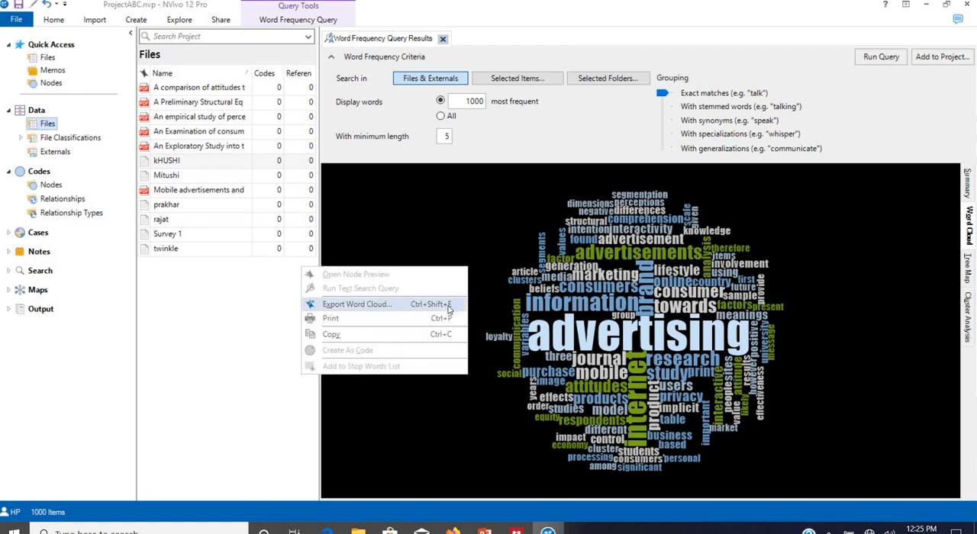
- Start the word cloud export, choose JPEG format and name the file Pic1
click(357, 304)
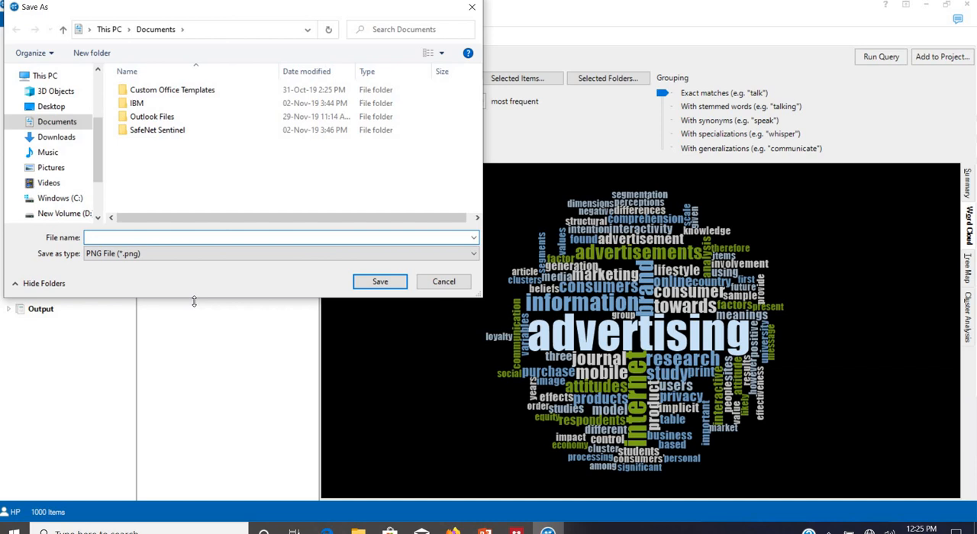
click(280, 253)
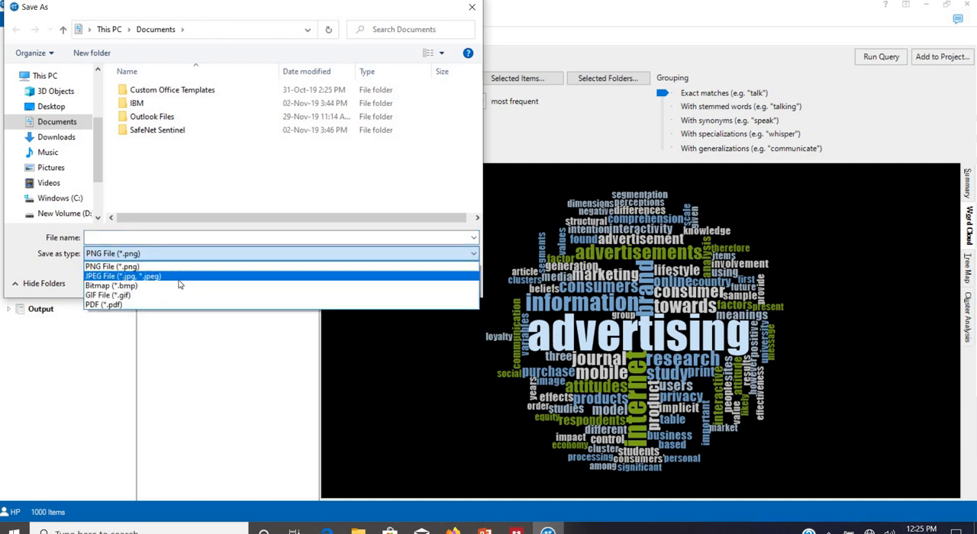
click(122, 275)
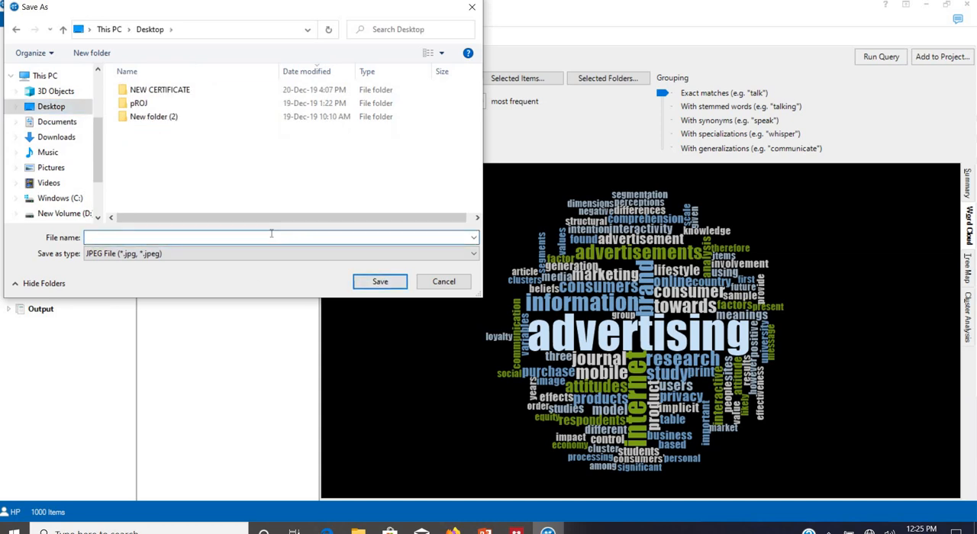
text(Pic1)
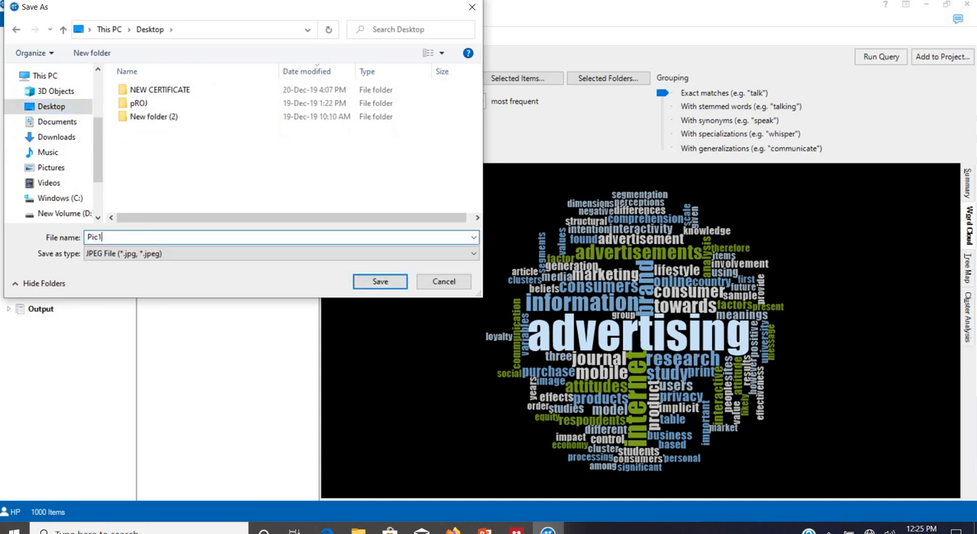
mouse_move(380, 281)
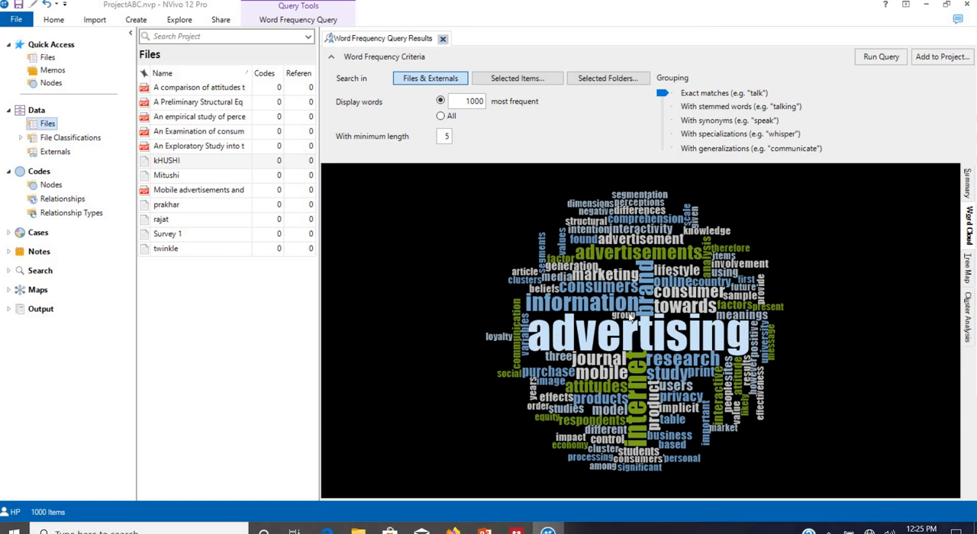
mouse_move(965, 270)
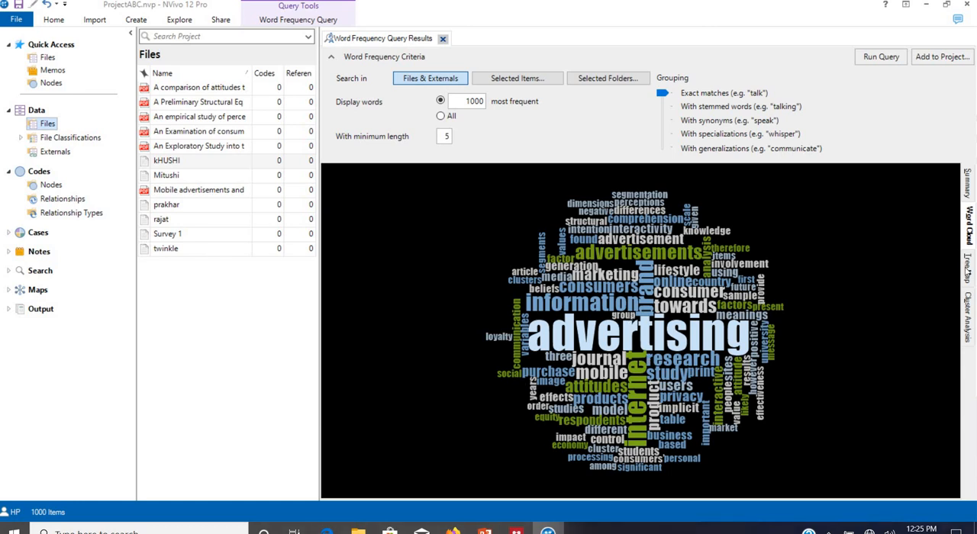
- Show word frequencies as a tree map and open every occurrence of 'study'
click(967, 259)
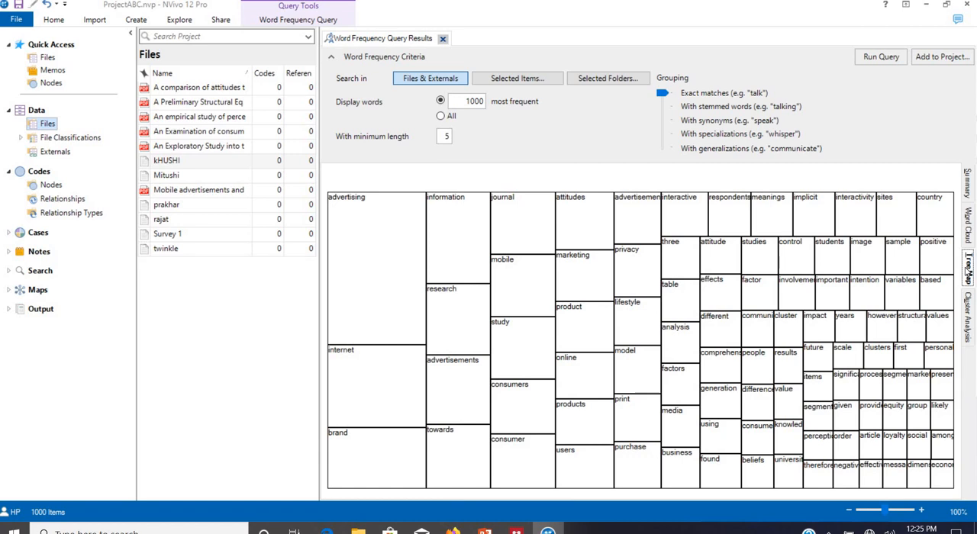
mouse_move(545, 405)
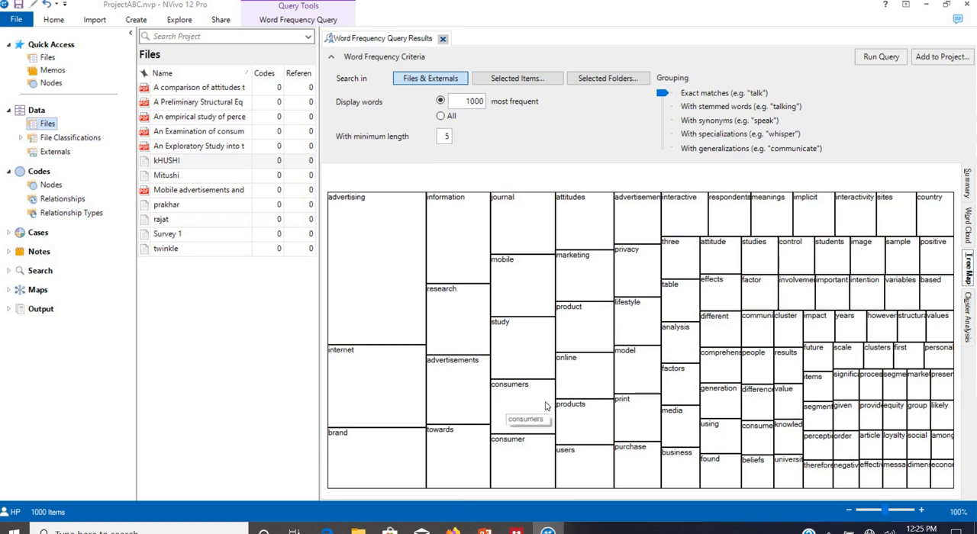
mouse_move(475, 370)
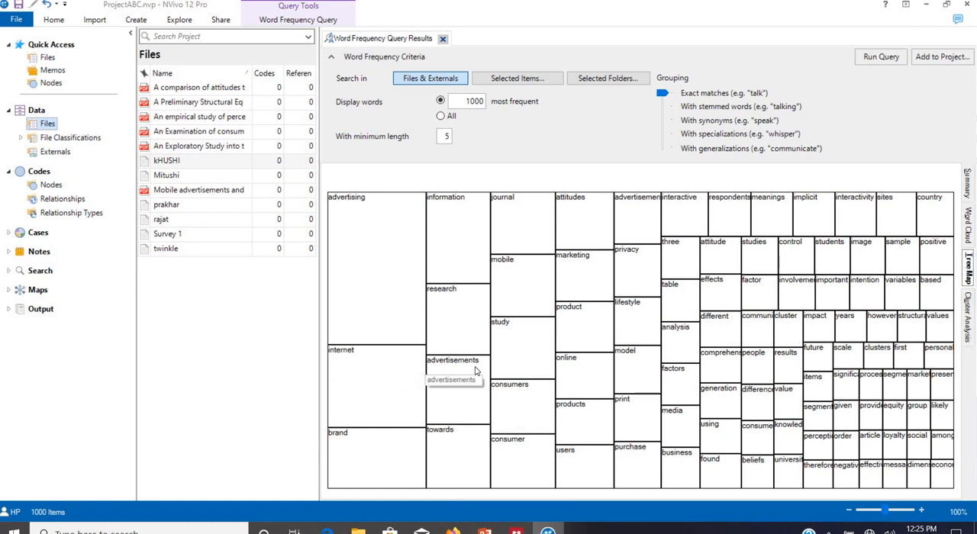
mouse_move(476, 408)
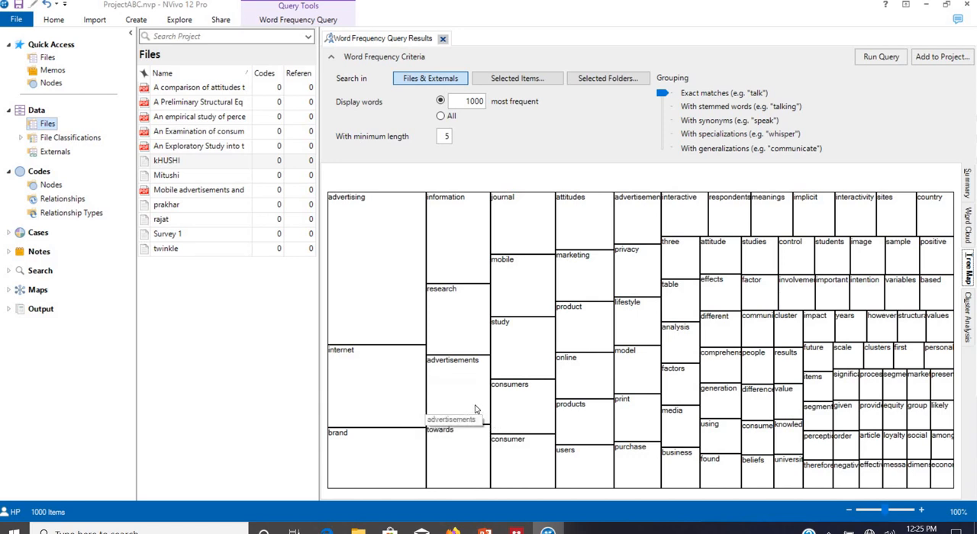
mouse_move(500, 359)
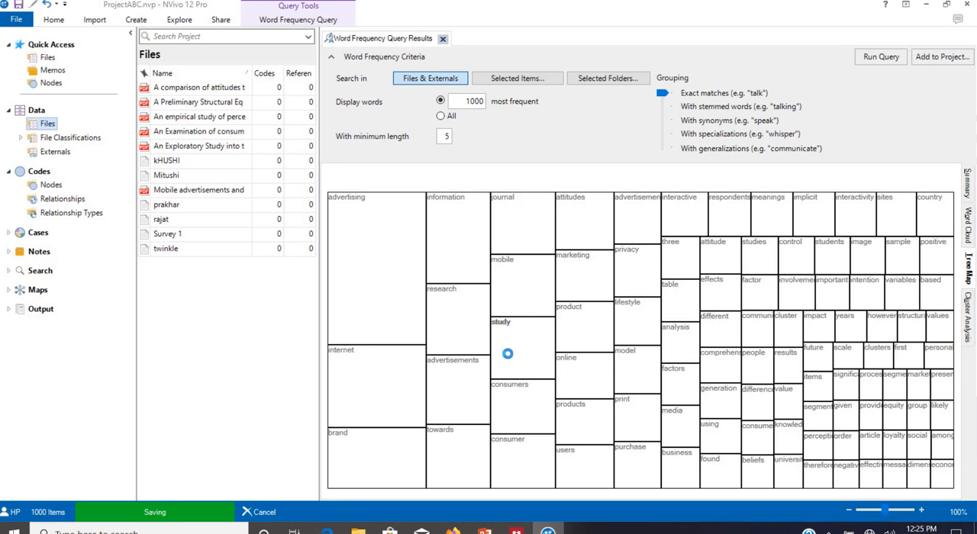
double_click(500, 321)
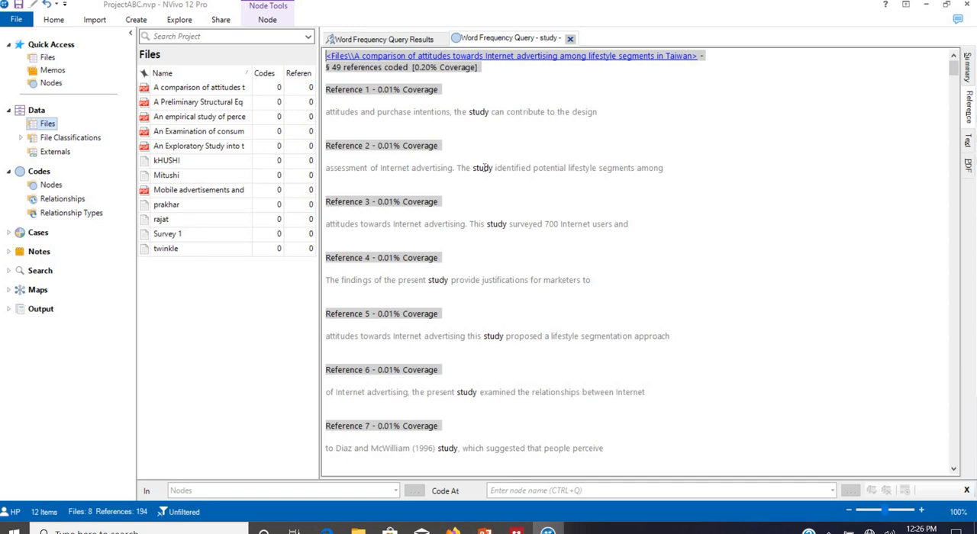
mouse_move(569, 38)
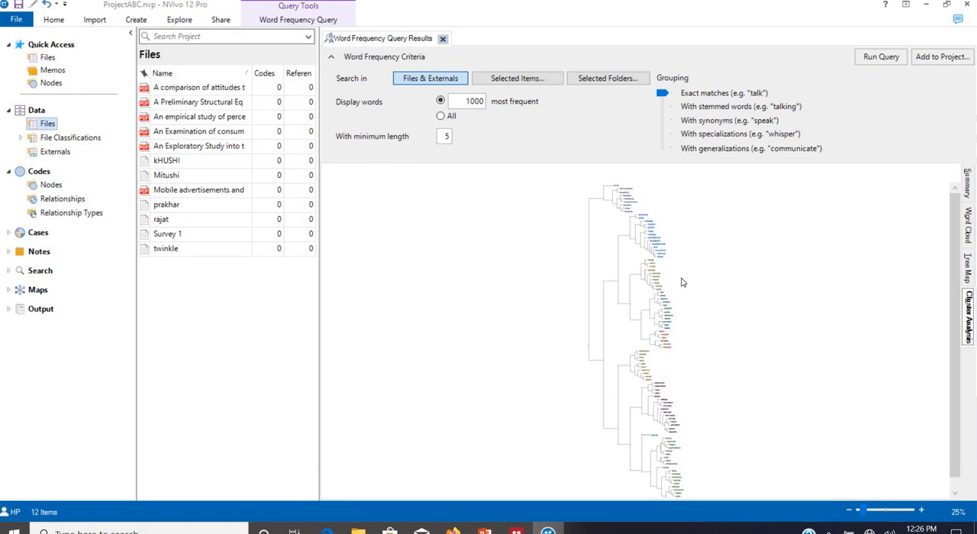
mouse_move(924, 510)
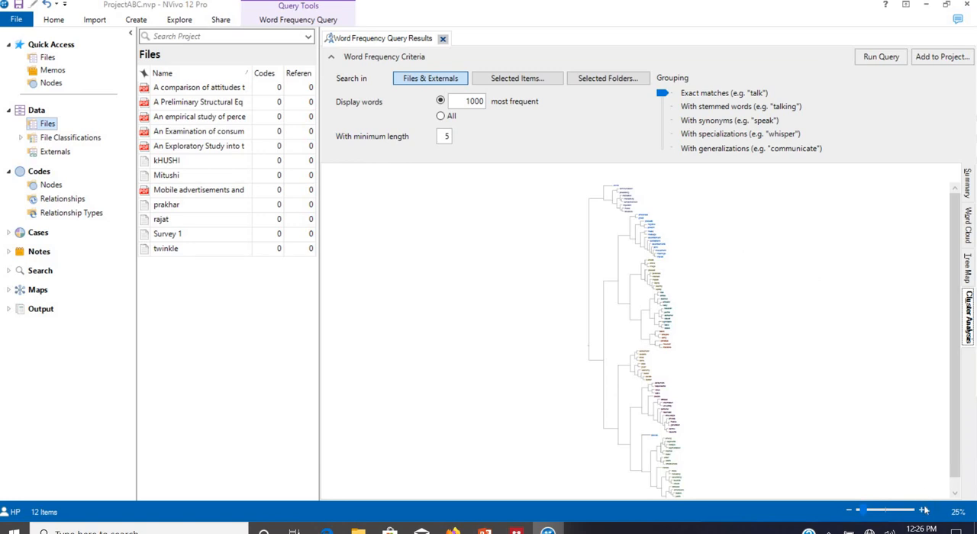
- Enlarge the cluster analysis diagram, hide Navigation View, and start exporting the diagram
click(923, 509)
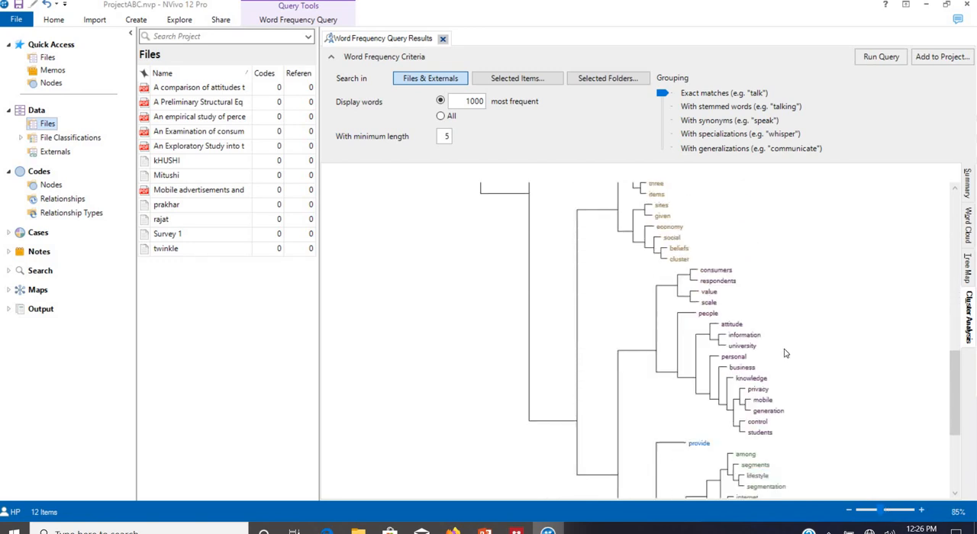
mouse_move(324, 239)
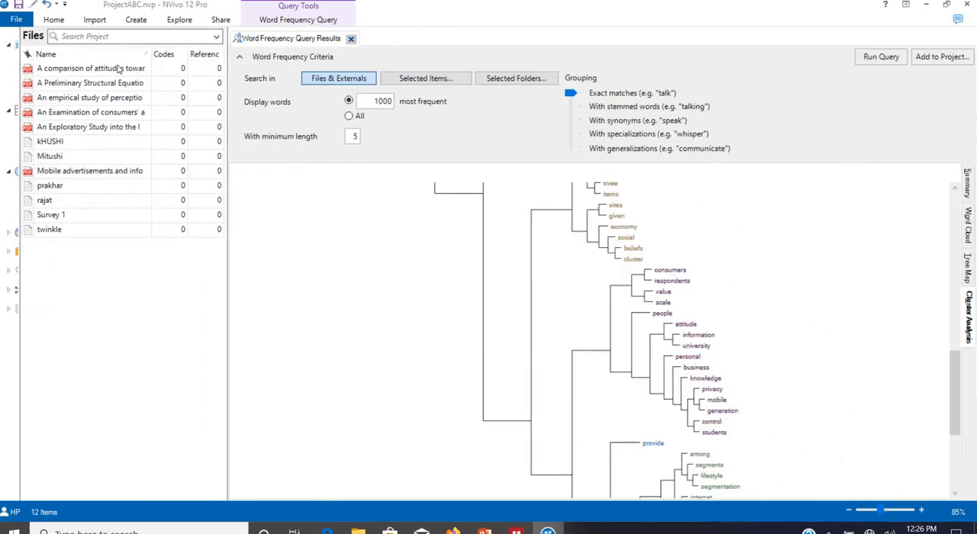
click(12, 35)
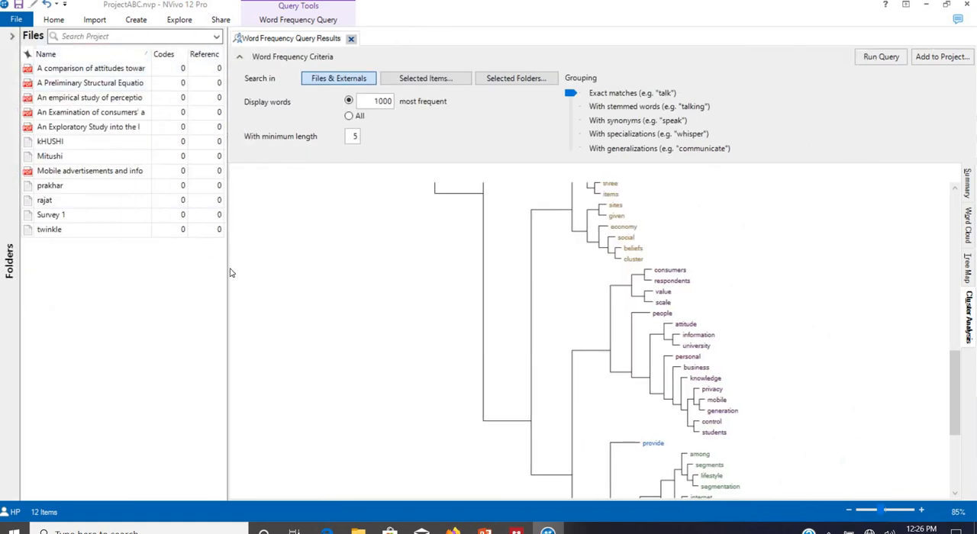
mouse_move(228, 273)
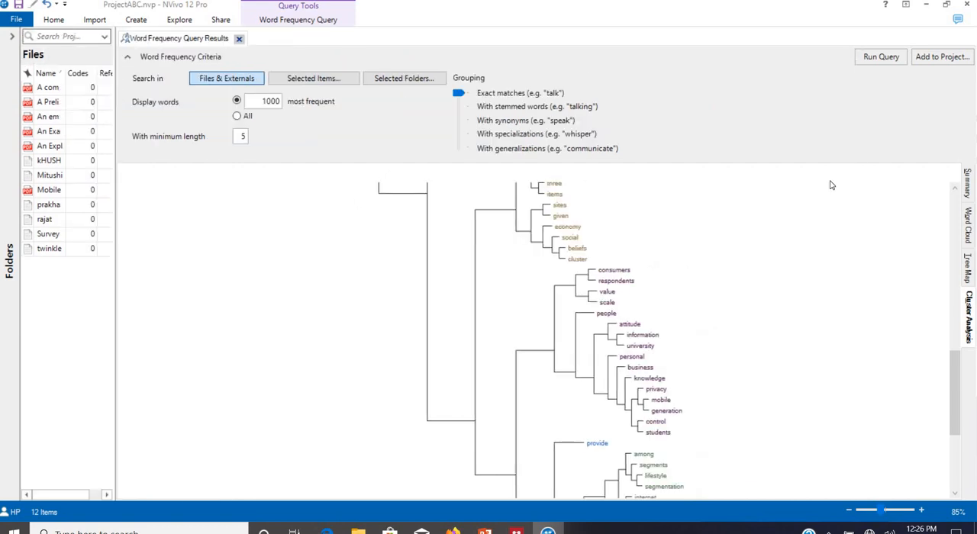
scroll(down, 3)
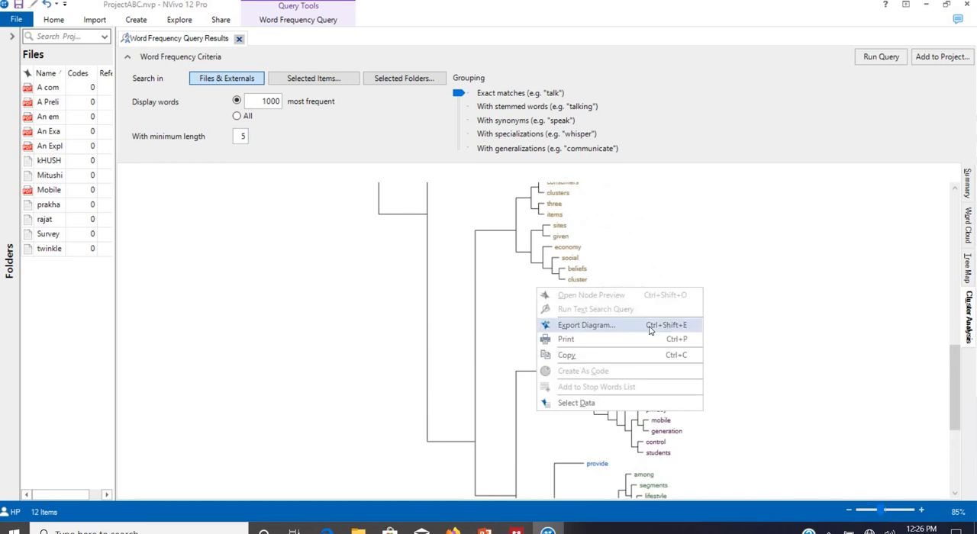
click(586, 325)
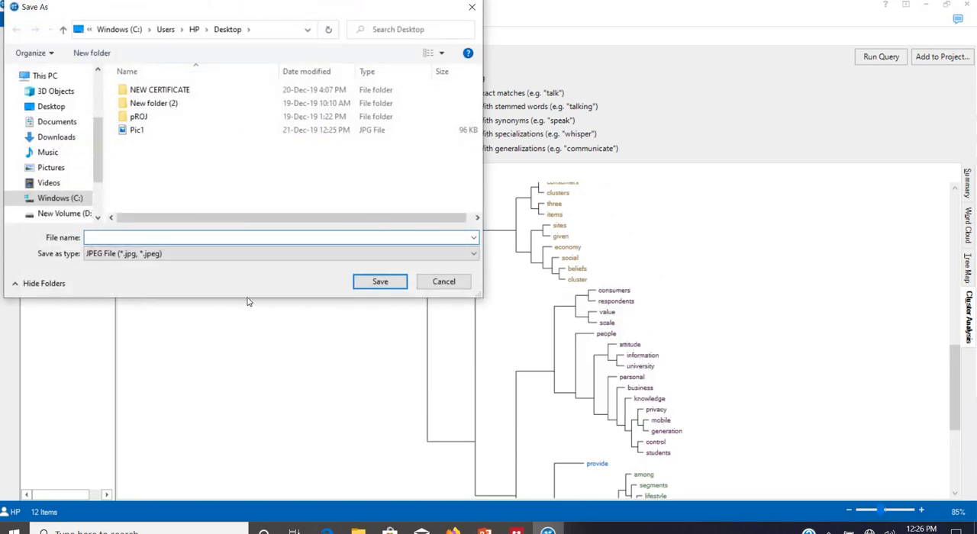
click(443, 282)
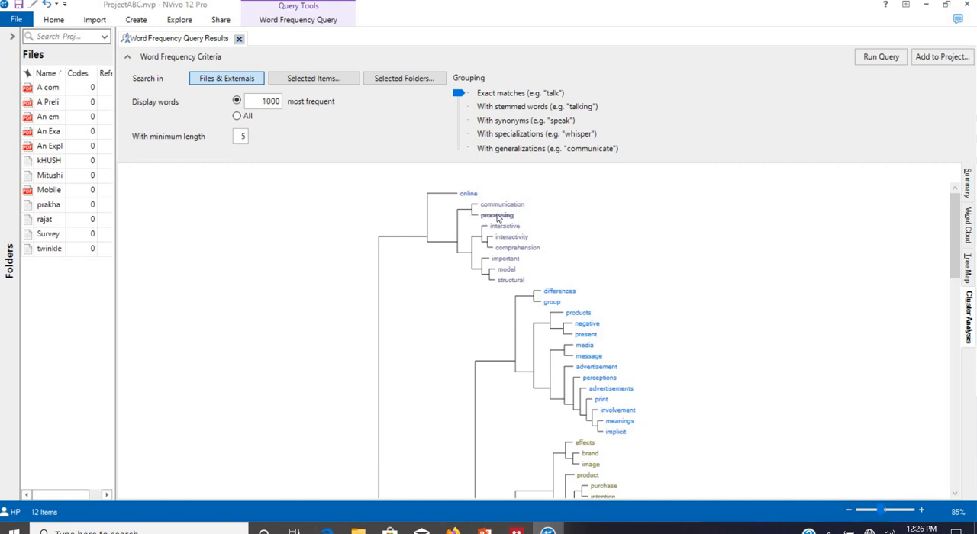
mouse_move(502, 259)
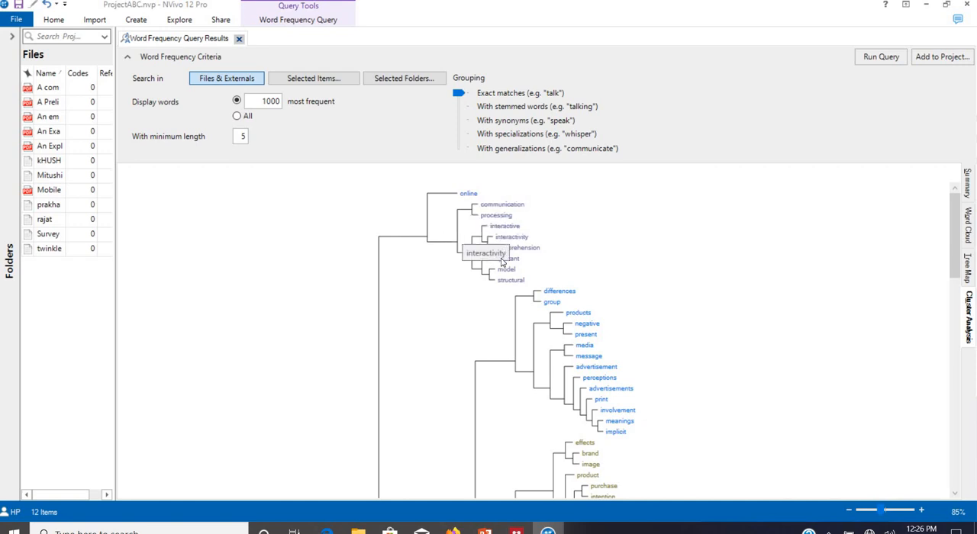
scroll(down, 3)
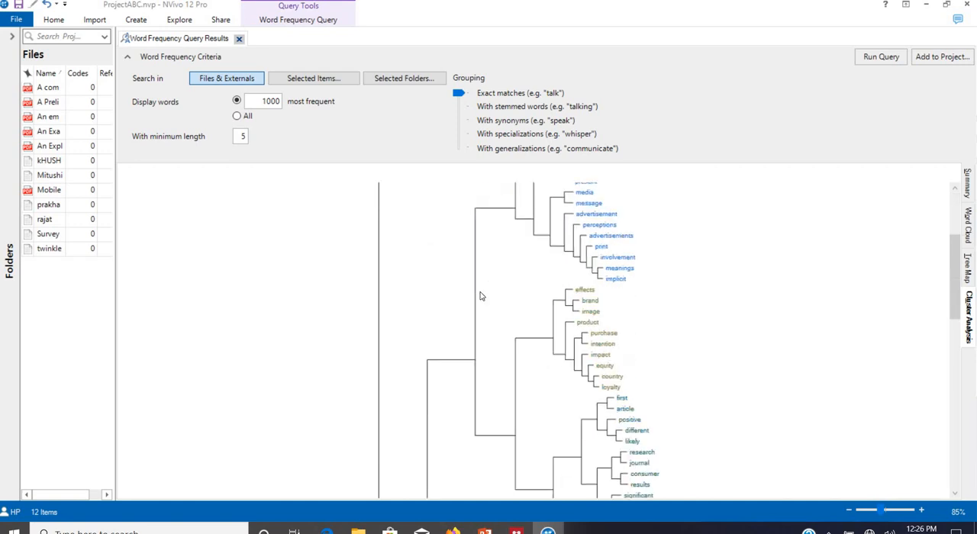
mouse_move(463, 315)
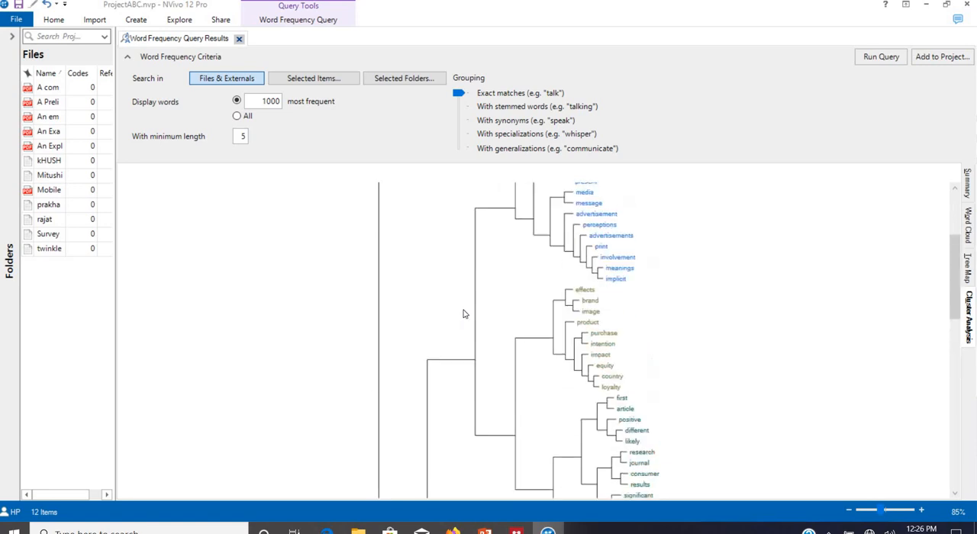
scroll(up, 3)
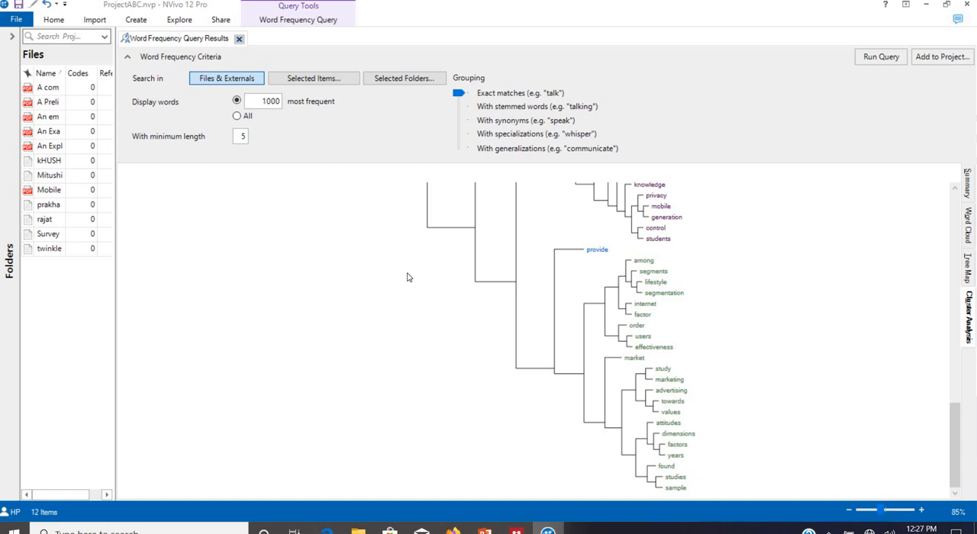
mouse_move(237, 55)
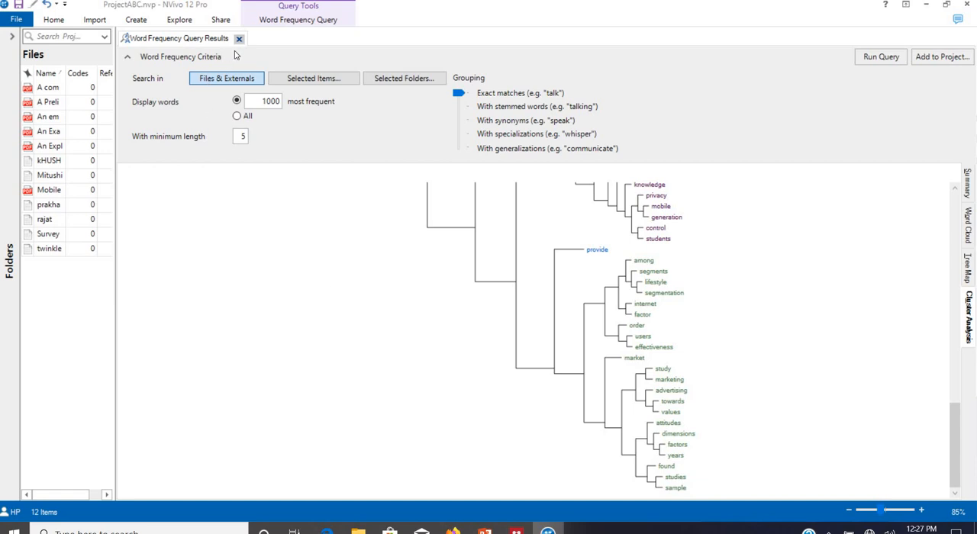
- Close the Word Frequency Query Results tab and switch to another application
click(239, 39)
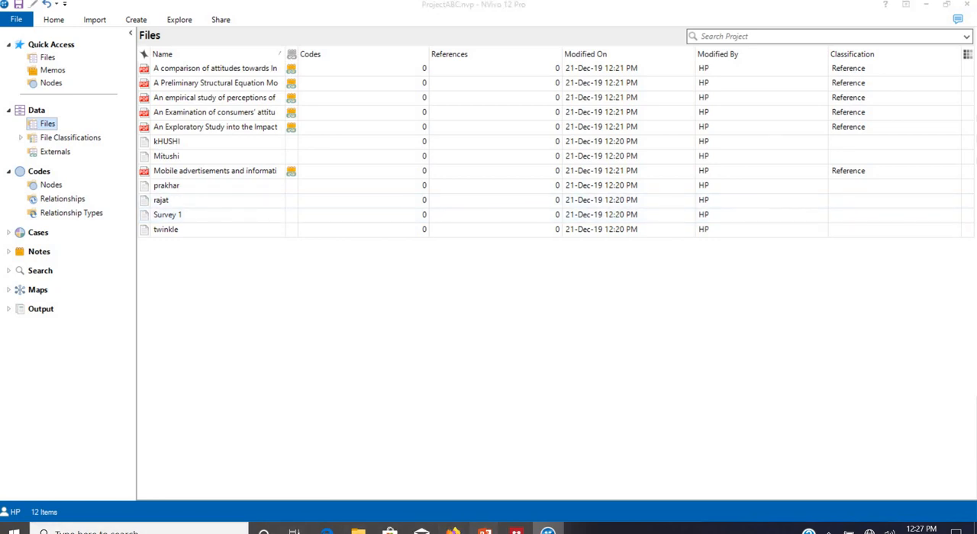
key(alt+tab)
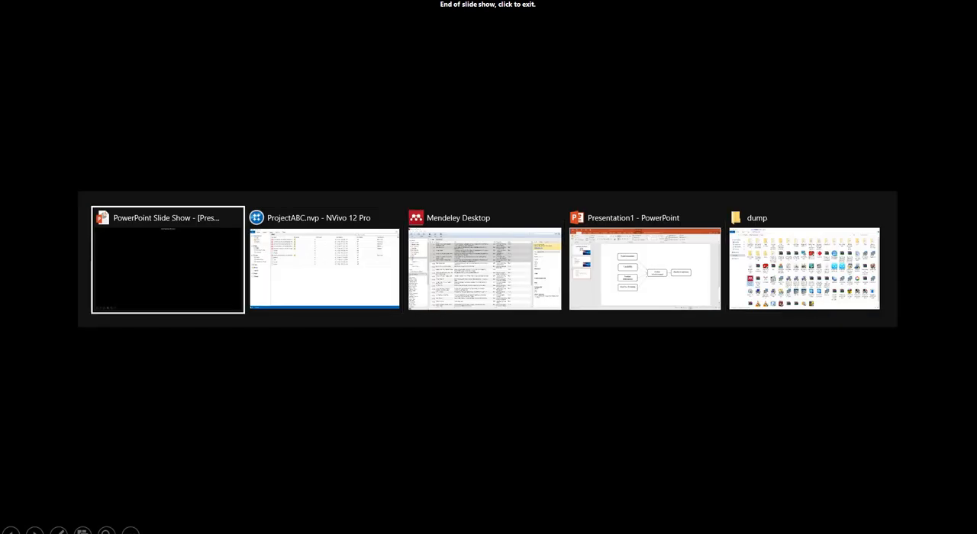
- Open the kHUSHI interview, scroll through its answers, make it editable, then close it
click(325, 267)
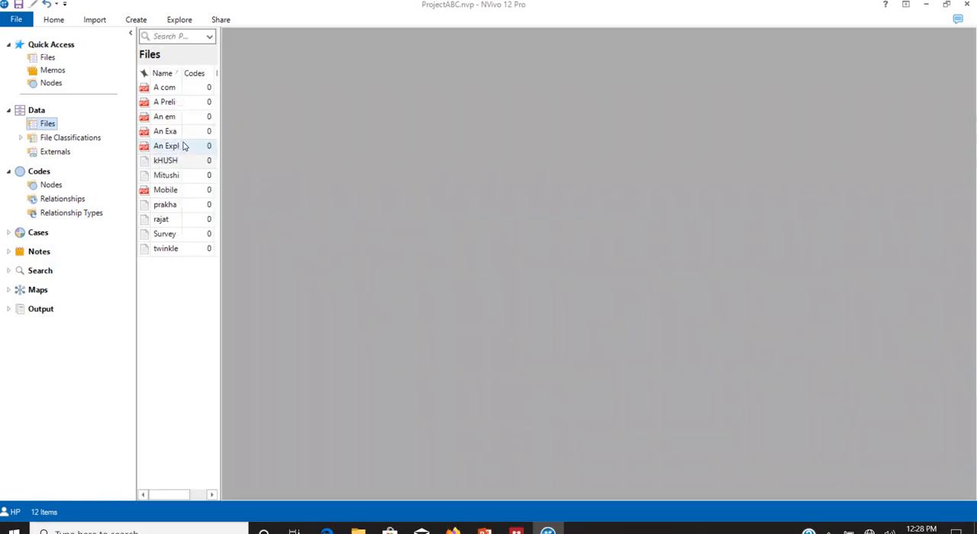
double_click(165, 160)
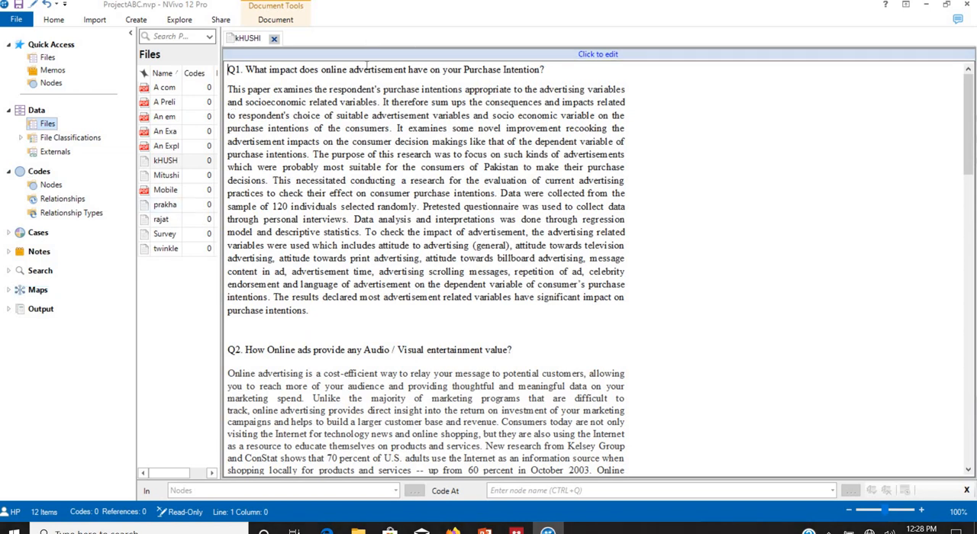
scroll(down, 3)
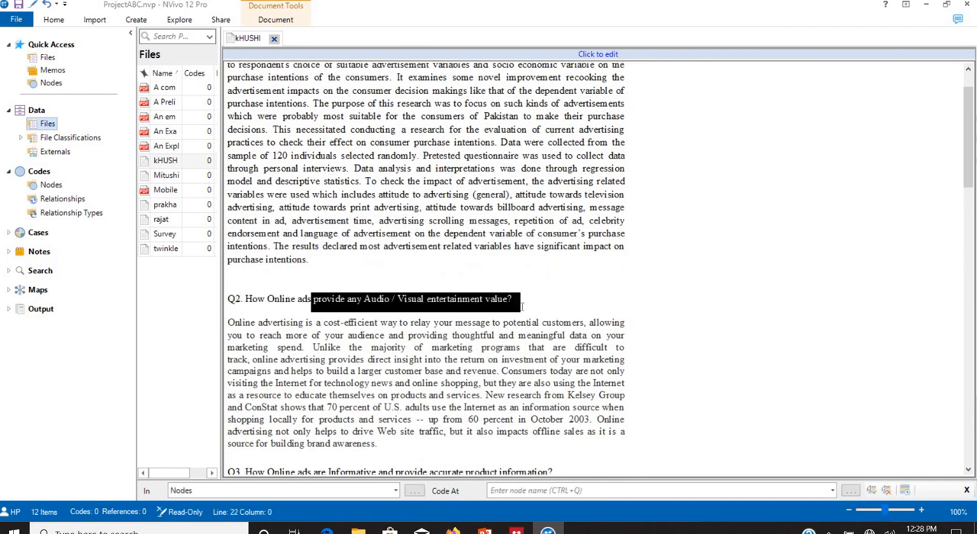
scroll(down, 3)
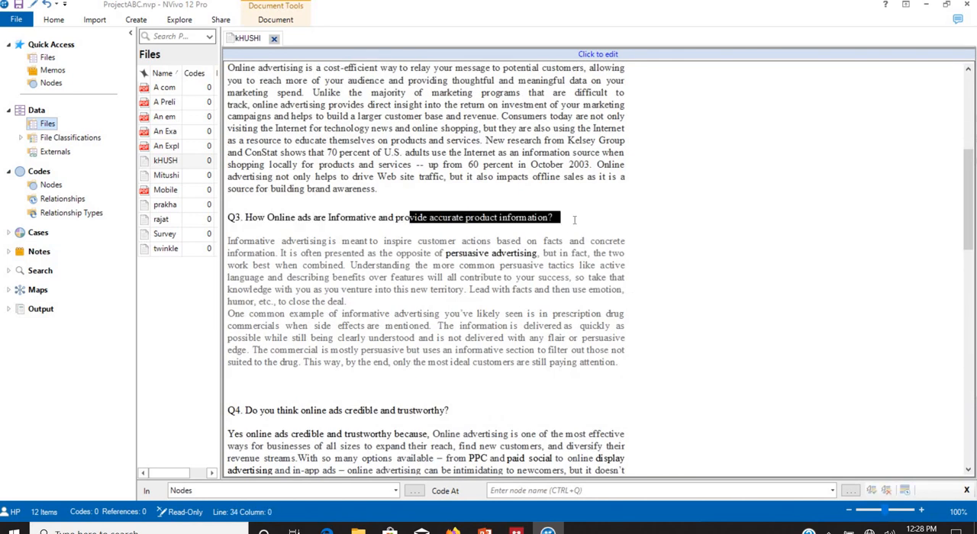
scroll(down, 3)
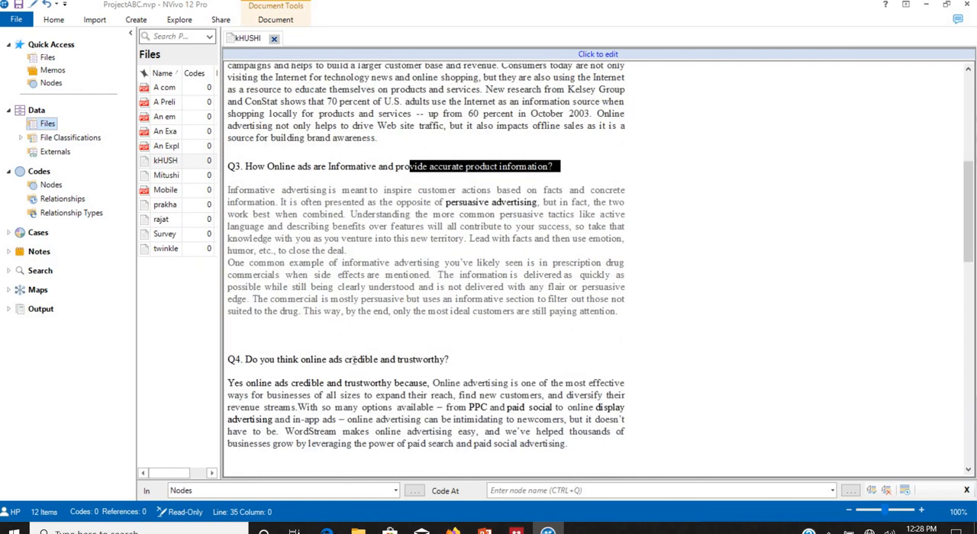
scroll(down, 3)
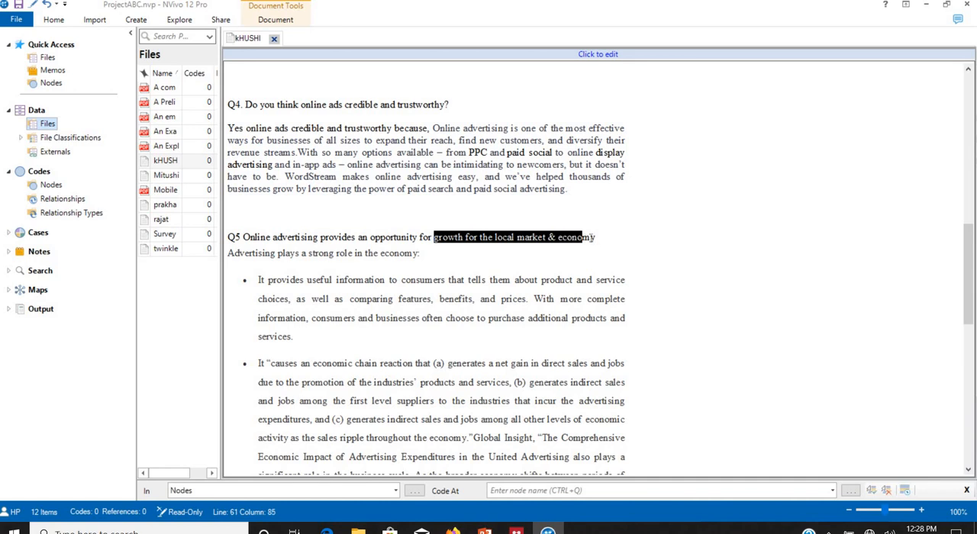
scroll(up, 3)
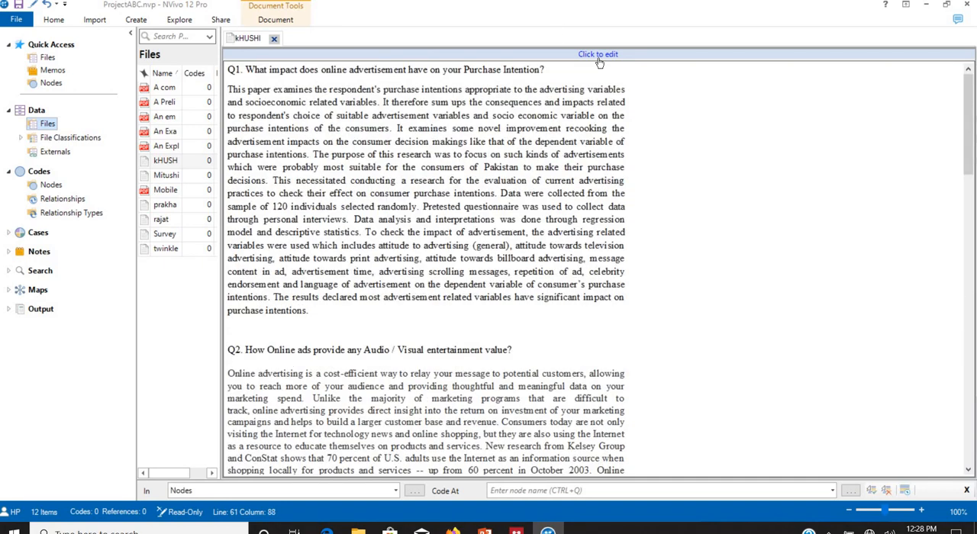
click(597, 55)
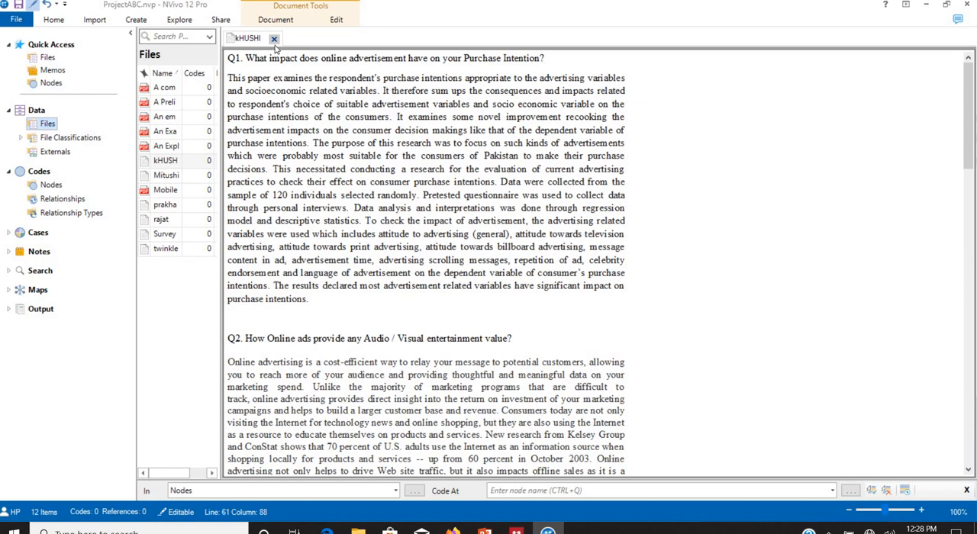
click(274, 38)
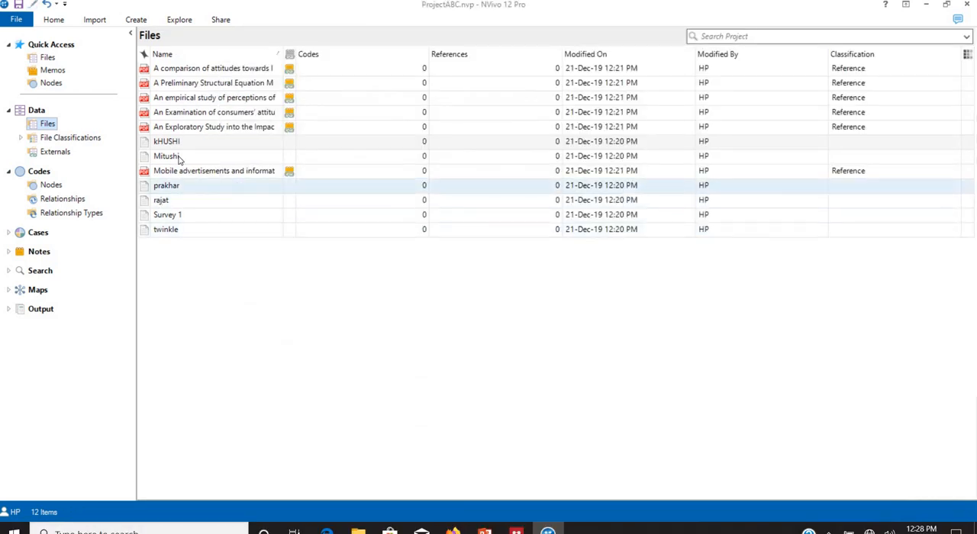
- Select Nodes under Codes in the Navigation View
click(161, 200)
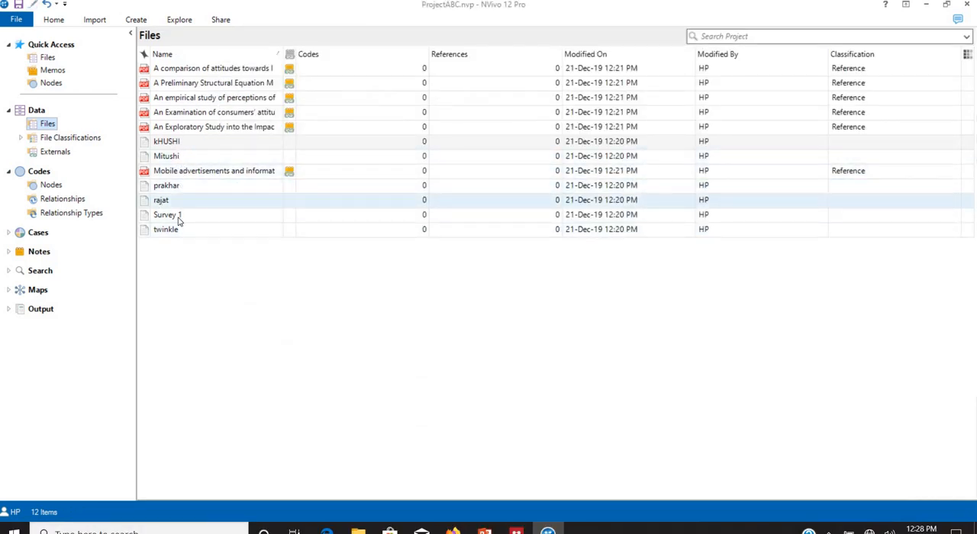
click(165, 229)
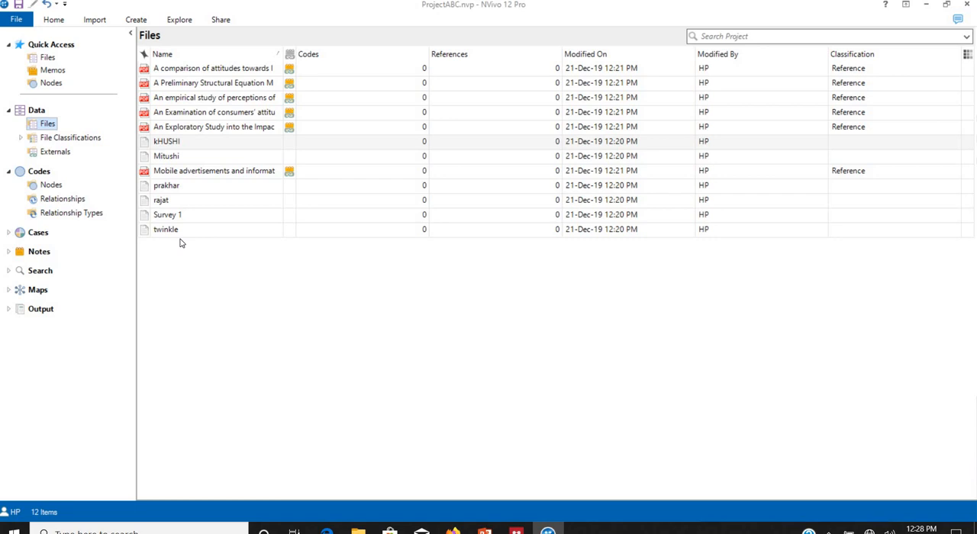
mouse_move(47, 158)
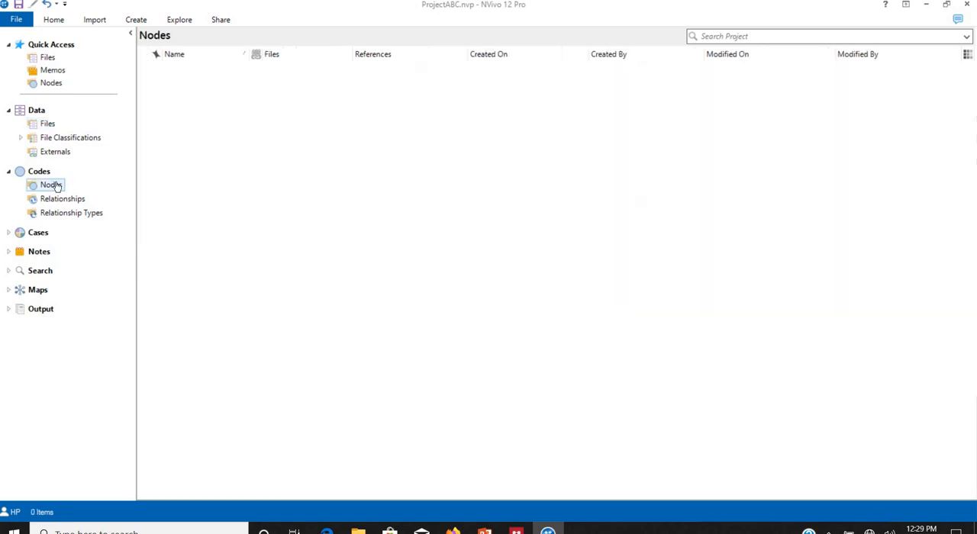
- Add a node named ENT through New Node on the Nodes collection
right_click(51, 184)
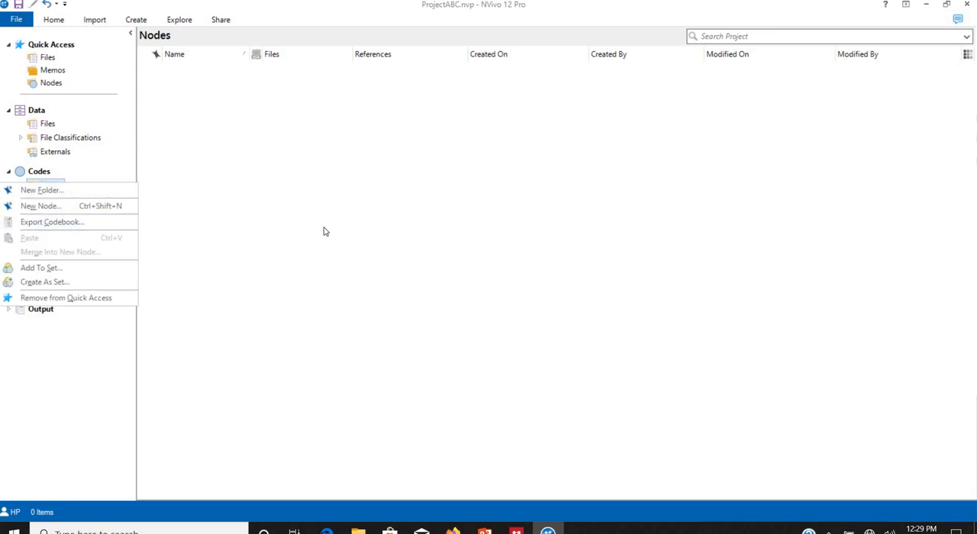
mouse_move(42, 191)
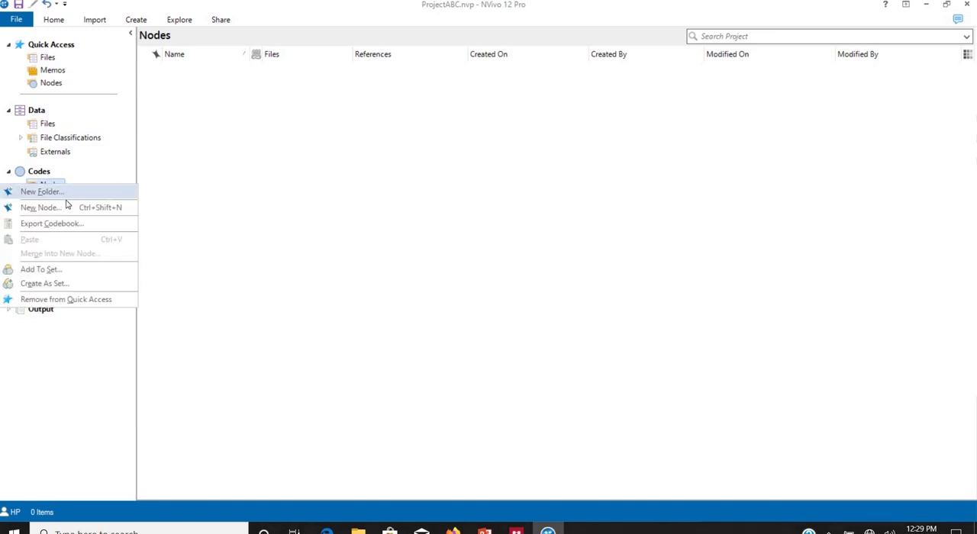
click(40, 207)
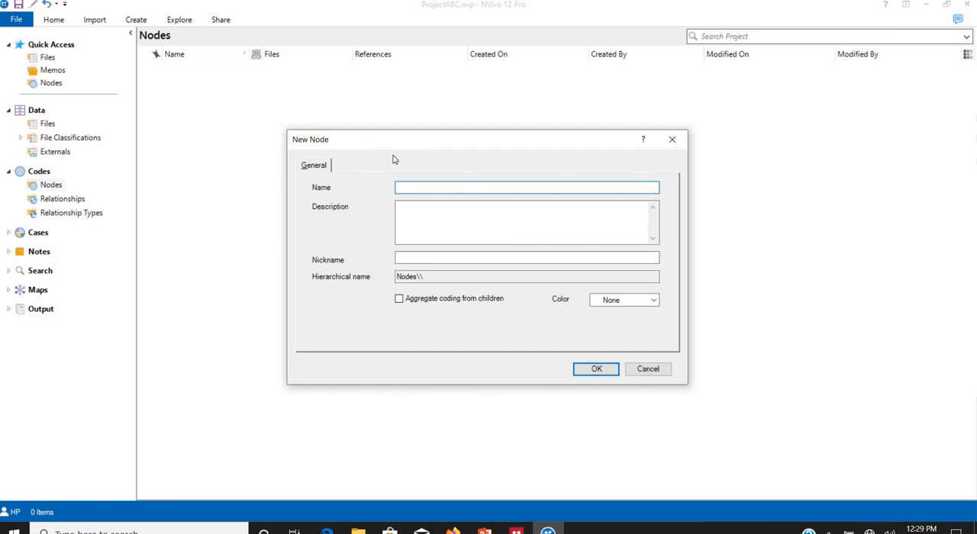
text(EN)
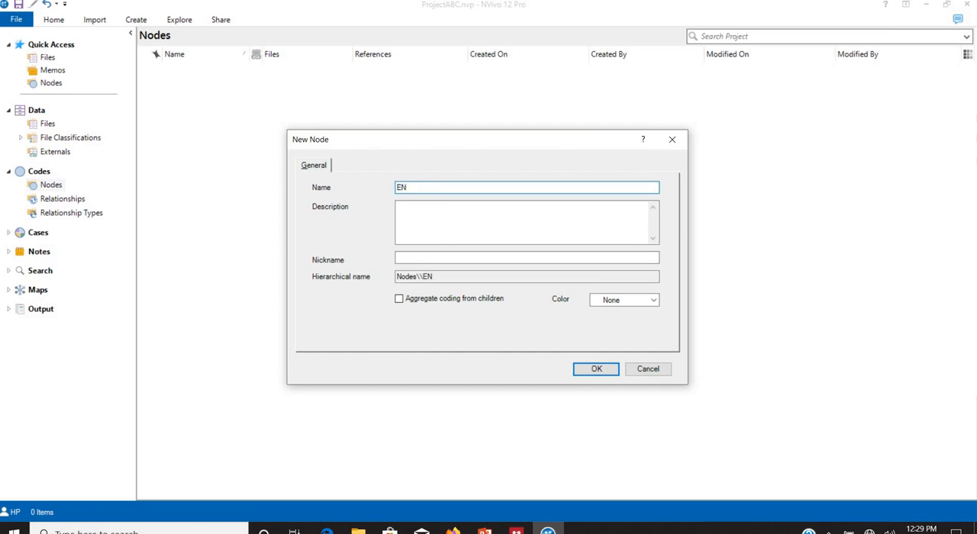
text(T)
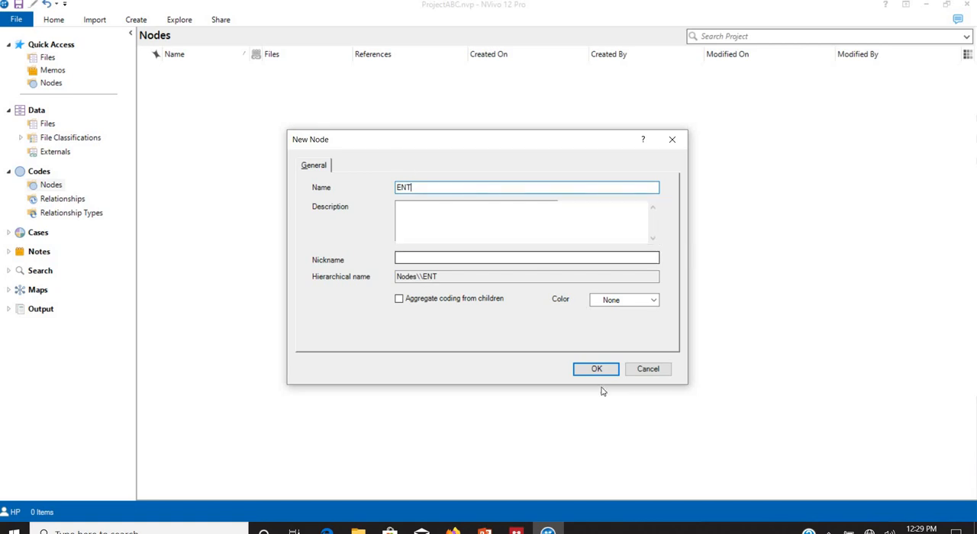
click(595, 369)
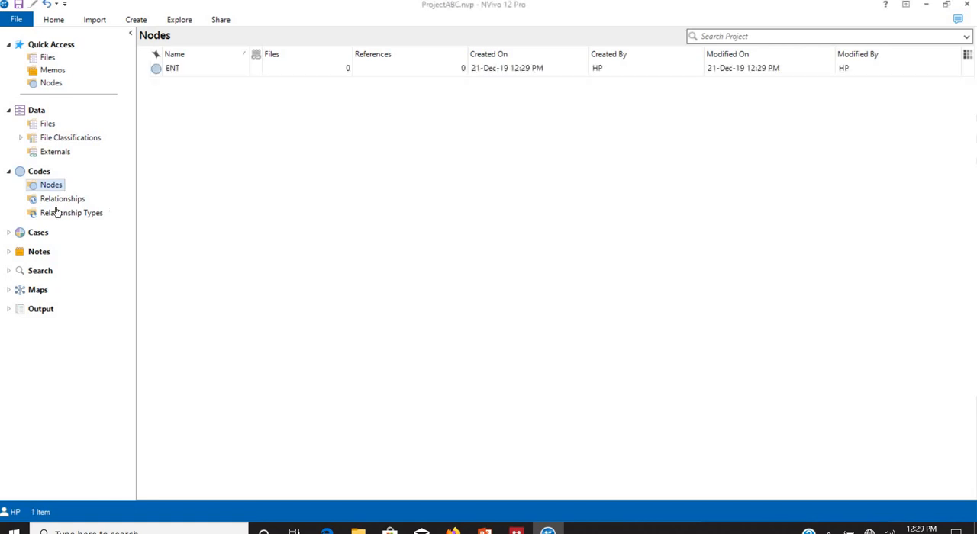
- Create a new node named CRED
right_click(51, 185)
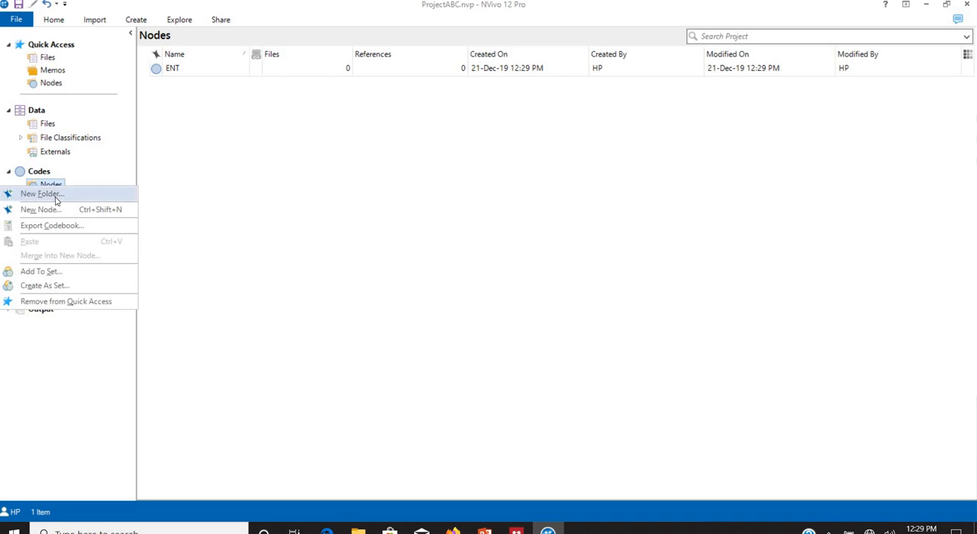
click(39, 209)
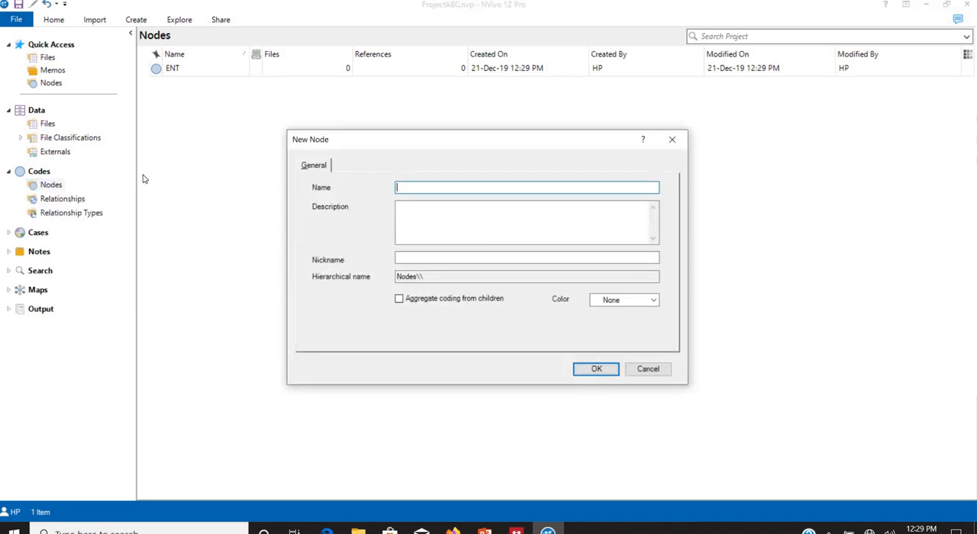
text(cR)
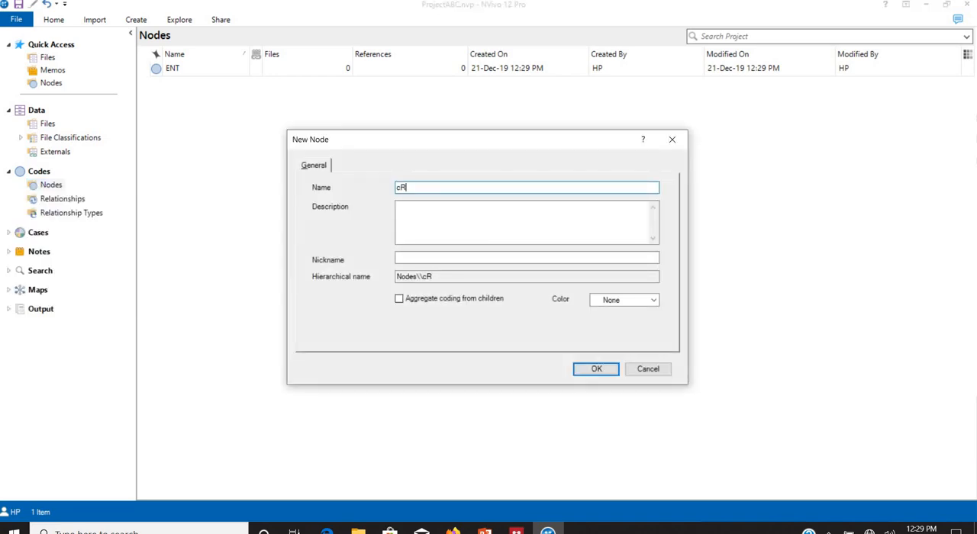
text(RED)
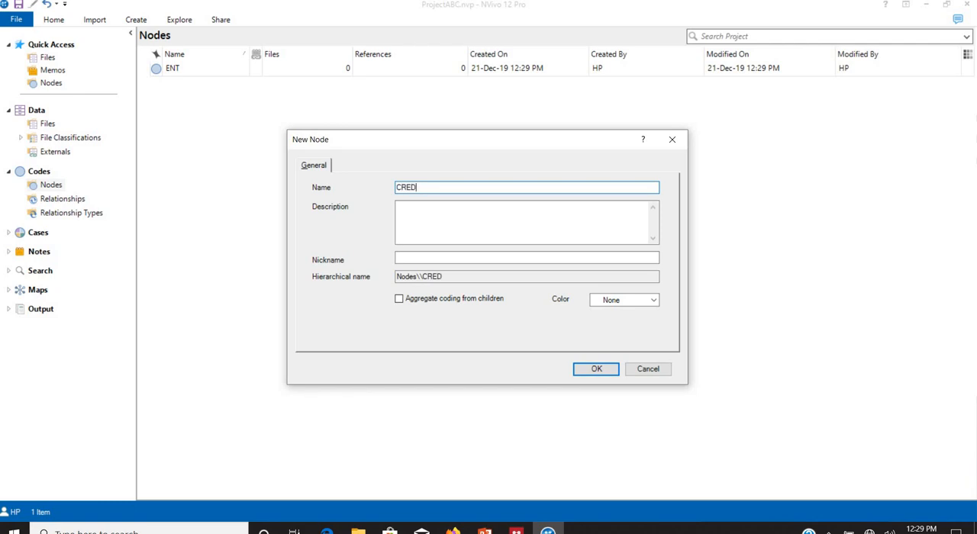
mouse_move(228, 147)
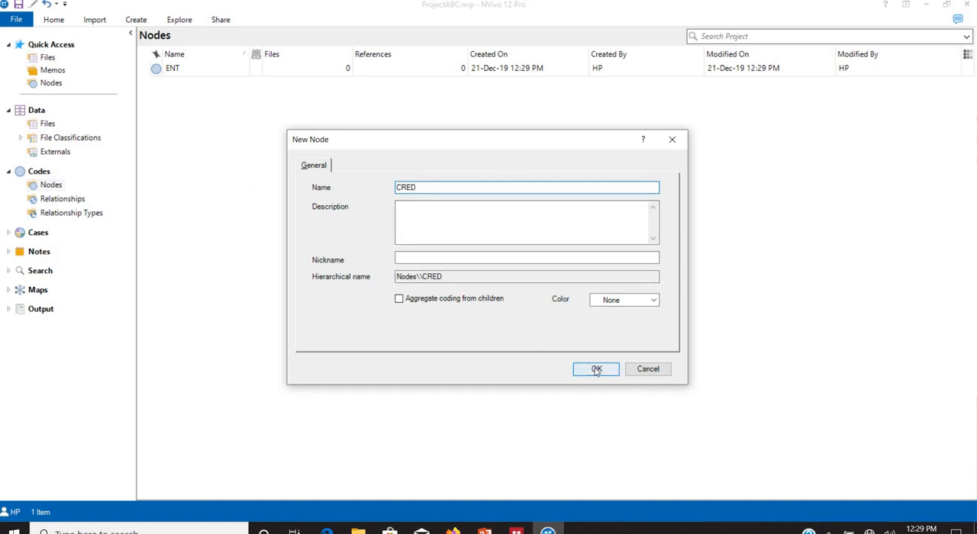
click(596, 368)
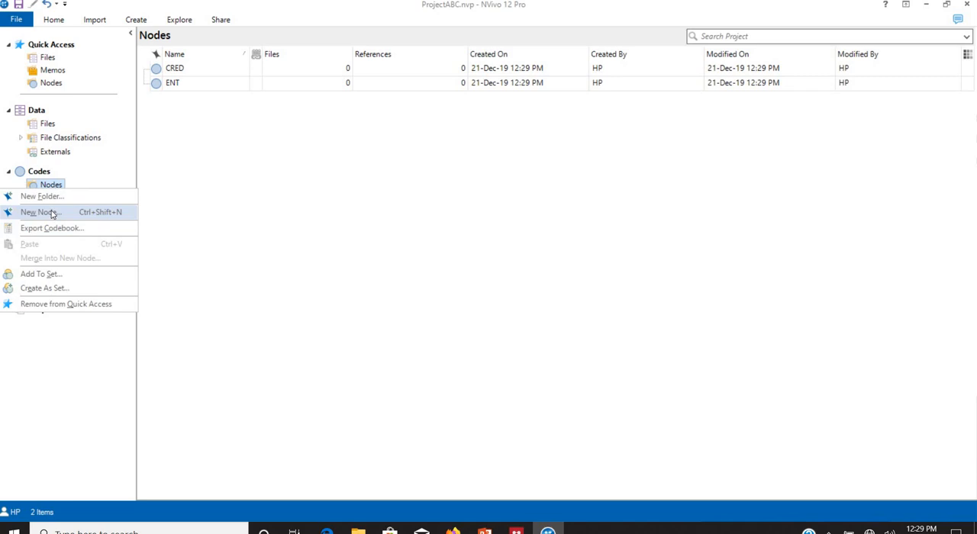
- Create a third node named GOE
click(38, 211)
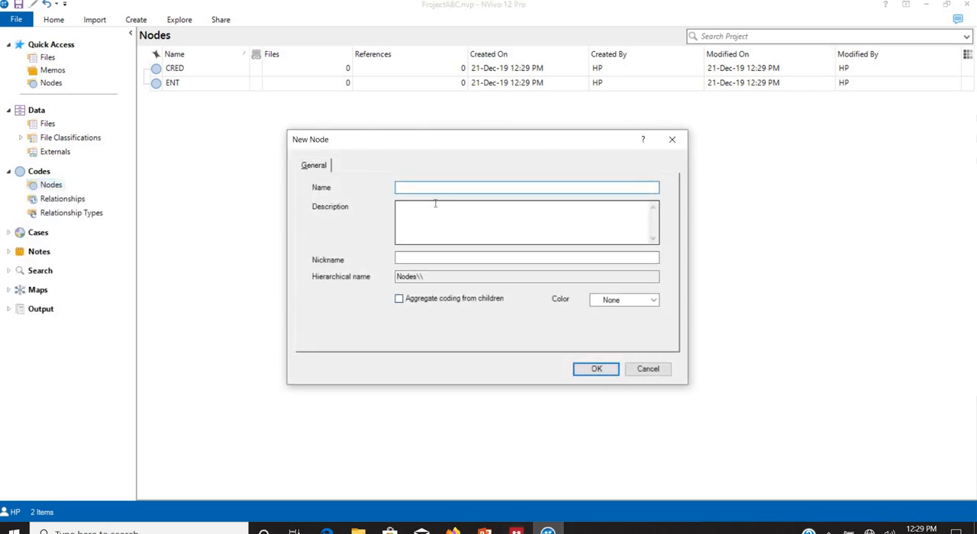
text(GO)
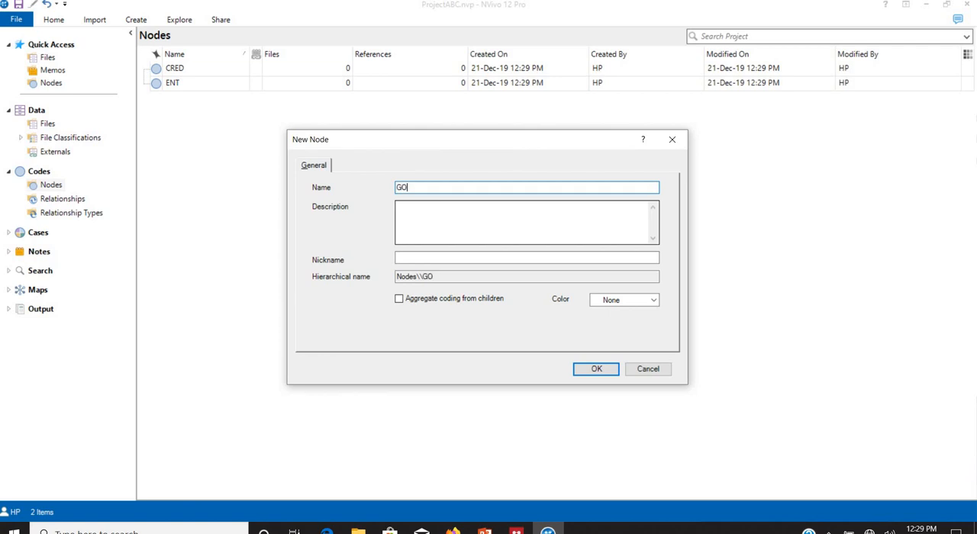
text(E)
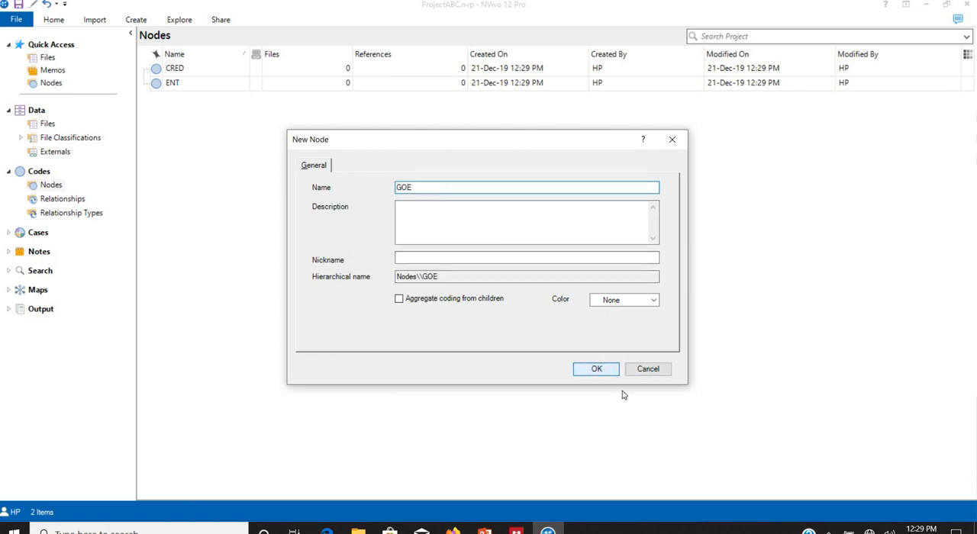
click(596, 368)
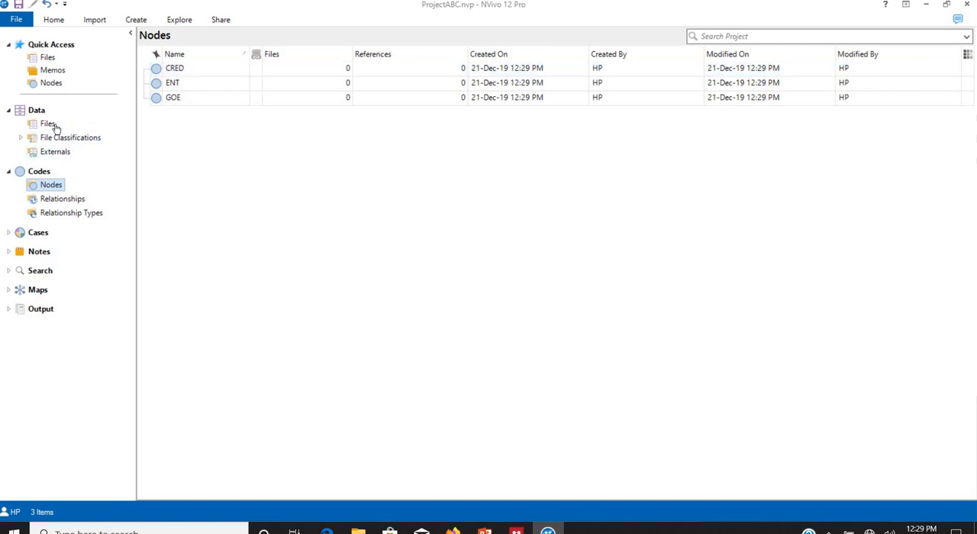
- Open the kHUSHI interview and code its Q2 answer at ENT
click(47, 124)
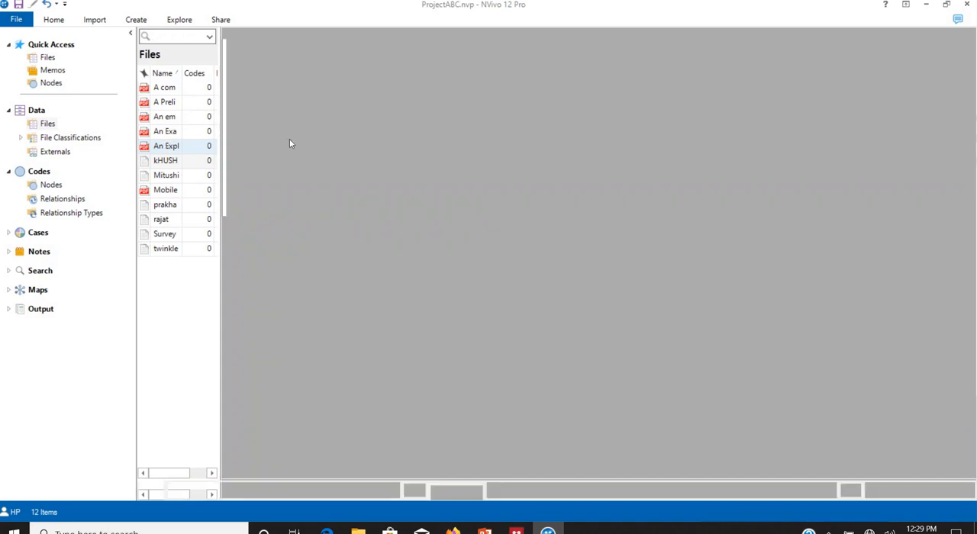
double_click(166, 160)
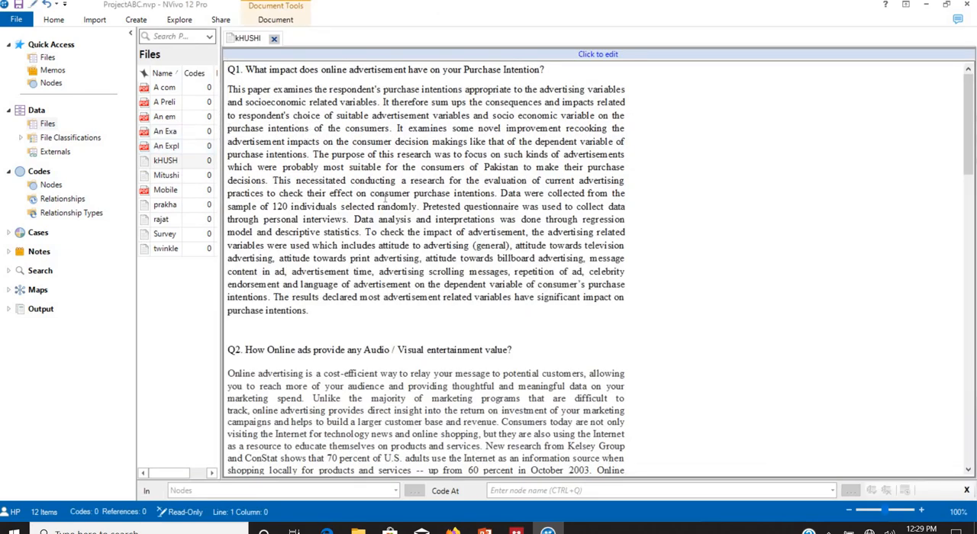
scroll(down, 3)
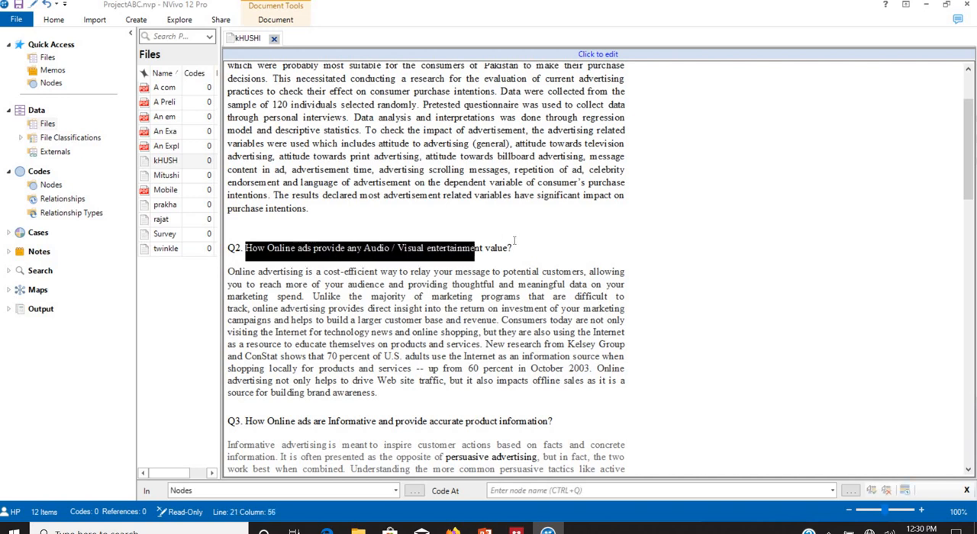
click(504, 271)
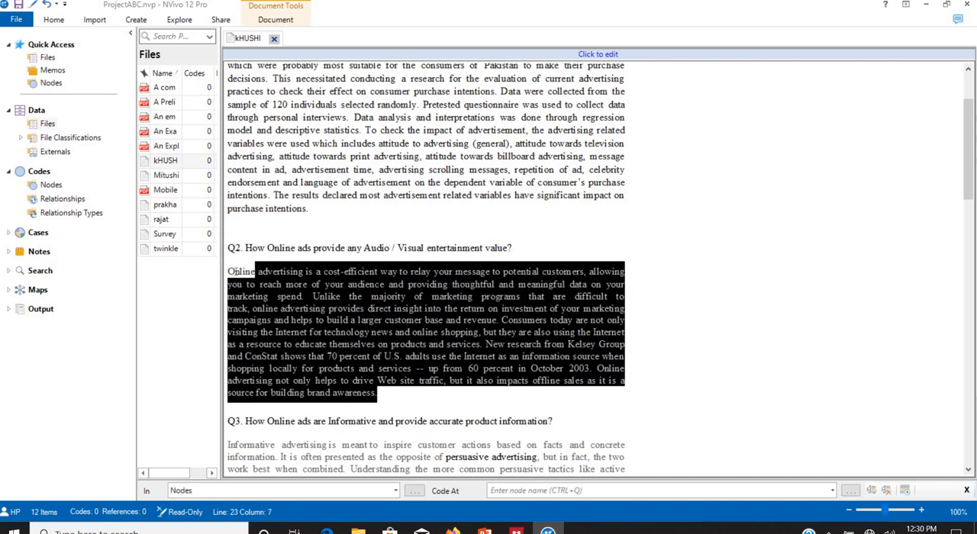
right_click(427, 332)
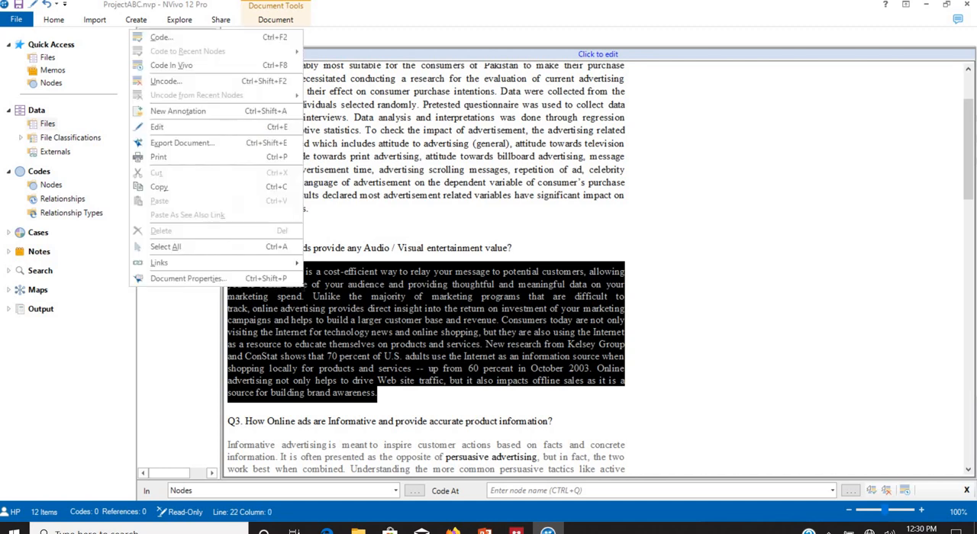
mouse_move(160, 37)
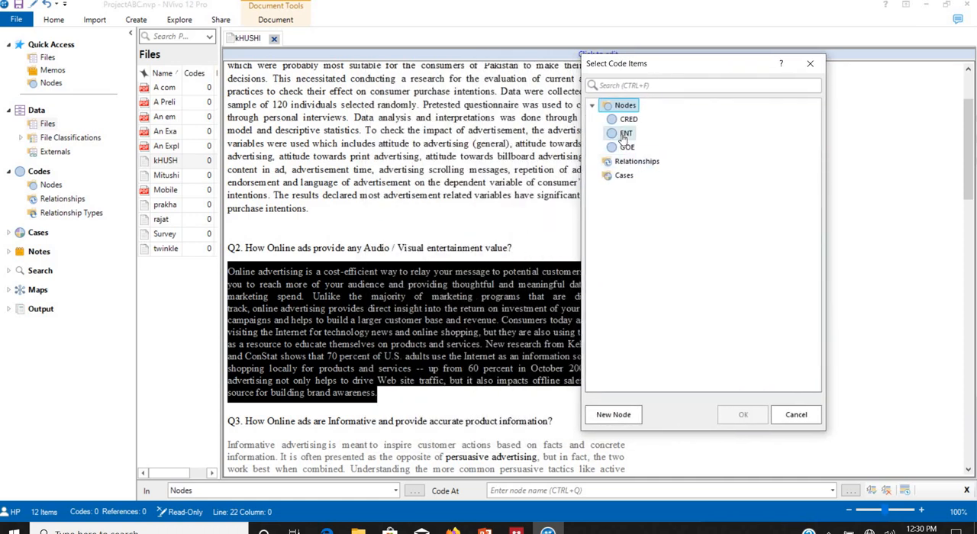
click(795, 414)
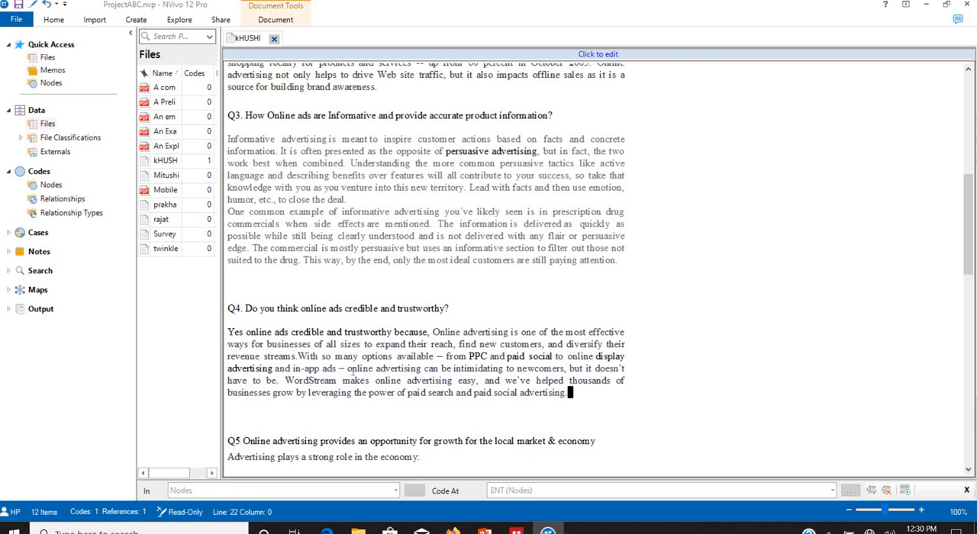
- Code kHUSHI's Q4 answer at the CRED node
drag(226, 332, 567, 392)
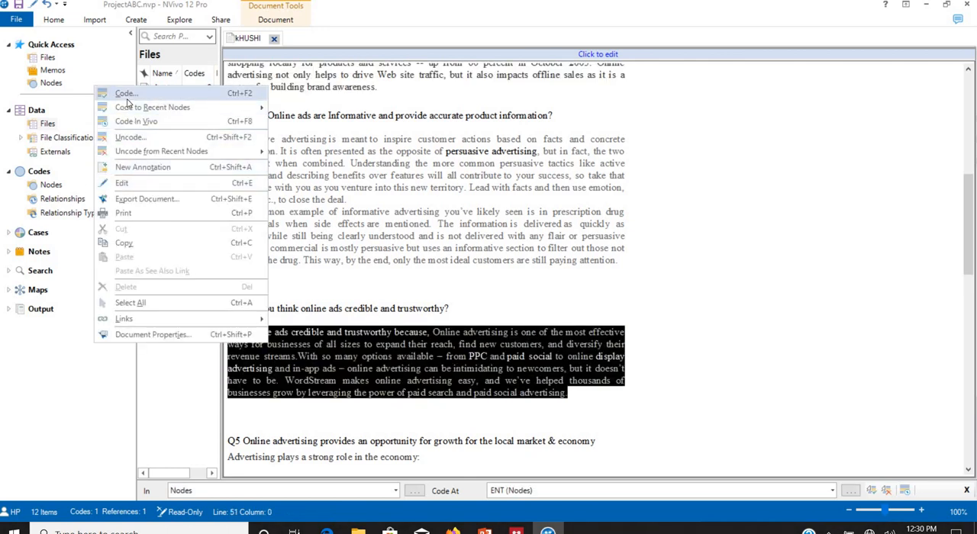
click(124, 93)
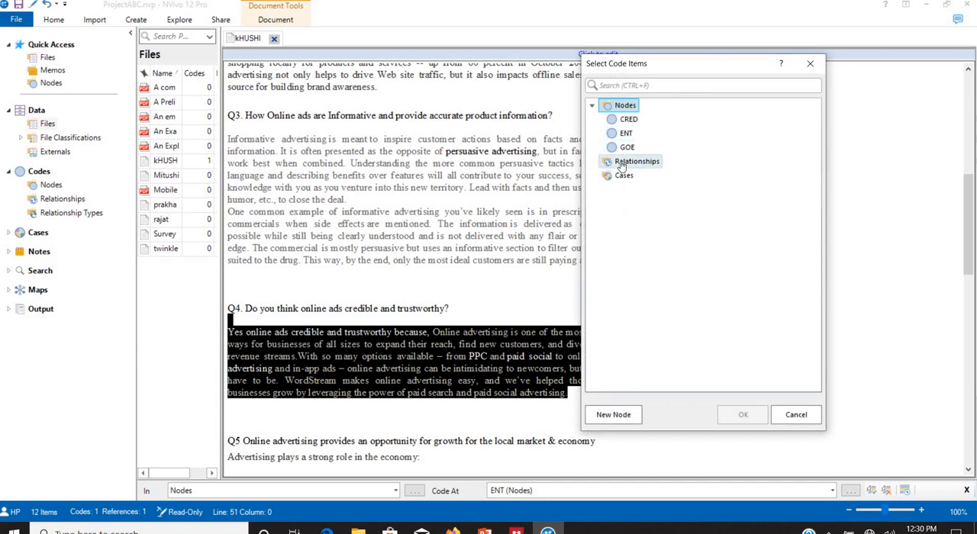
click(628, 119)
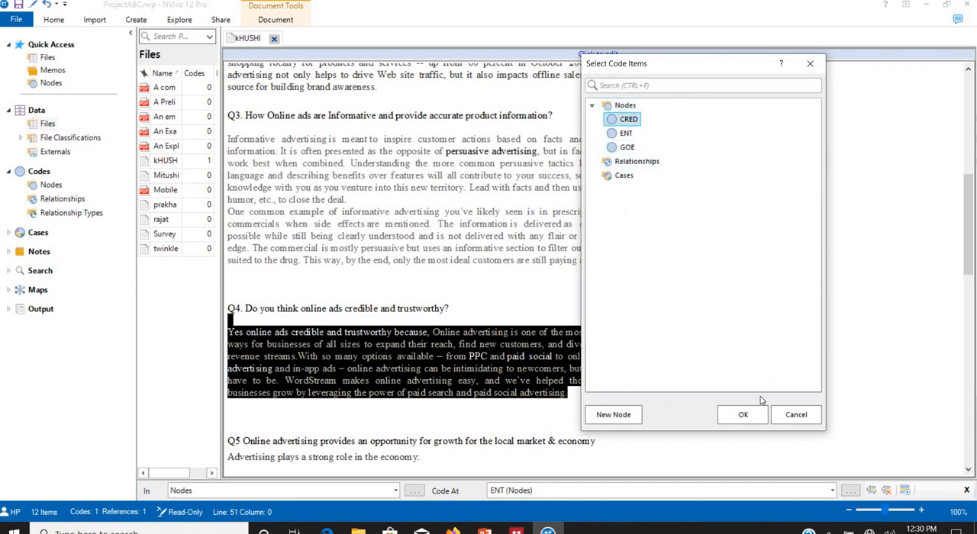
click(742, 414)
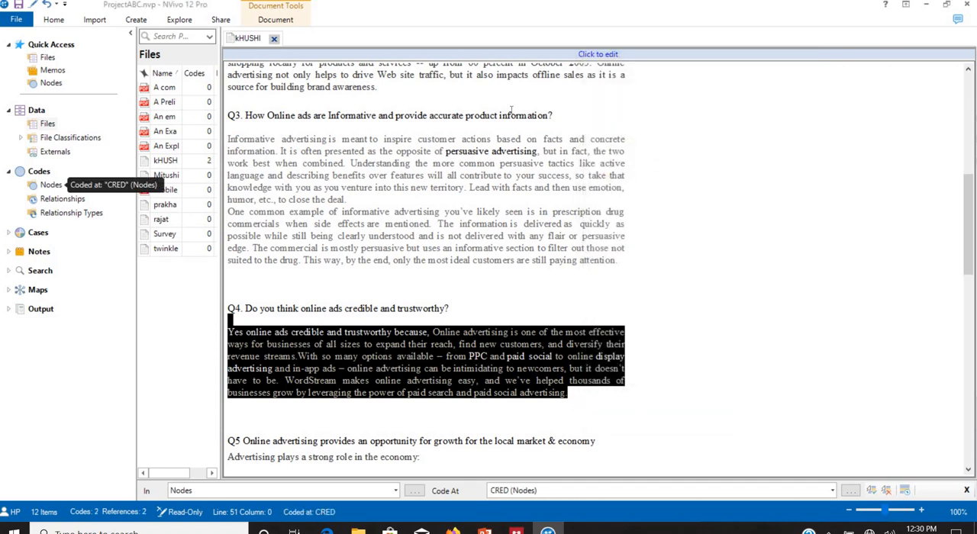
mouse_move(189, 126)
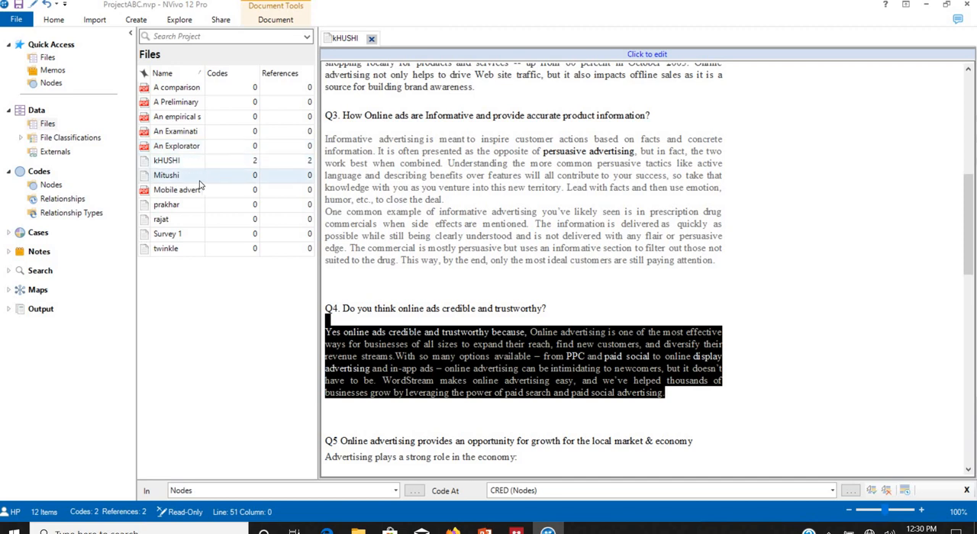
- Open the Mitushi interview and code its Q2 answer at ENT
click(166, 174)
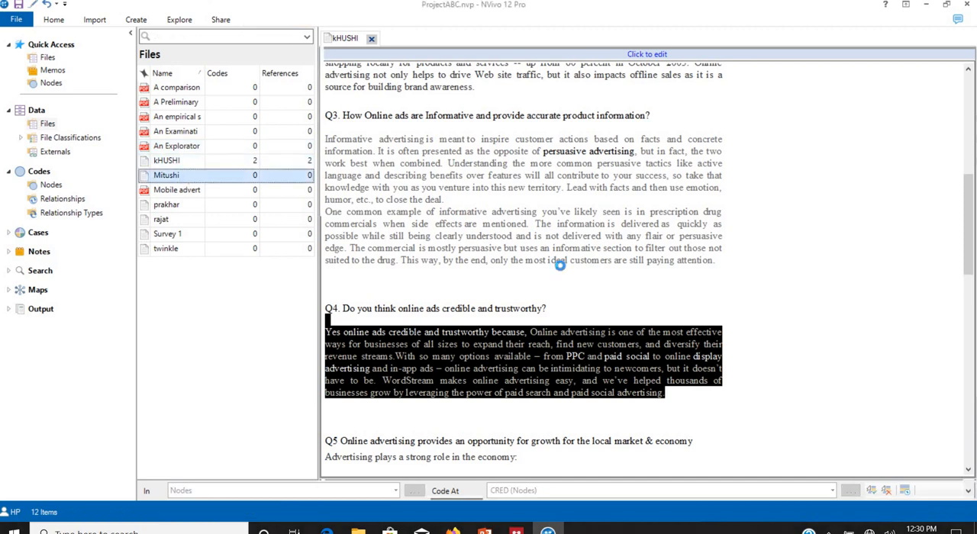
double_click(166, 175)
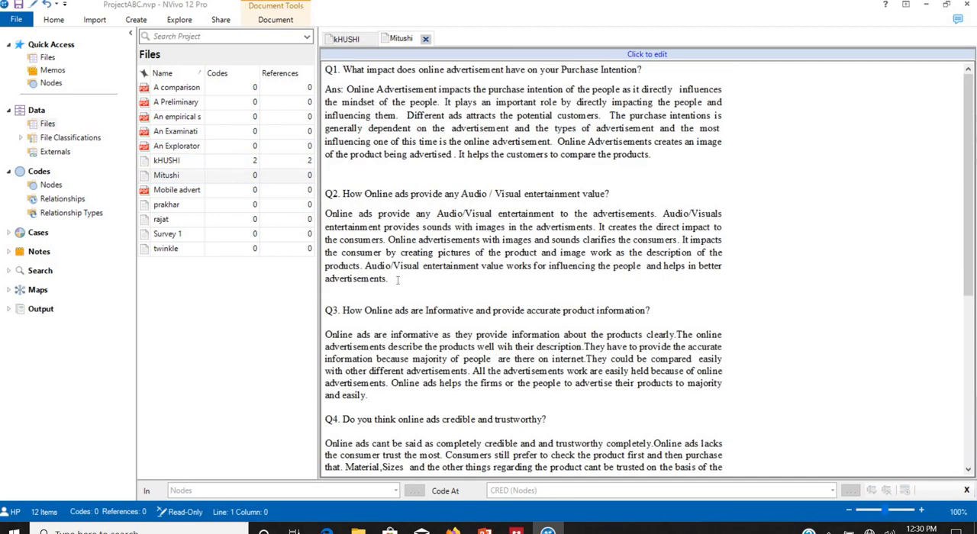
drag(325, 213, 387, 278)
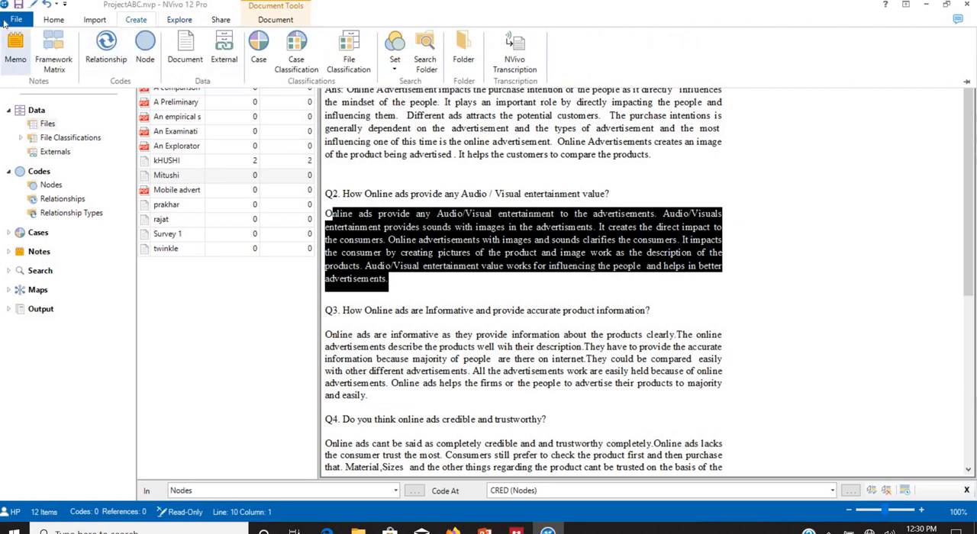
click(54, 19)
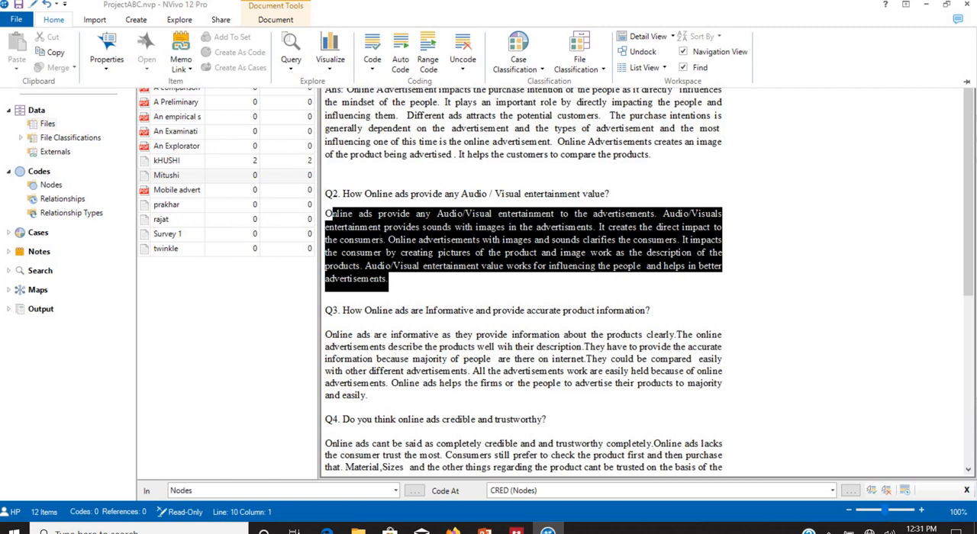
click(372, 58)
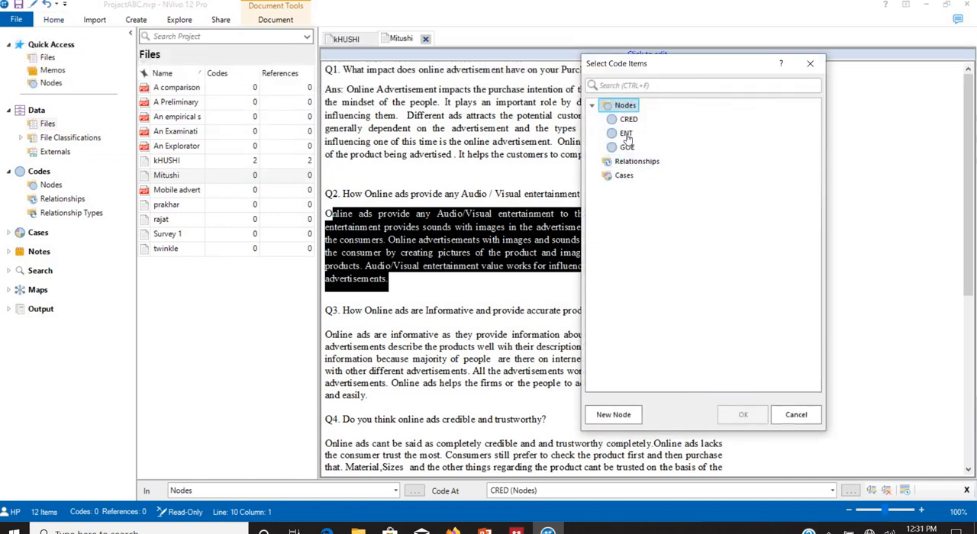
click(741, 414)
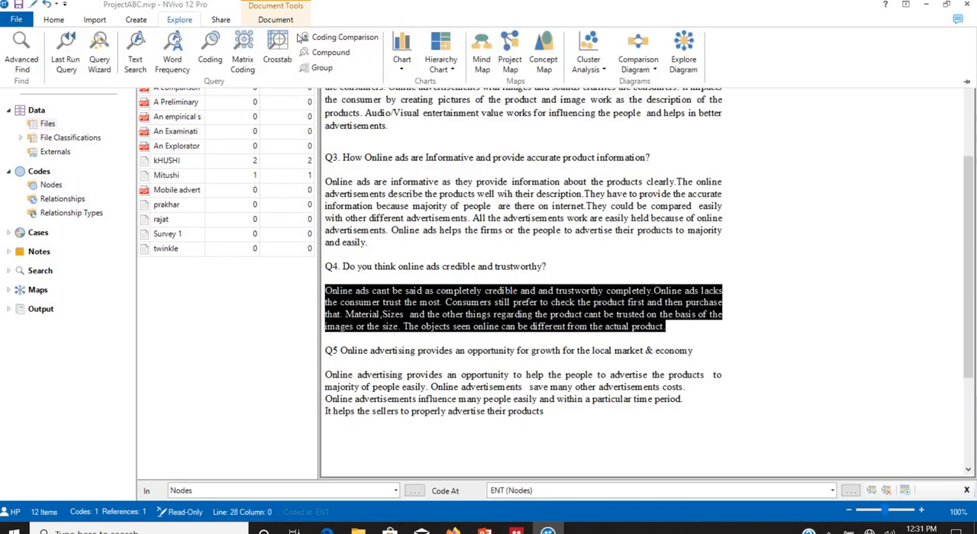
- Code Mitushi's Q4 answer at CRED, then close the Mitushi and kHUSHI files
click(136, 19)
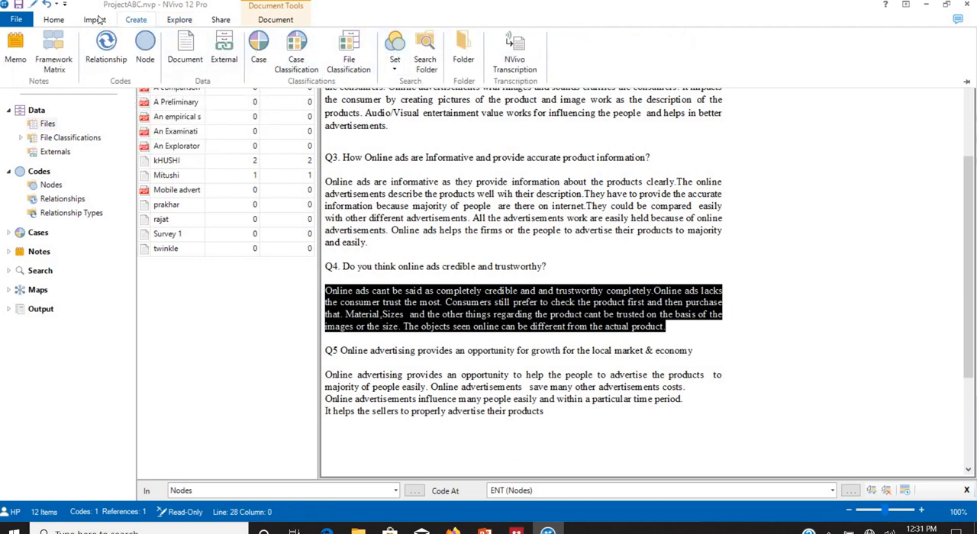
click(54, 19)
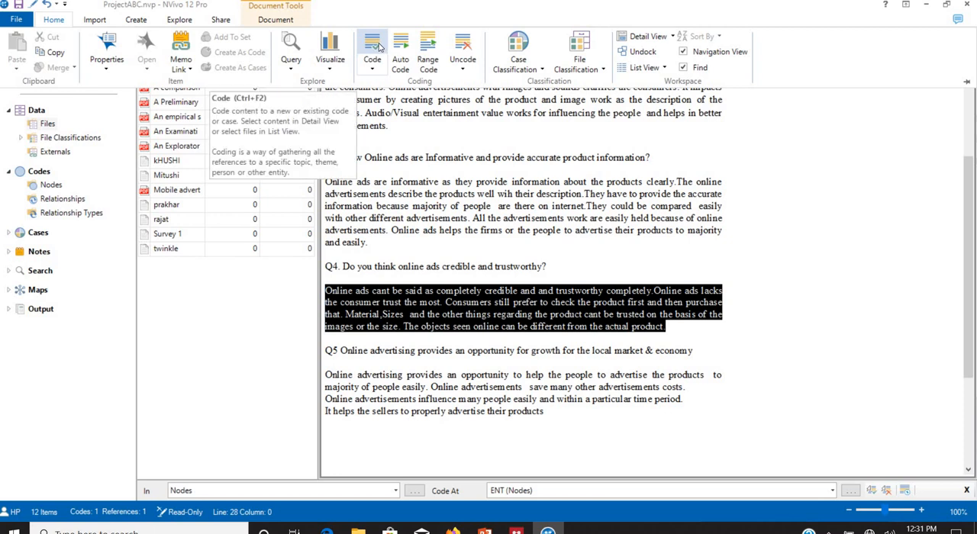
click(373, 50)
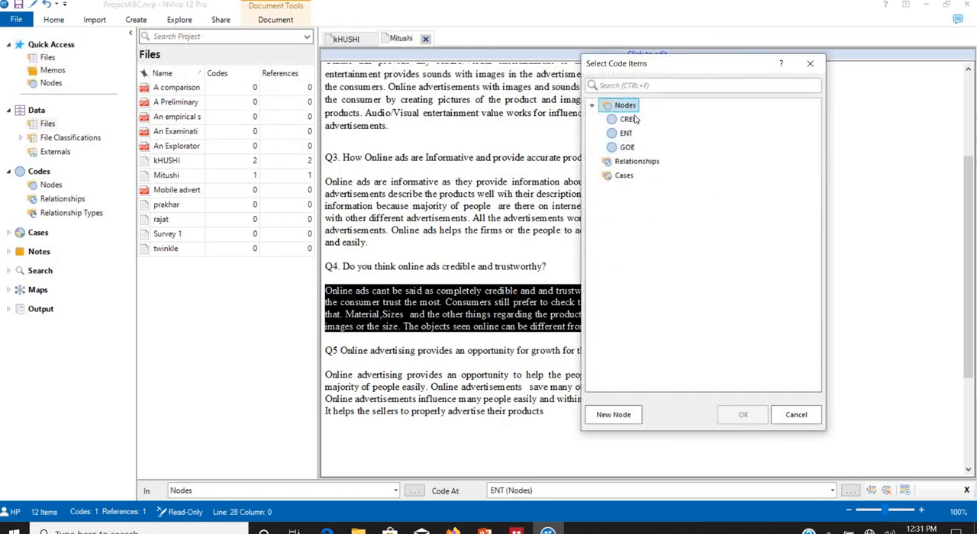
click(611, 119)
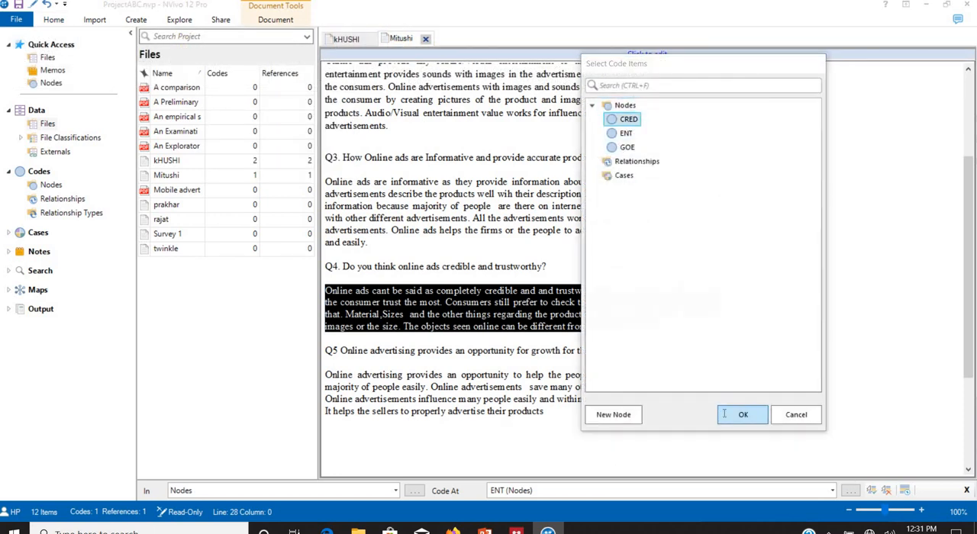
click(742, 415)
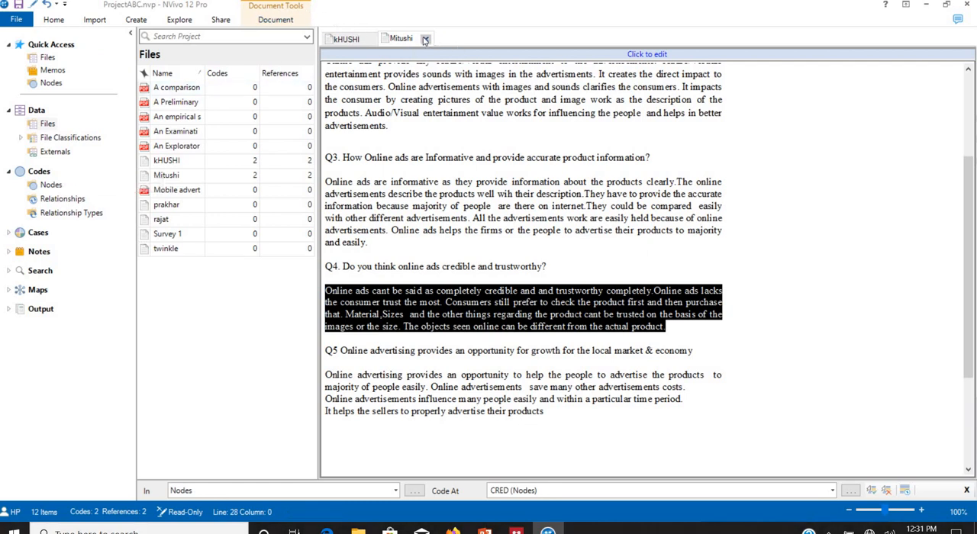
click(425, 38)
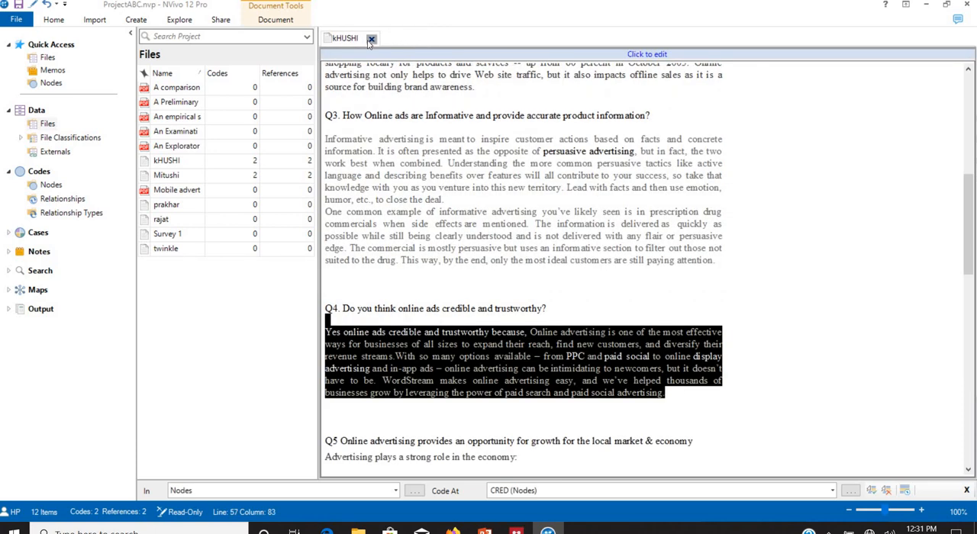
click(372, 38)
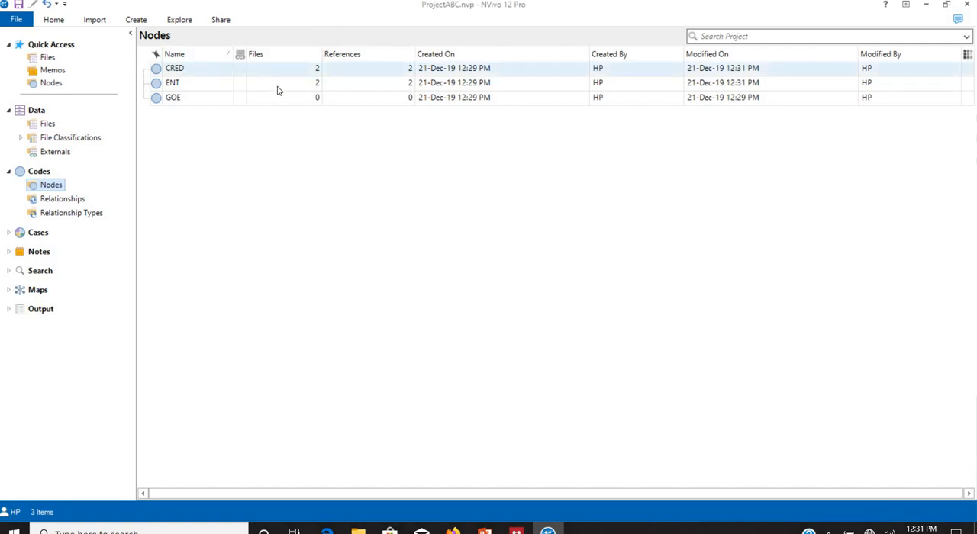
mouse_move(299, 76)
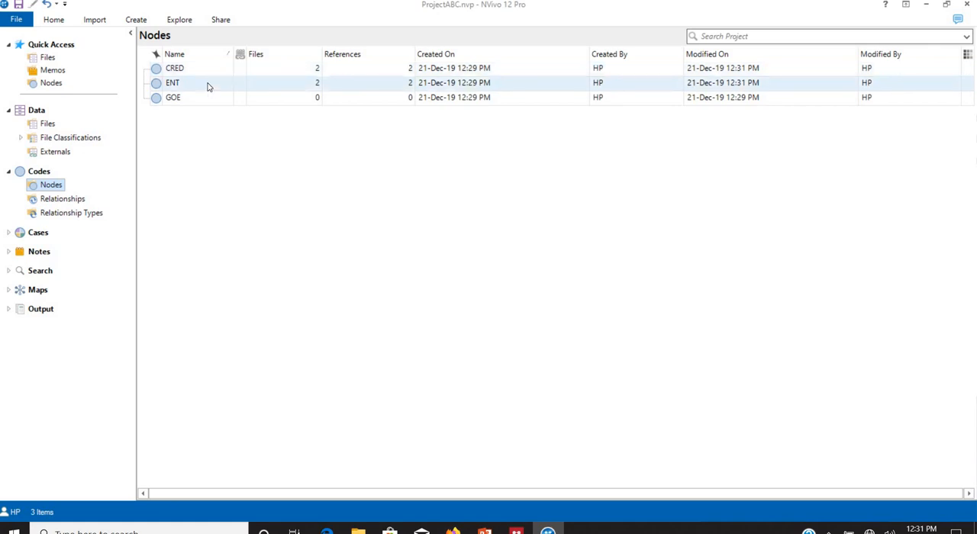
mouse_move(311, 92)
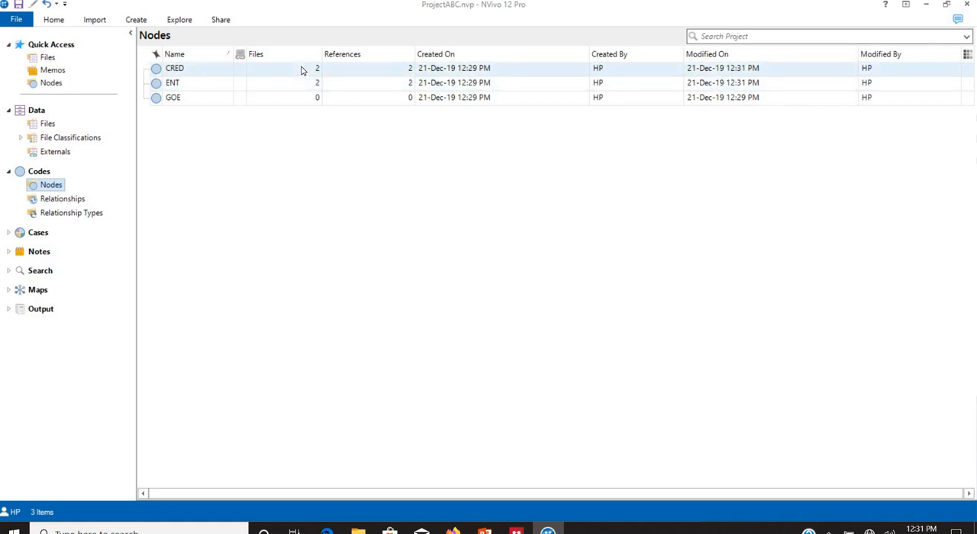
- Double-click the CRED node in the Nodes list to open it
double_click(174, 68)
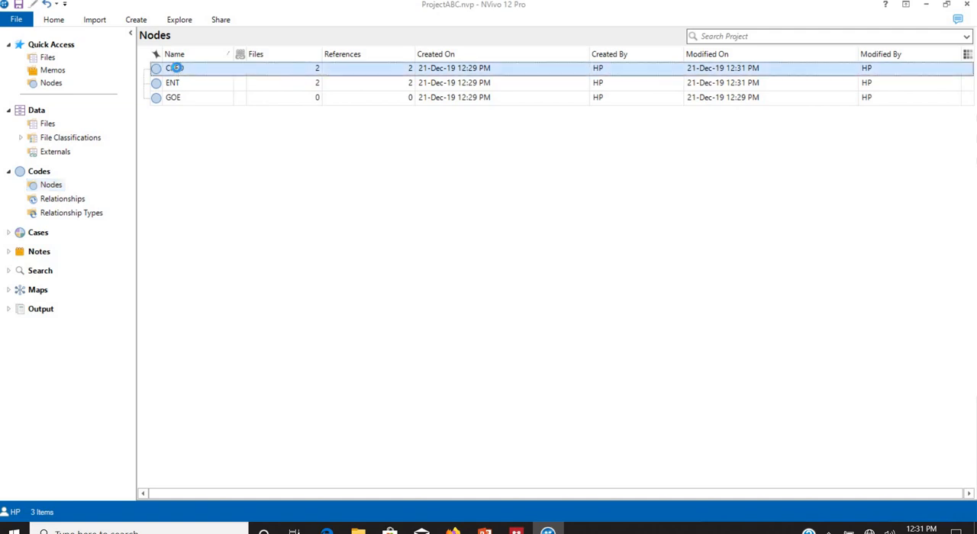
- Open CRED's coded Q4 passages from kHUSHI and Mitushi, then select the ENT node
double_click(175, 68)
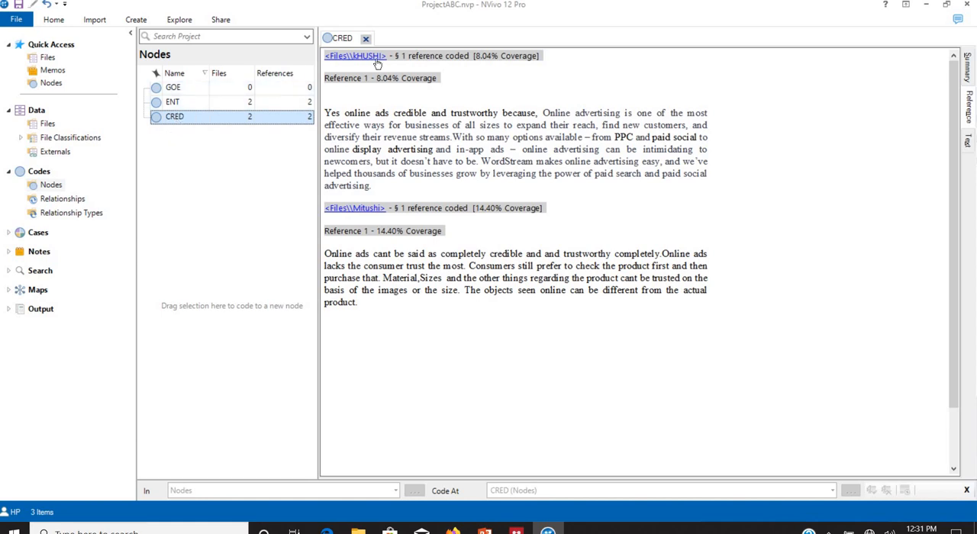
mouse_move(298, 141)
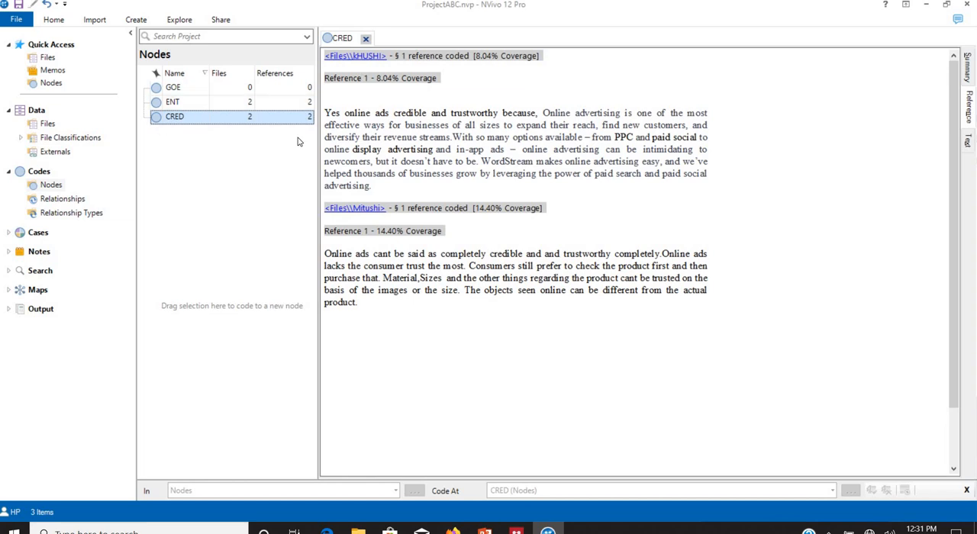
mouse_move(361, 224)
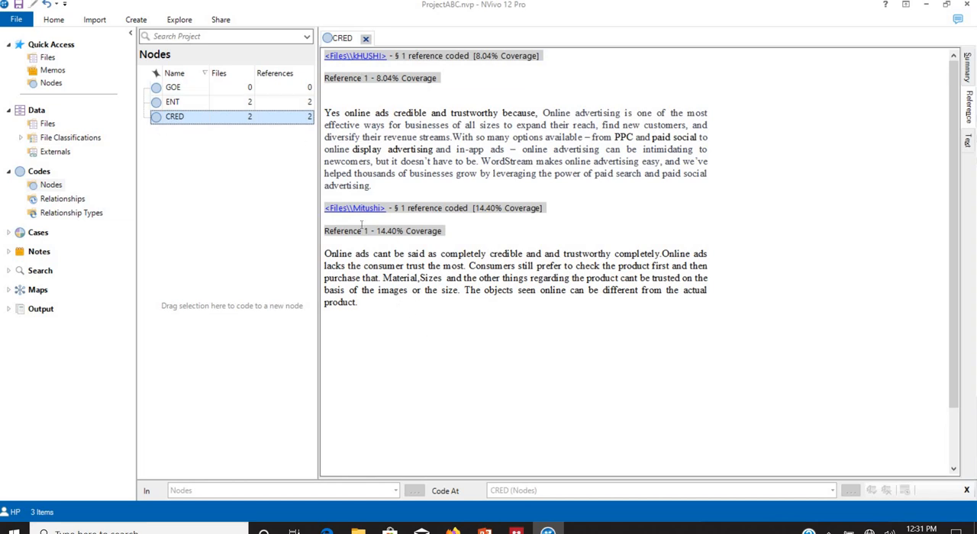
mouse_move(374, 341)
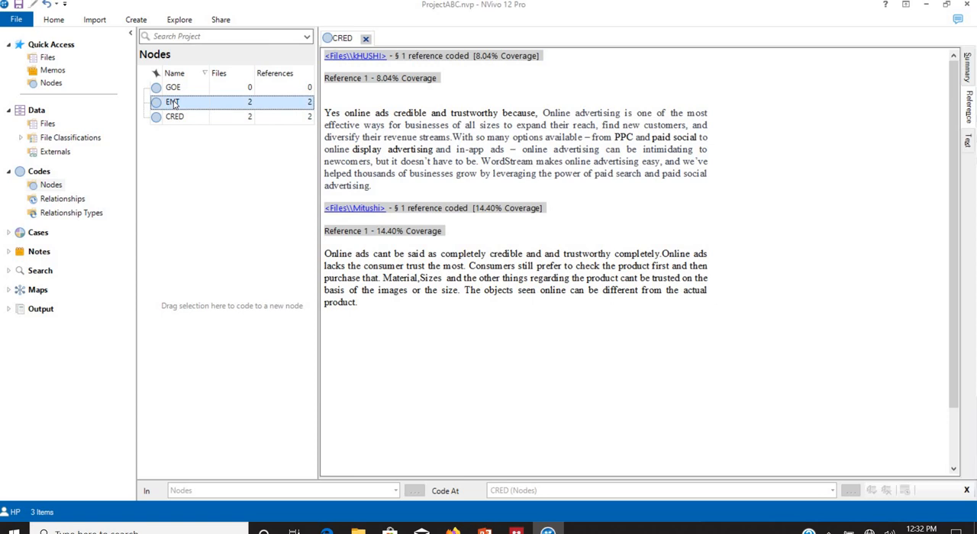
click(173, 87)
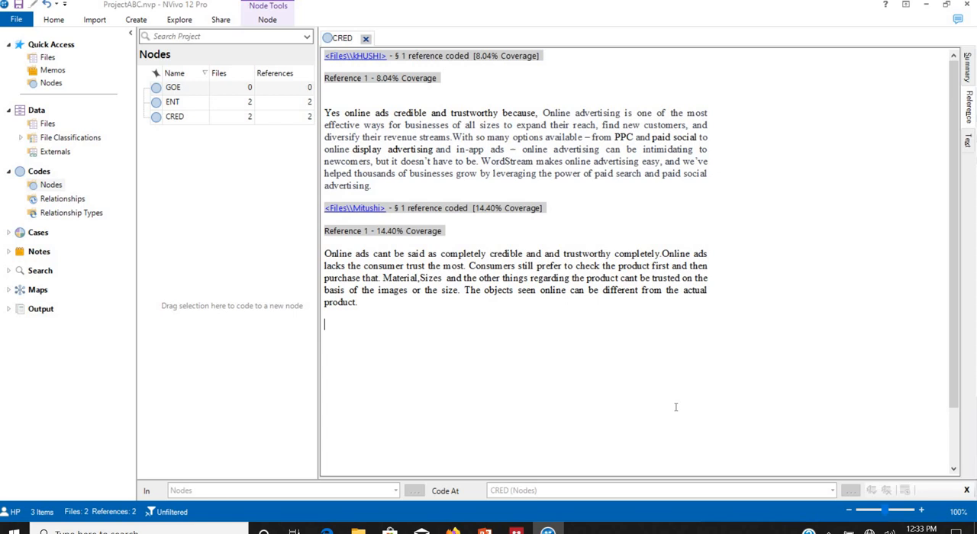
mouse_move(634, 407)
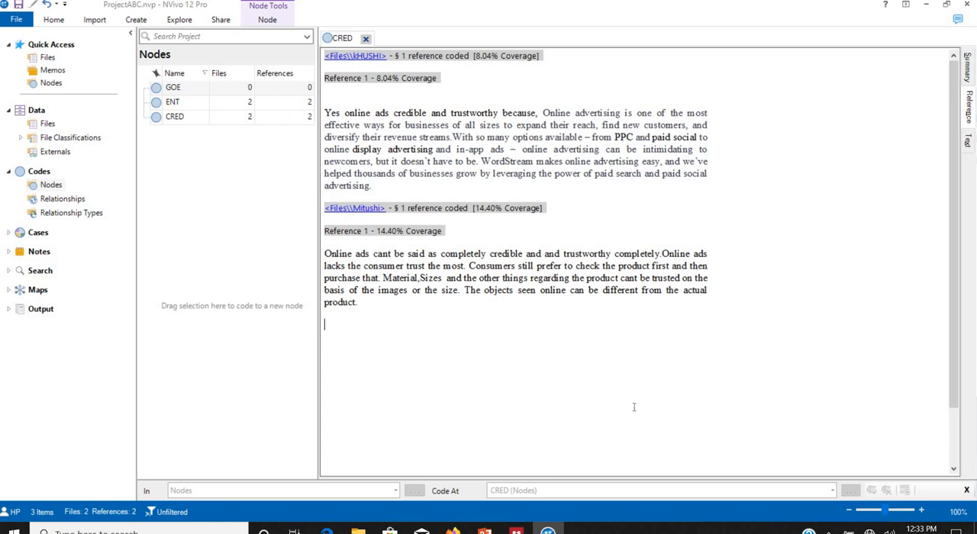